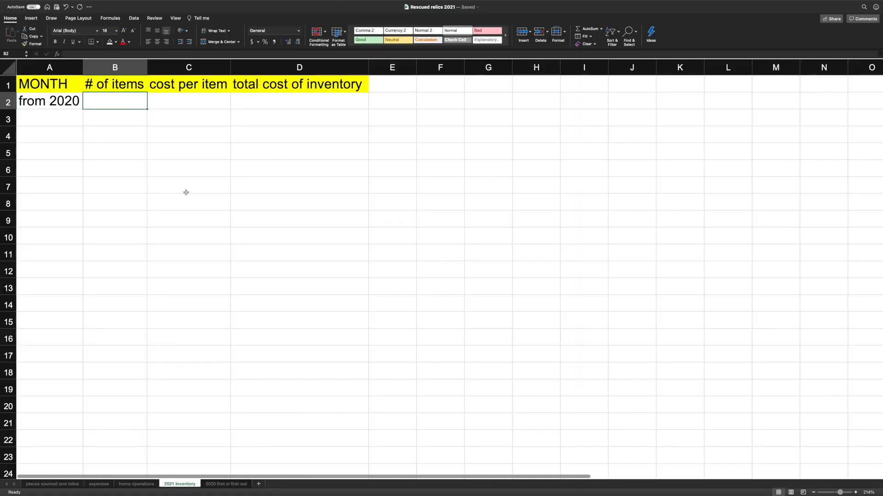
mouse_move(83, 106)
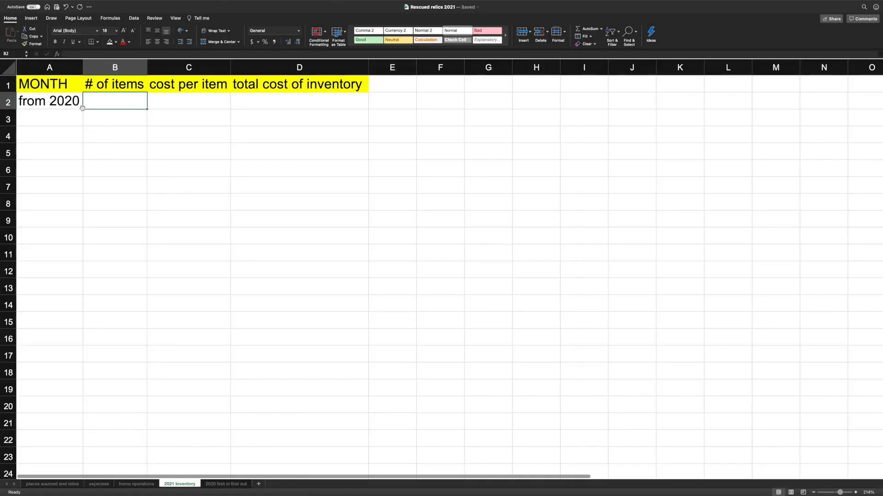
Step: Enter 1974 items at 1.94 each with a 3824.53 total in the from 2020 row
type("1974")
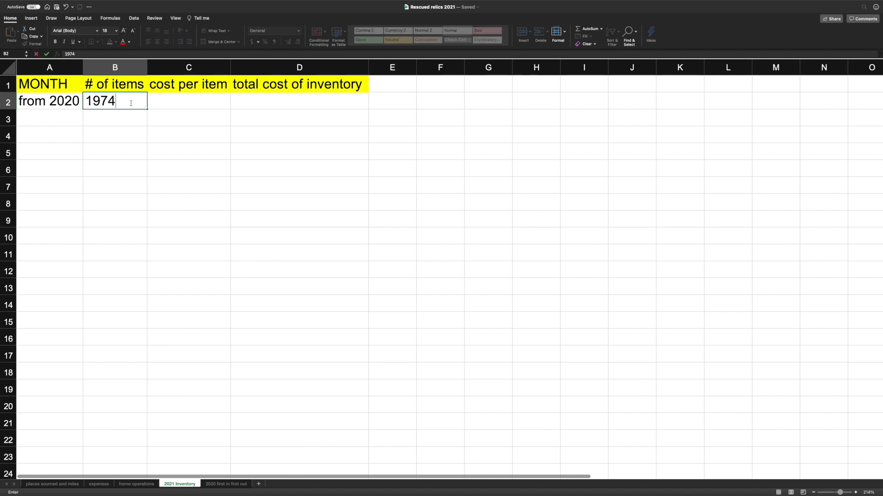
key("tab")
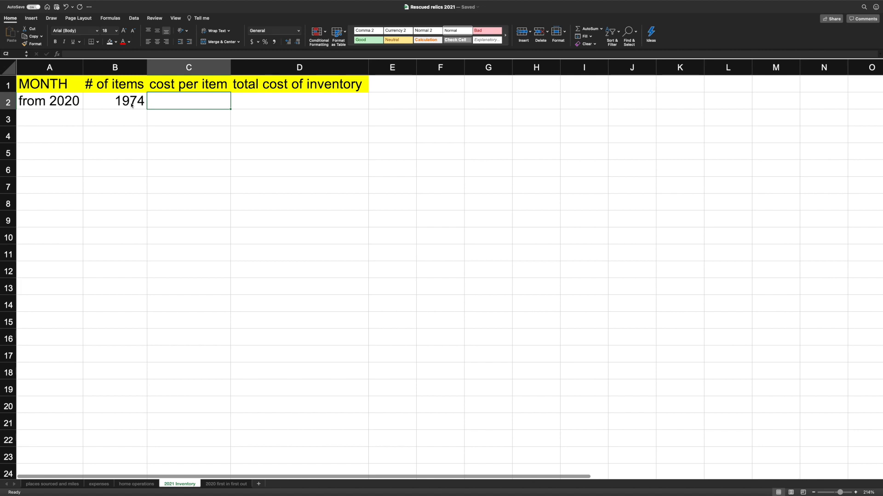
type("1.94")
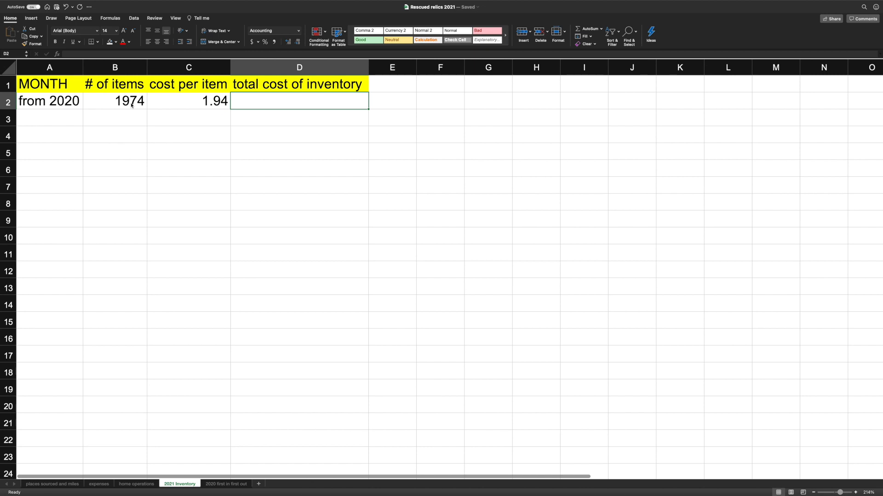
type("38")
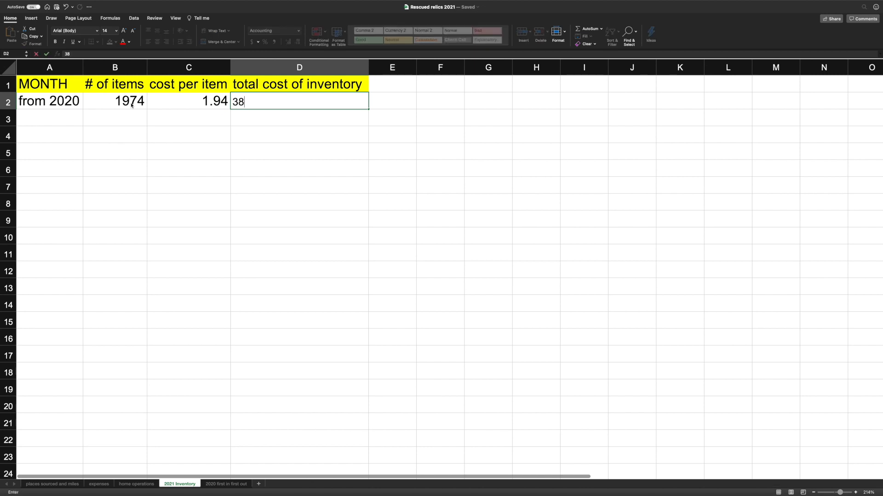
type("24")
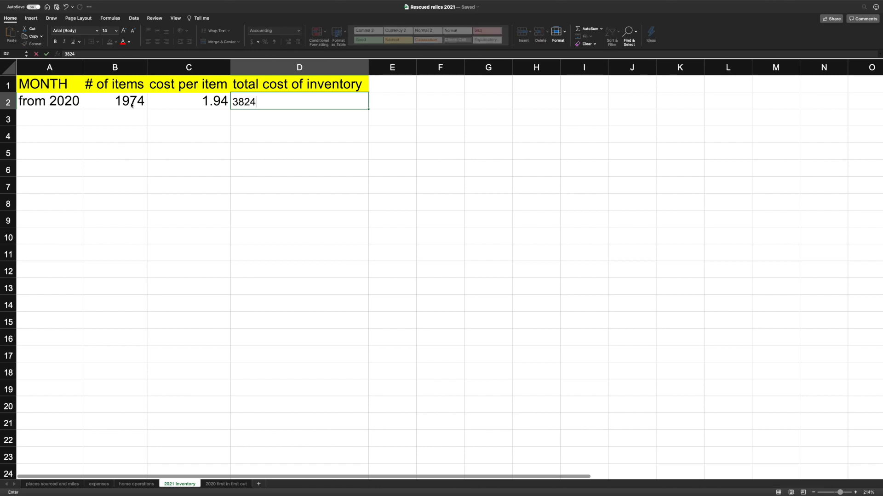
type(".53")
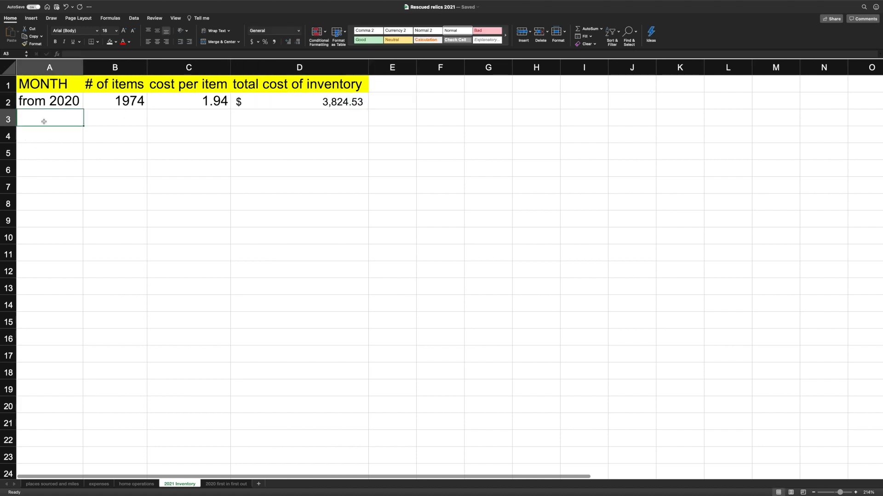
mouse_move(168, 158)
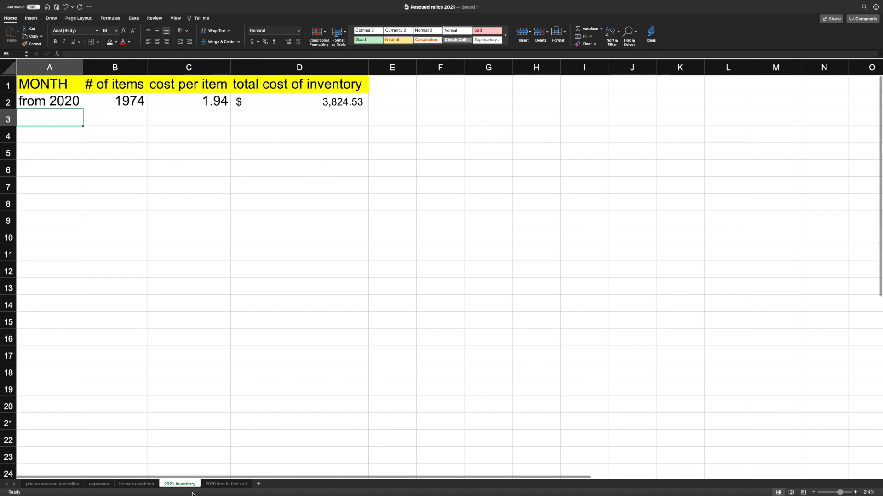
left_click(51, 484)
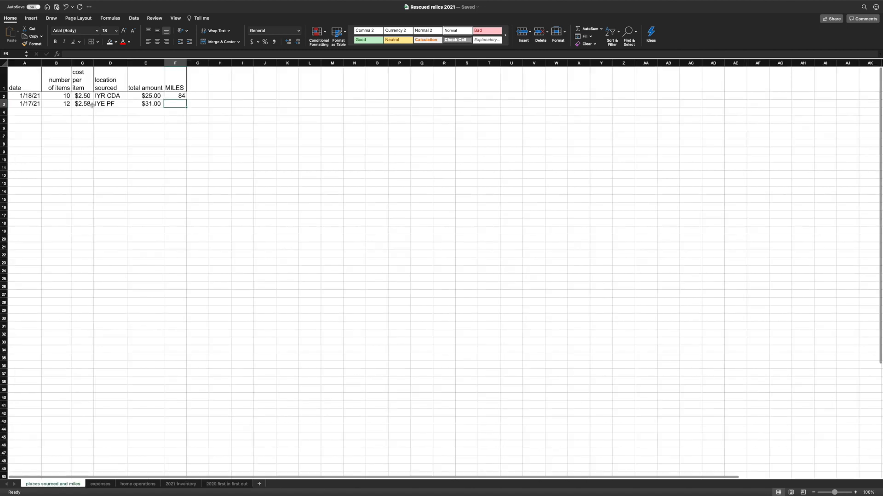
mouse_move(92, 174)
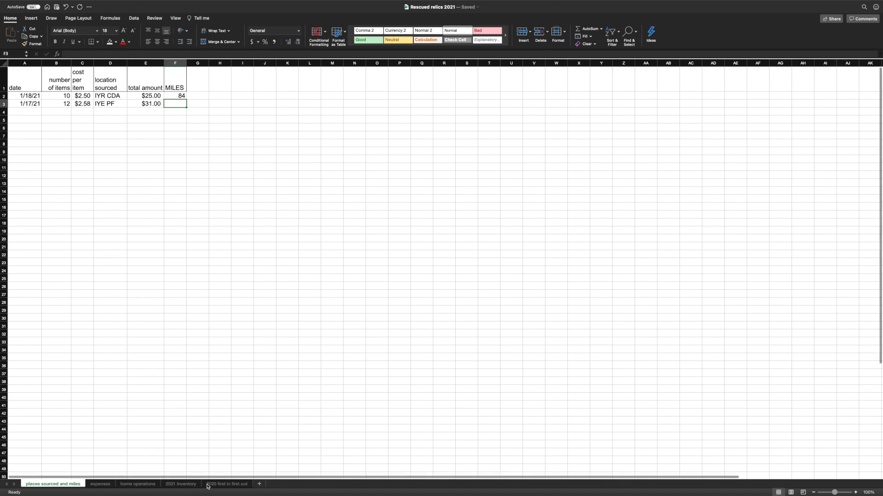
left_click(181, 484)
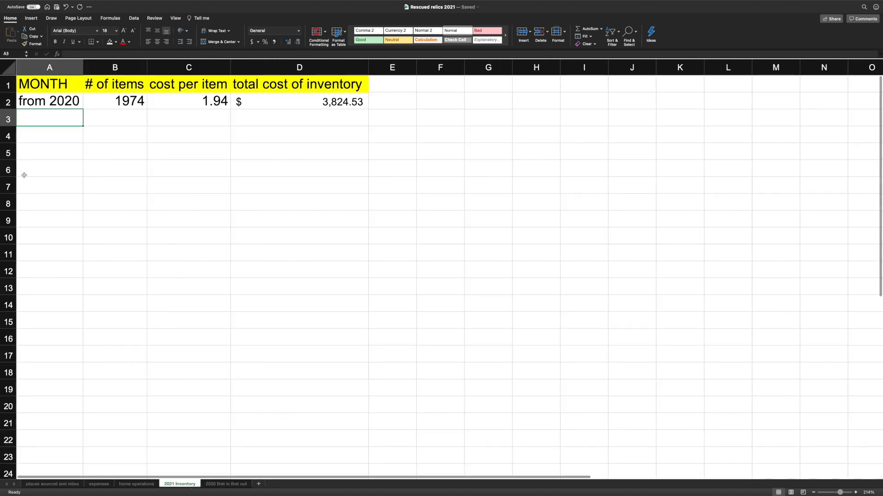
mouse_move(153, 116)
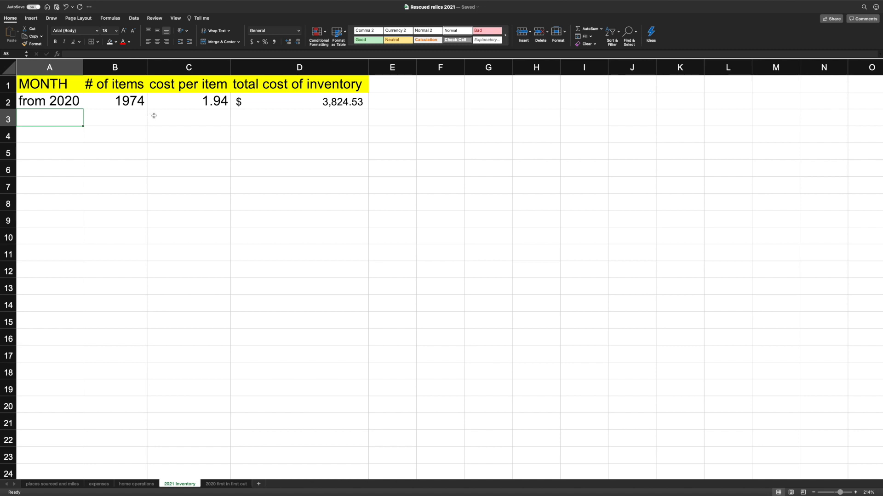
mouse_move(317, 113)
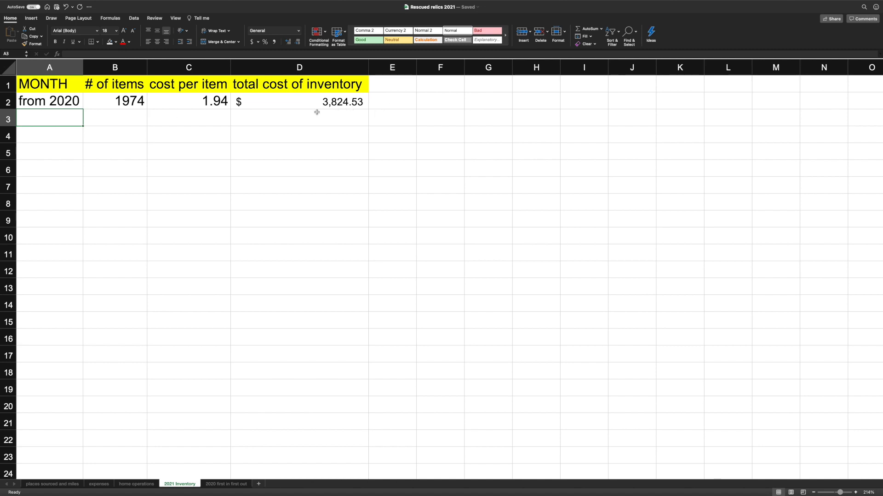
mouse_move(374, 114)
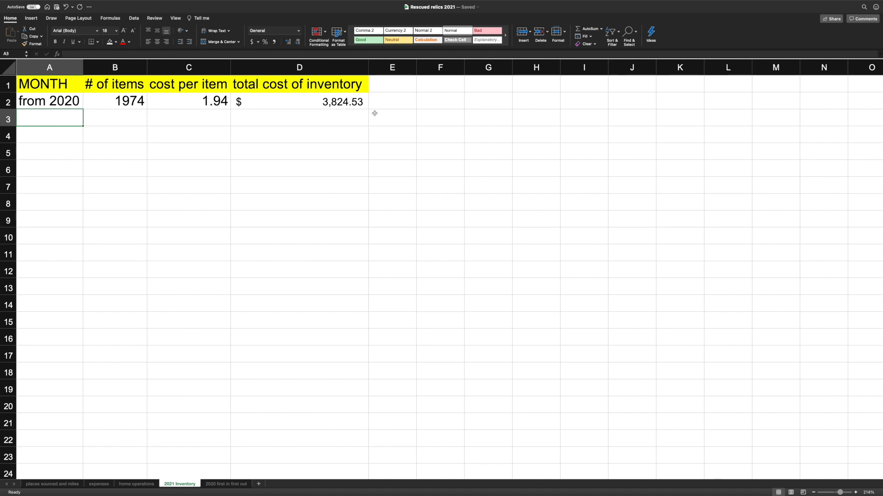
Step: Add the headers '# of items remaining' and 'amount' after total cost of inventory
left_click(392, 84)
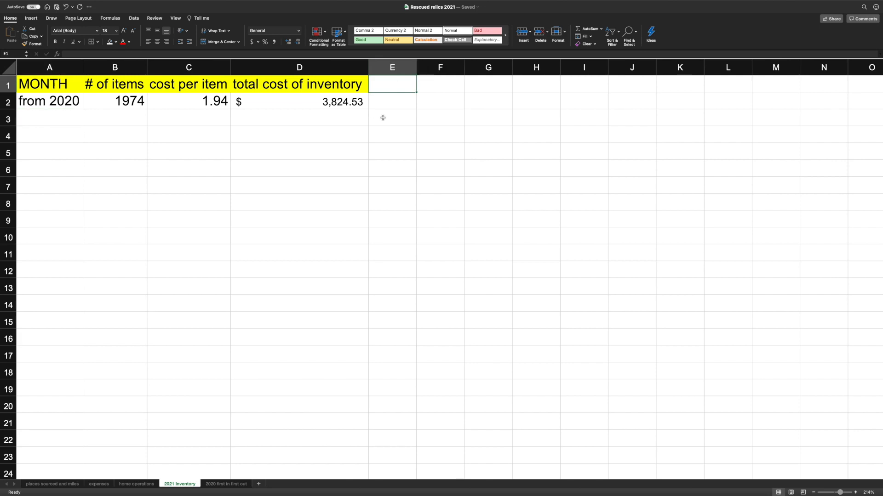
mouse_move(448, 99)
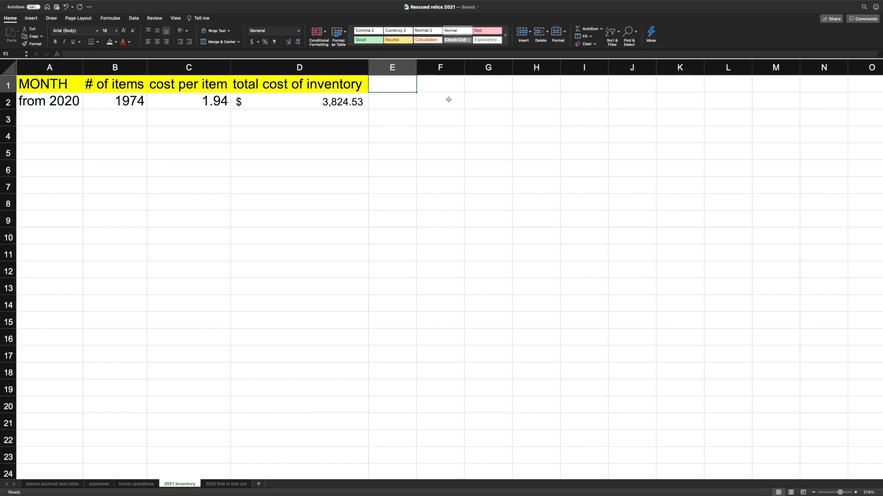
mouse_move(400, 93)
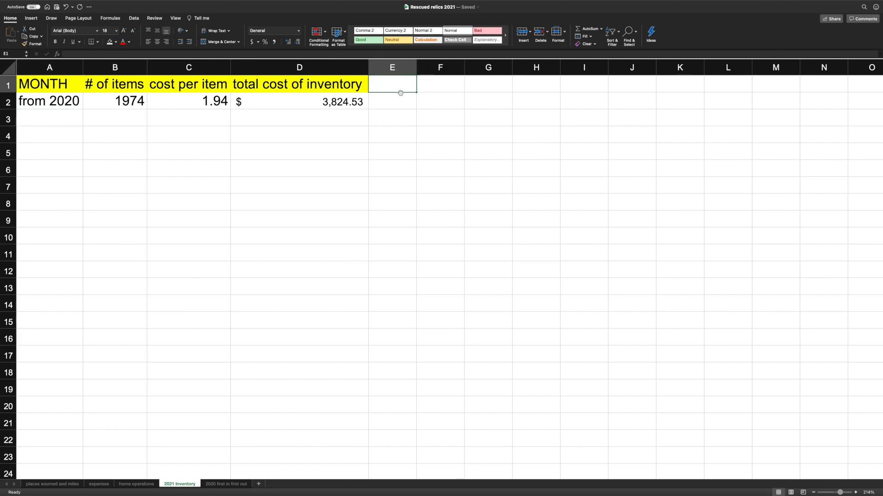
type("s")
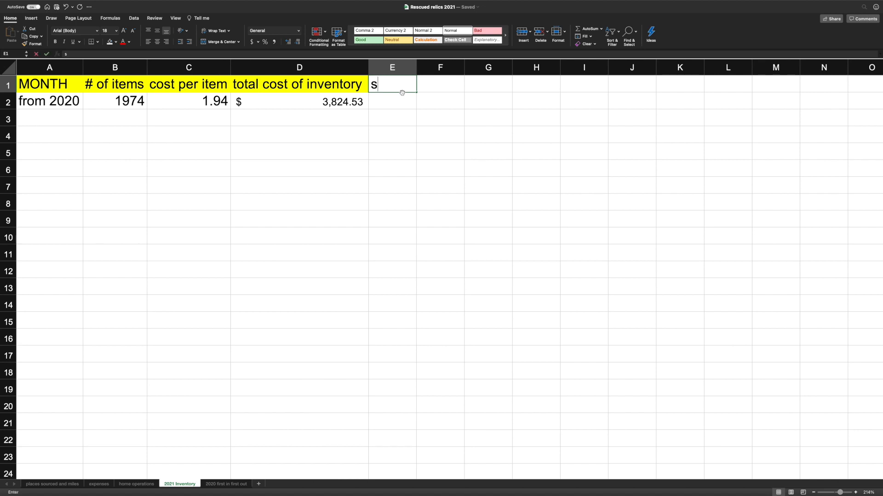
type("#")
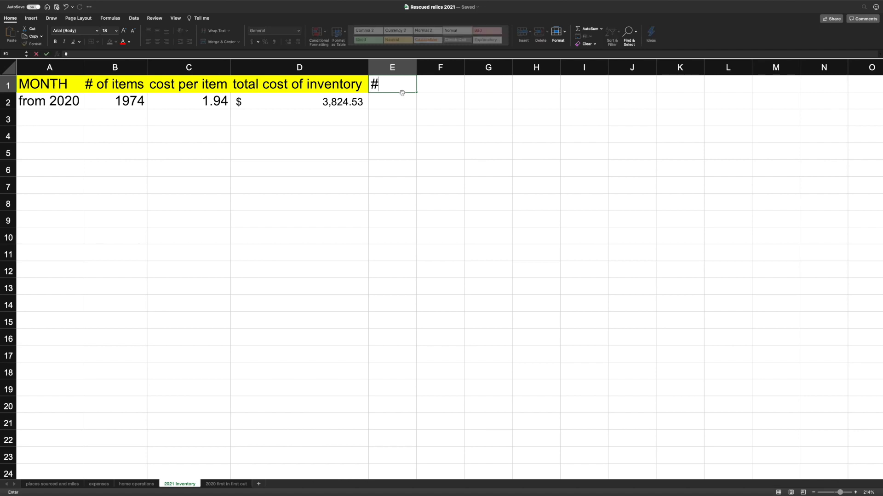
type("of")
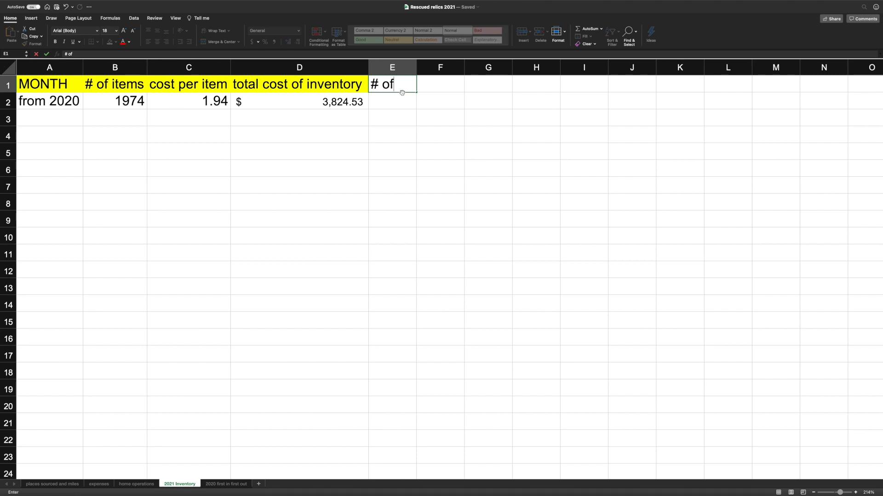
type("items sold")
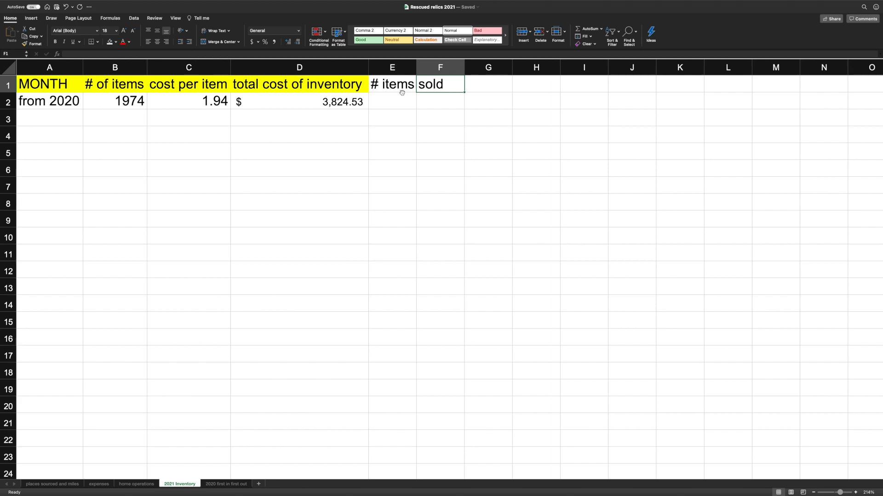
type("remainin")
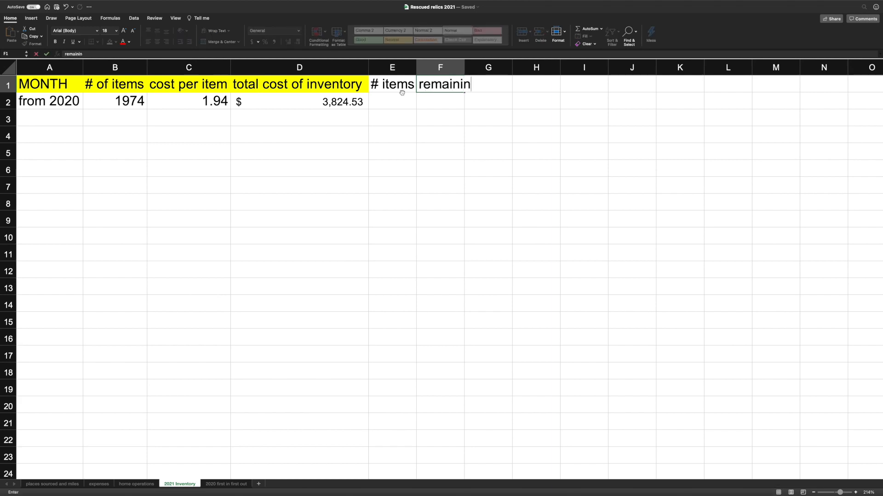
type("g")
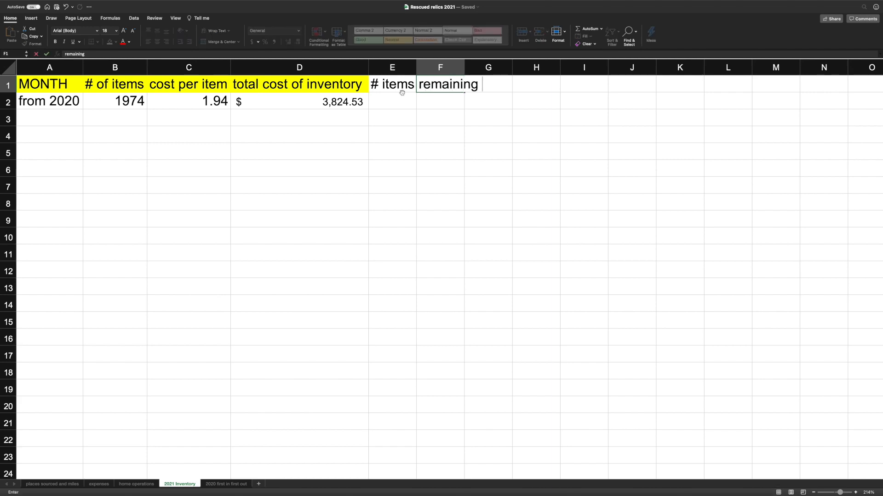
type("amou")
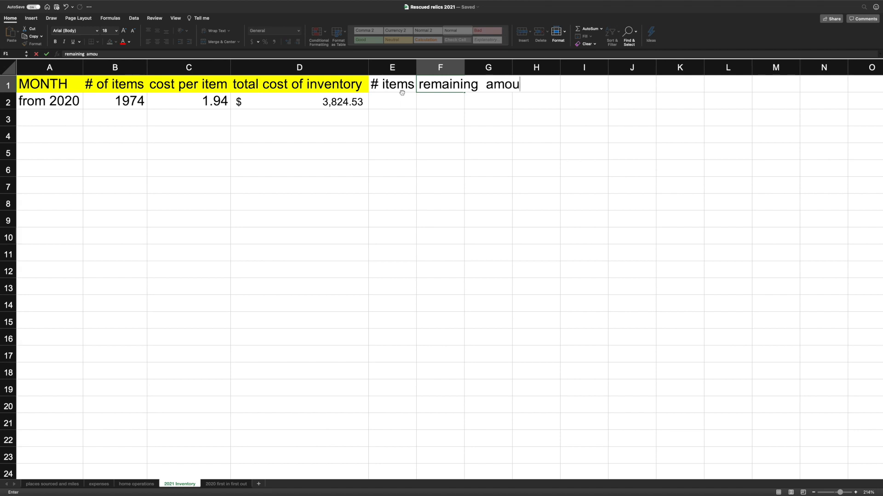
type("nt")
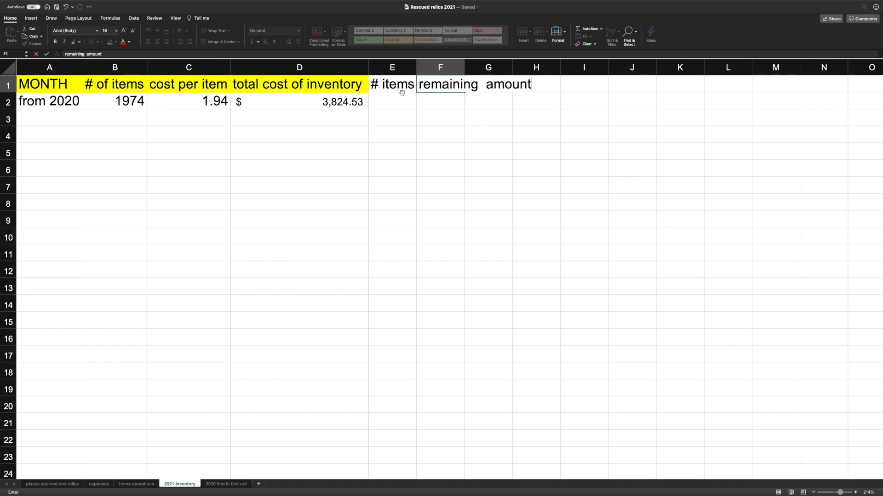
left_click(391, 117)
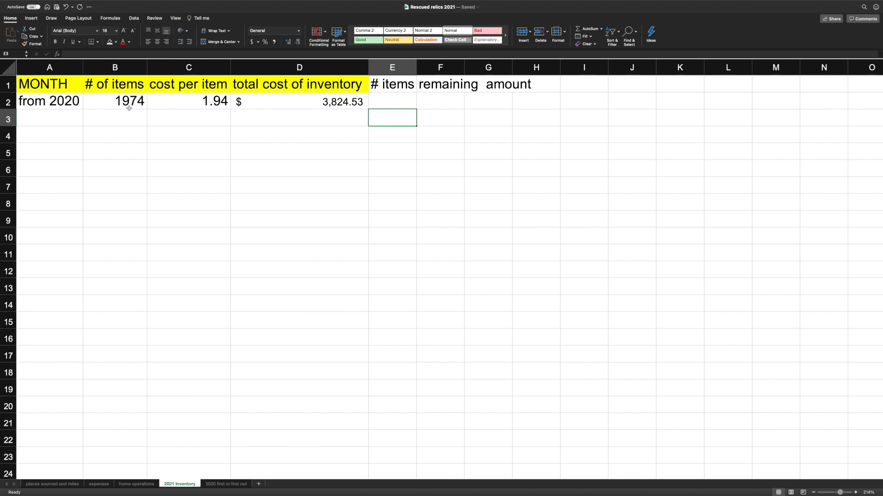
Step: Start a January row under from 2020 with 146 items at 2.33 per item
left_click(49, 117)
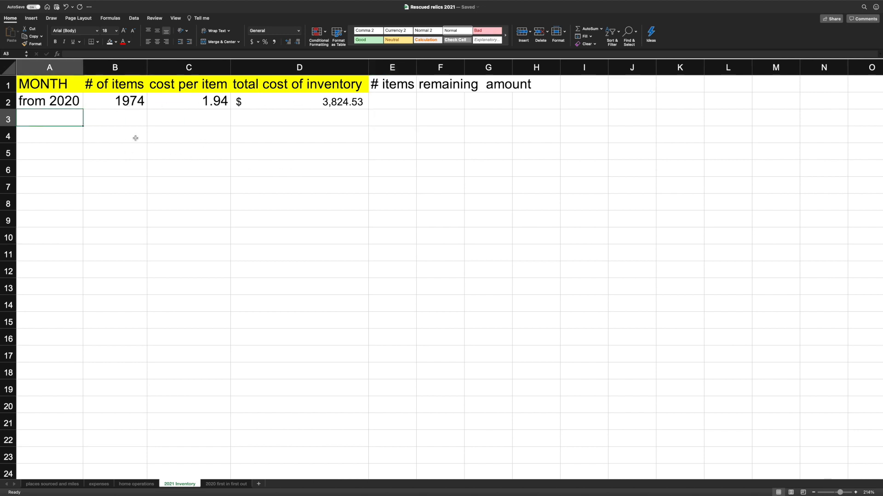
type("janauary")
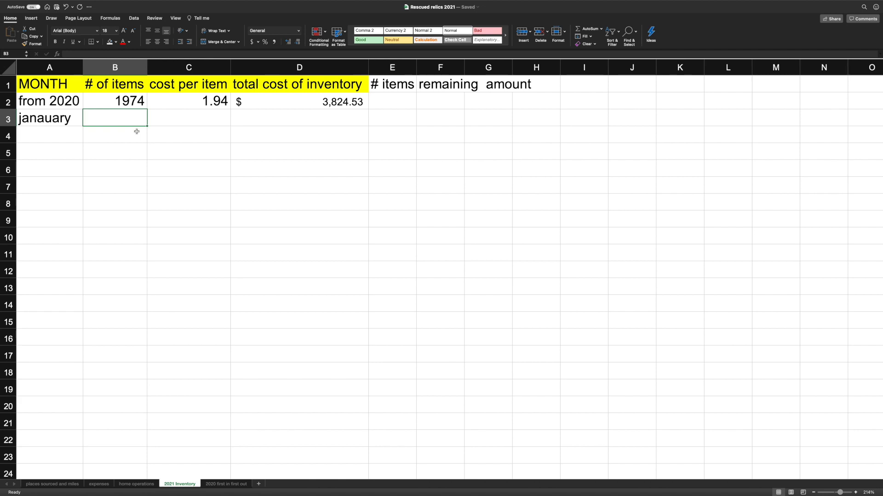
type("146")
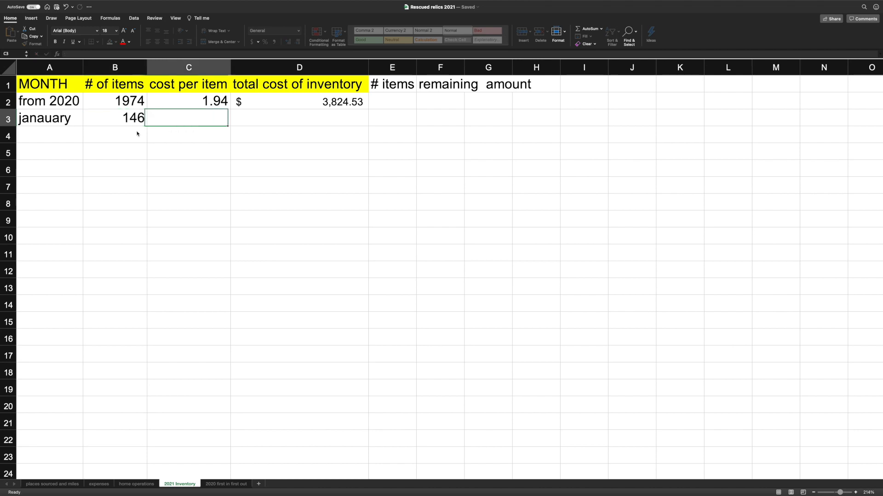
type("2.33")
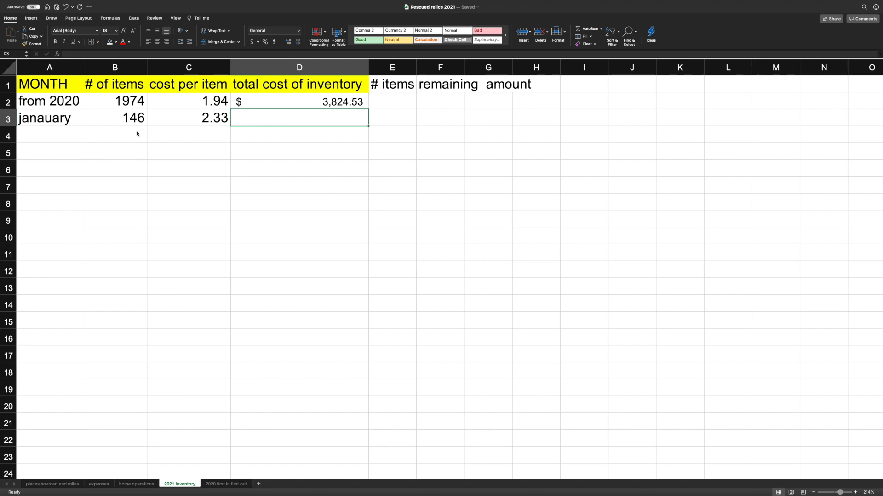
left_click(49, 101)
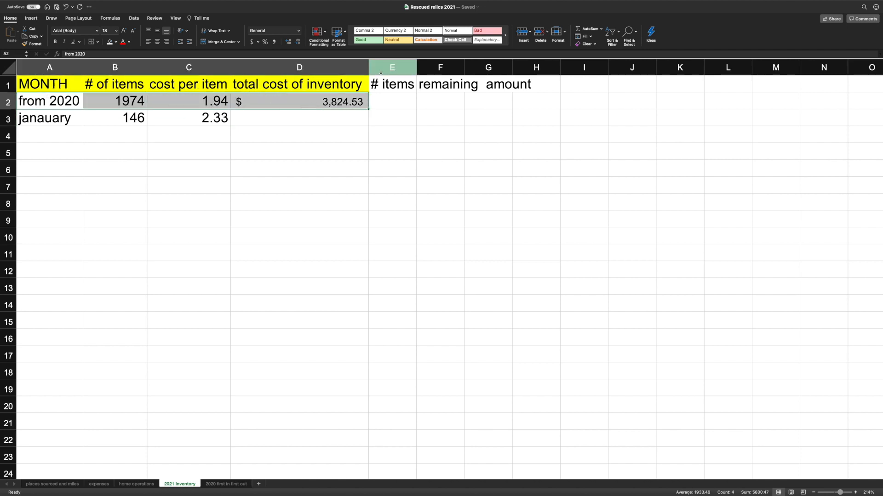
Step: Fill the from 2020 row (A2:D2) with red from the Fill Color choices
left_click(109, 41)
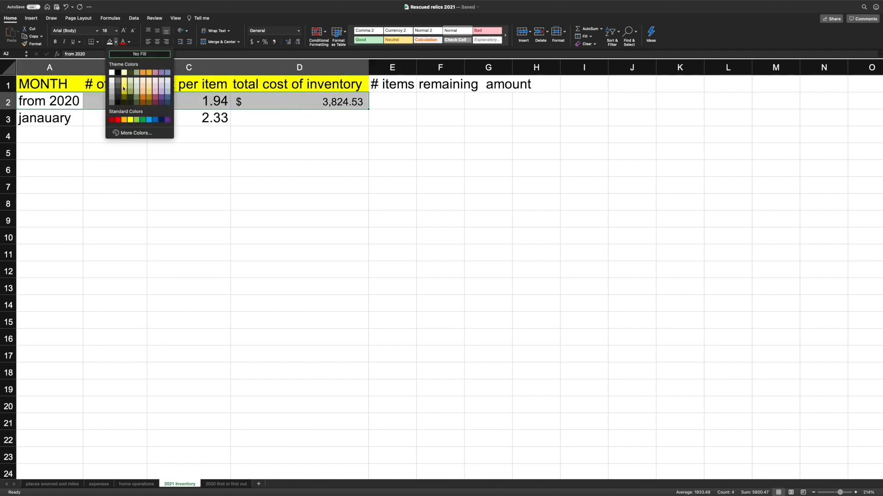
left_click(112, 118)
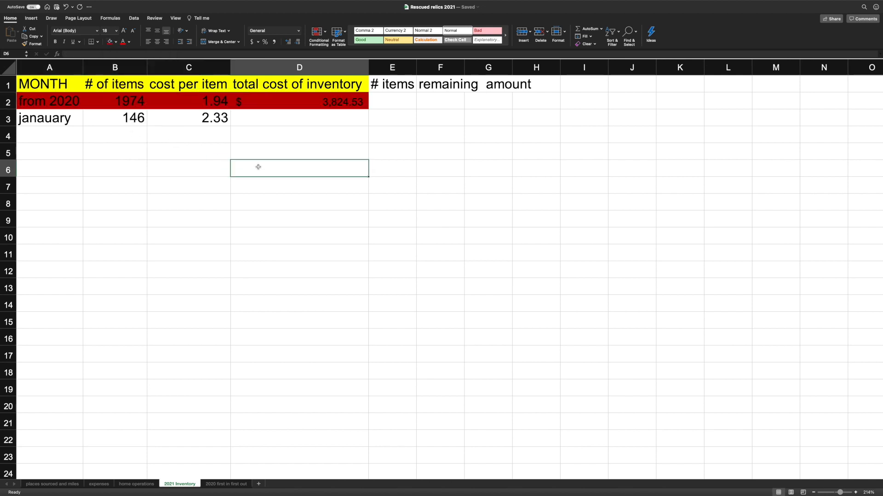
left_click(299, 118)
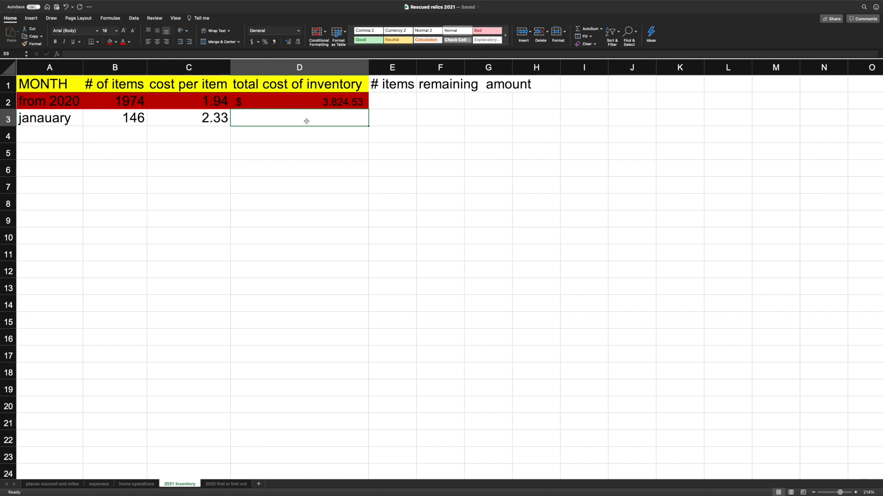
Step: Enter 340.25 as January's total cost of inventory in D3
type("3")
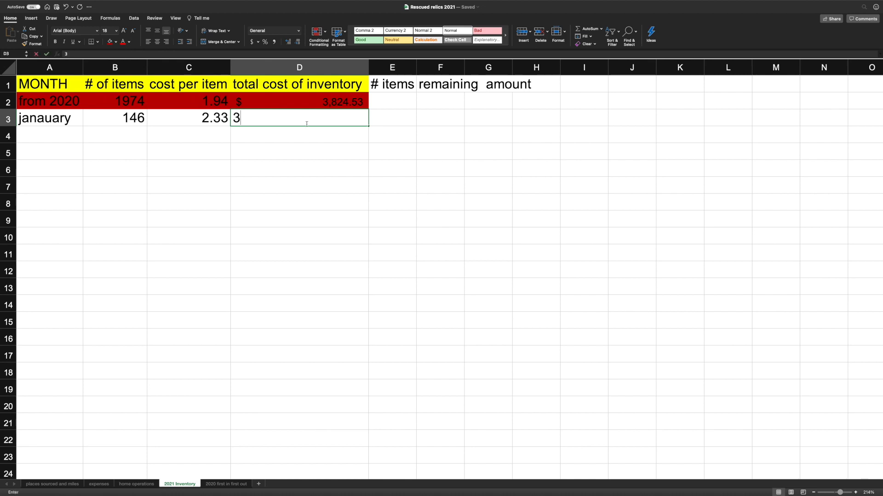
type("40.25")
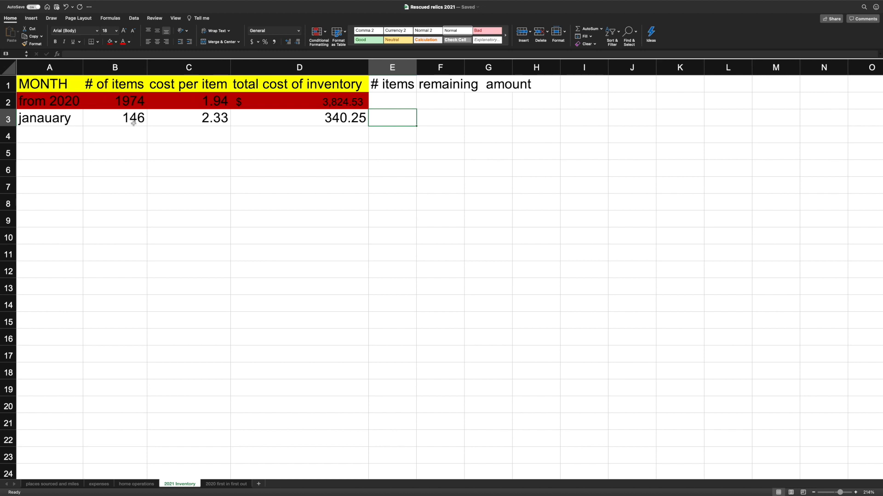
mouse_move(209, 122)
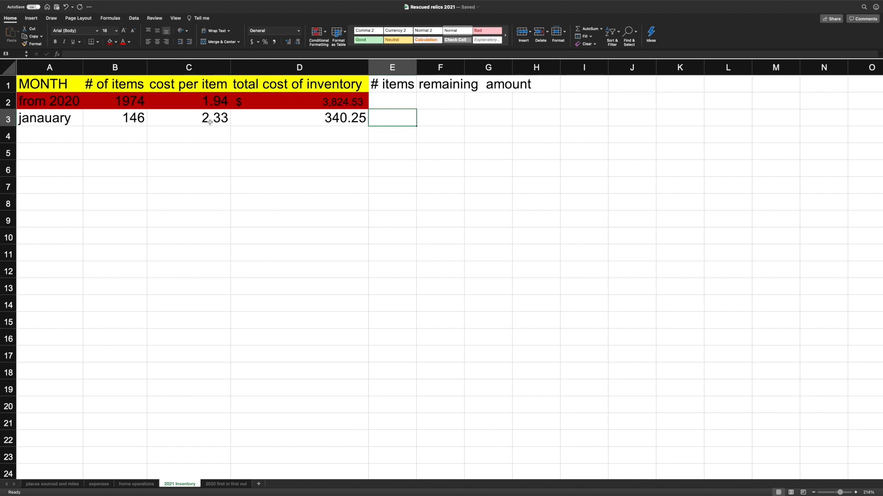
mouse_move(315, 119)
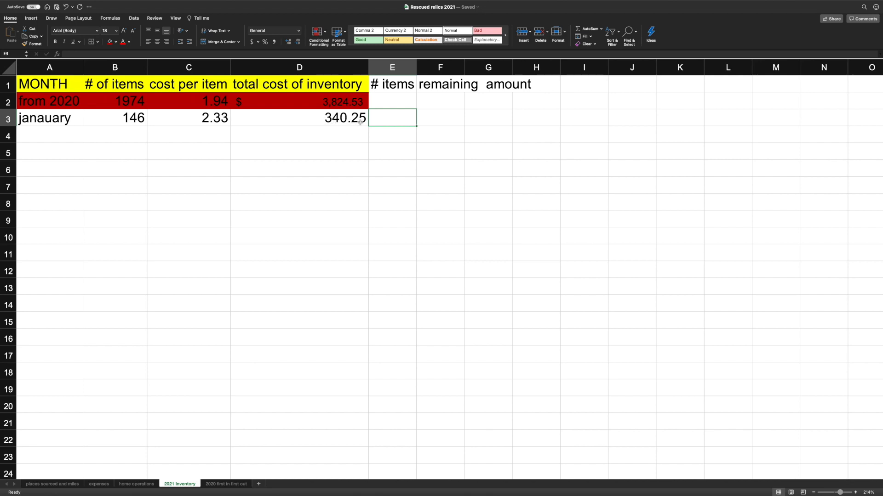
mouse_move(186, 116)
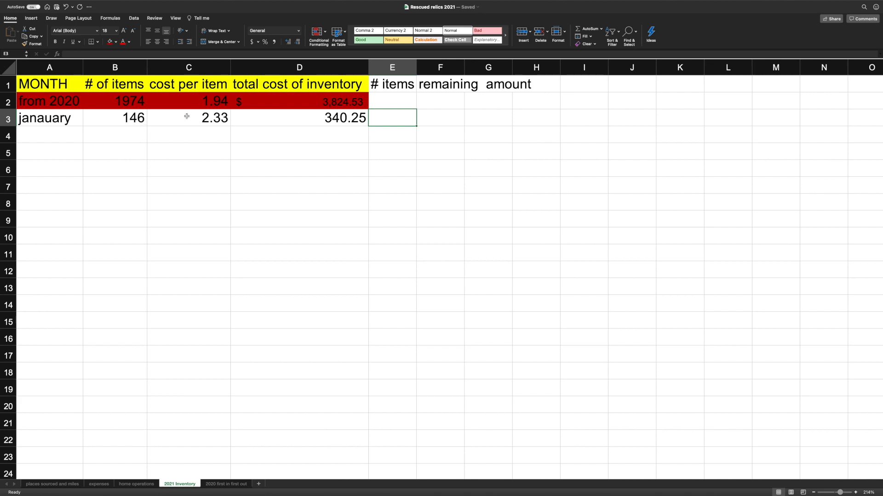
mouse_move(217, 122)
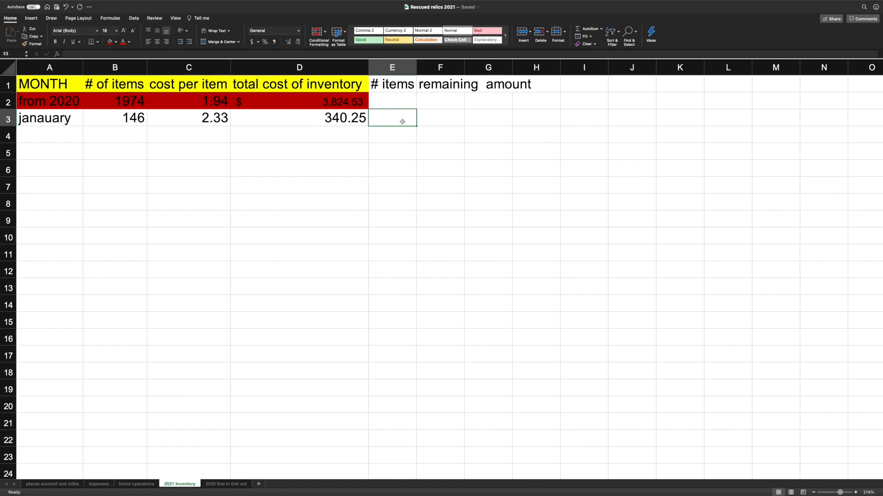
mouse_move(423, 119)
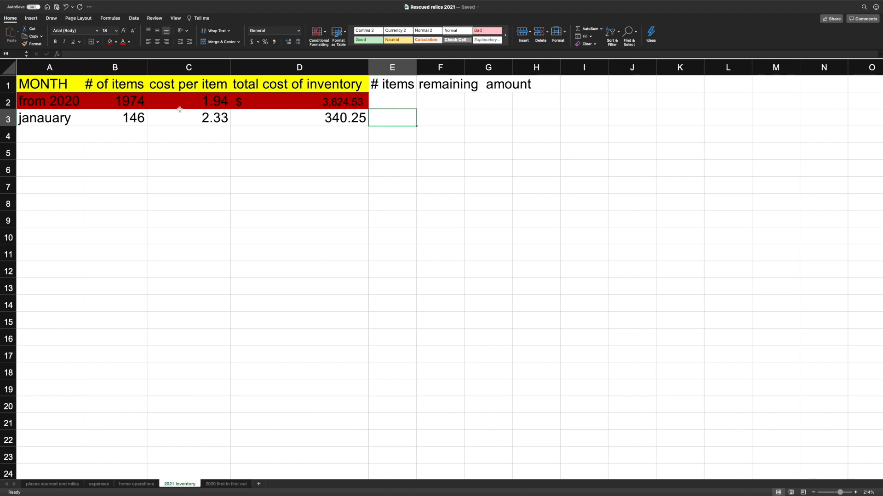
mouse_move(229, 106)
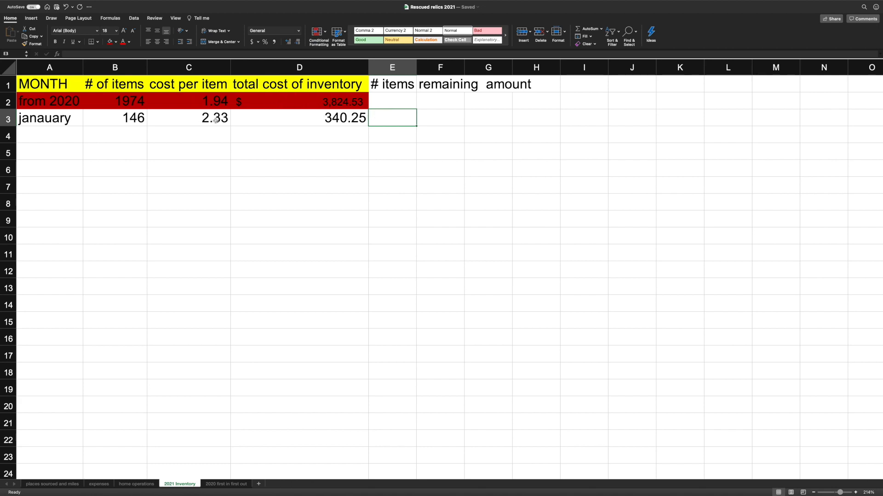
mouse_move(525, 131)
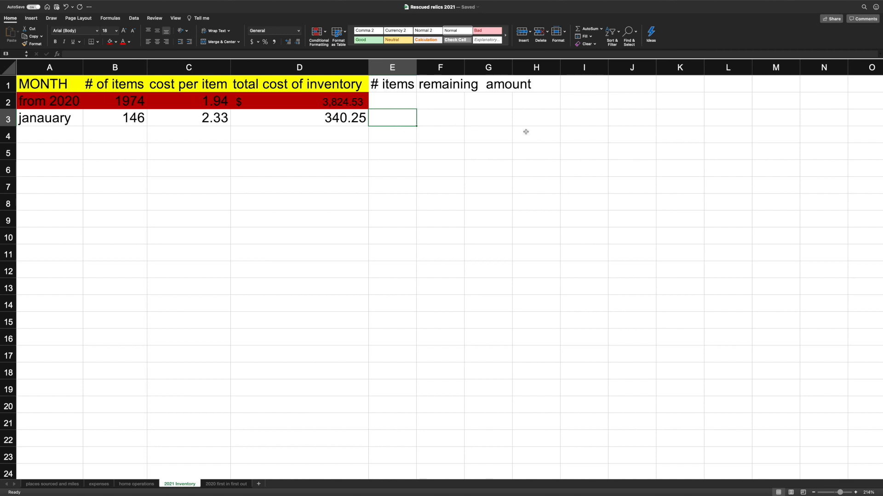
Step: Label row 4 'updated Average', correcting the typo in the label
type("n")
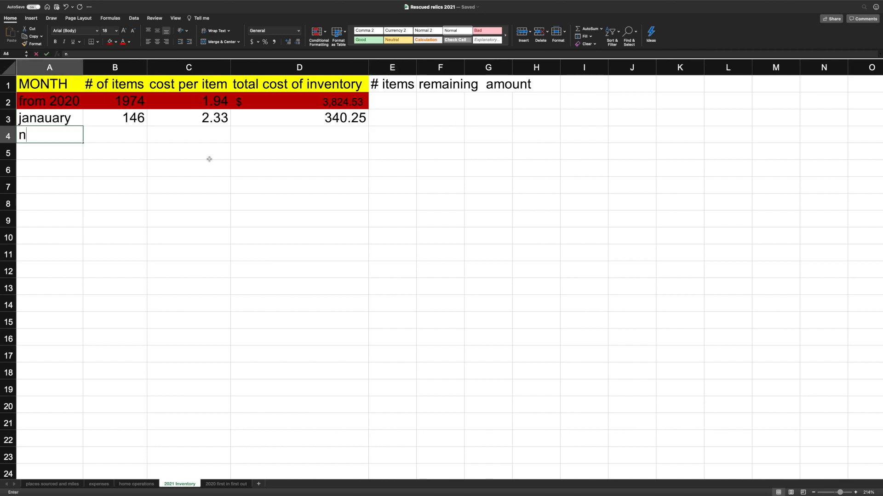
type("ew")
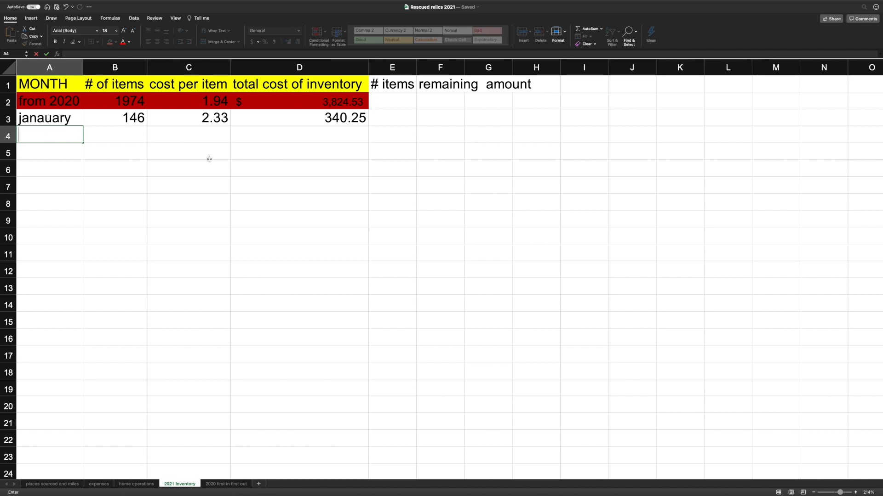
type("updated Averagw")
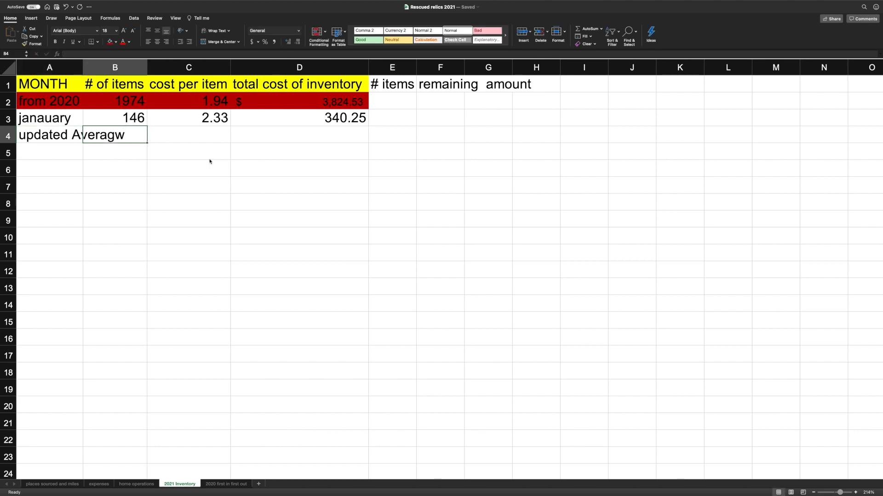
left_click(49, 134)
type("e")
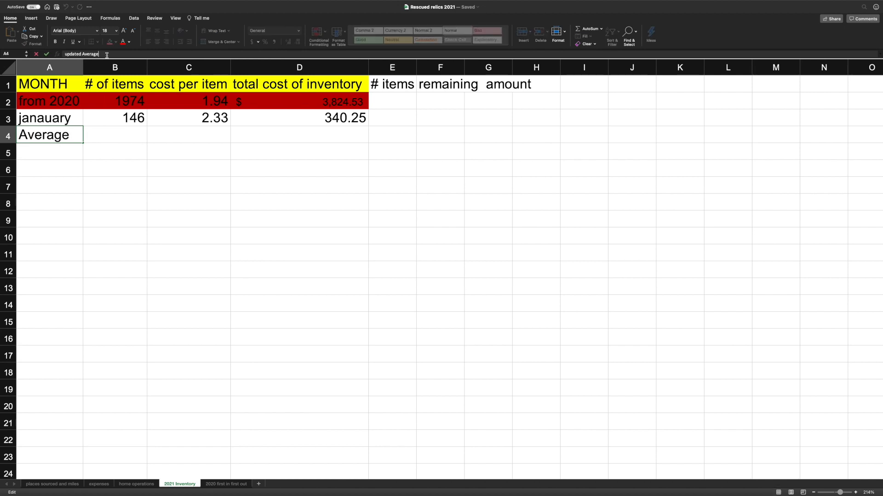
key("Return")
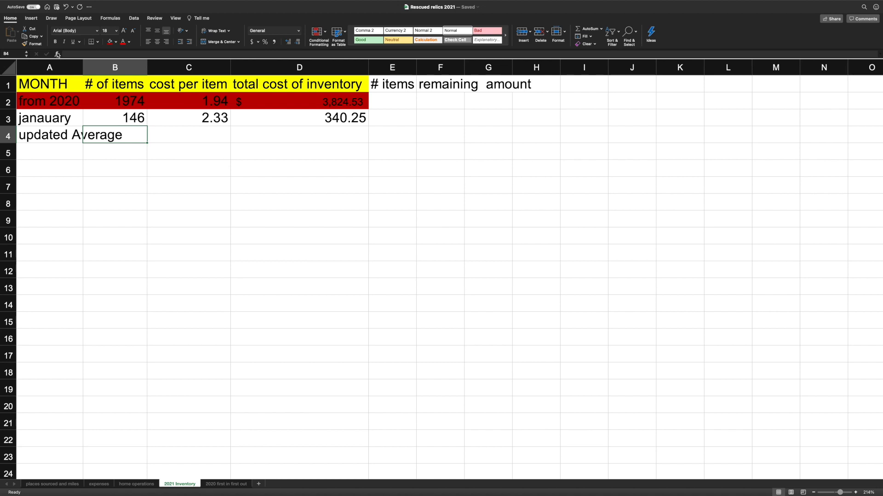
Step: Total the item counts in B4 as =B2+B3, then begin the total cost sum in D4
type("=")
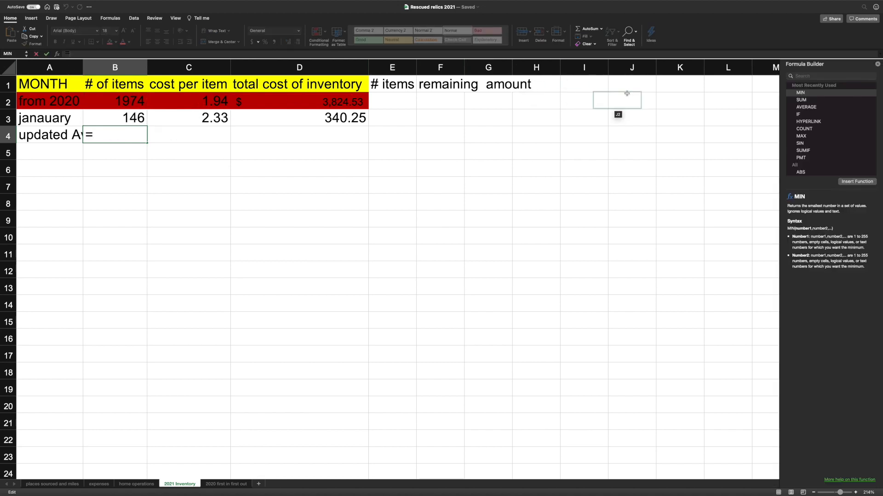
left_click(800, 99)
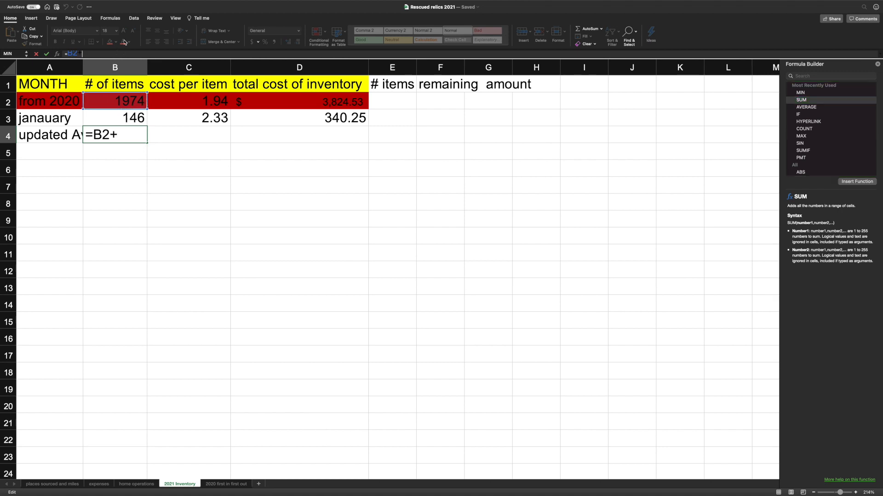
left_click(115, 118)
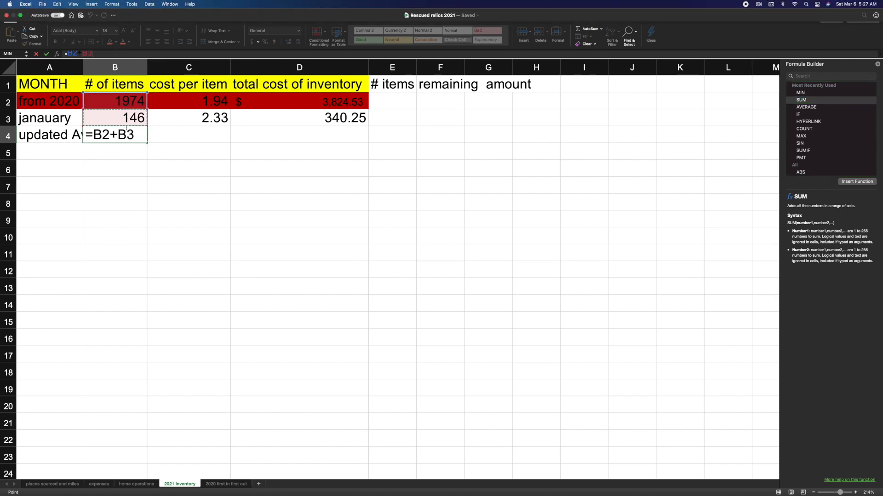
key("Return")
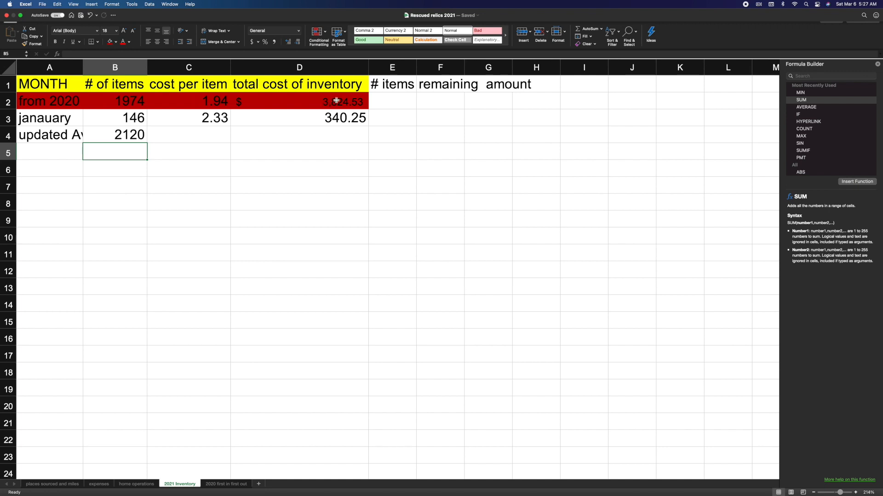
left_click(299, 134)
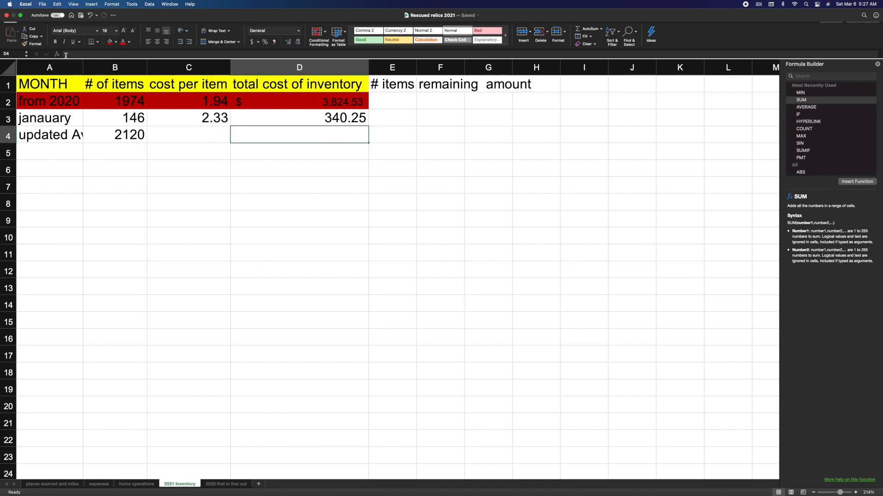
type("=SUM(D2:D3")
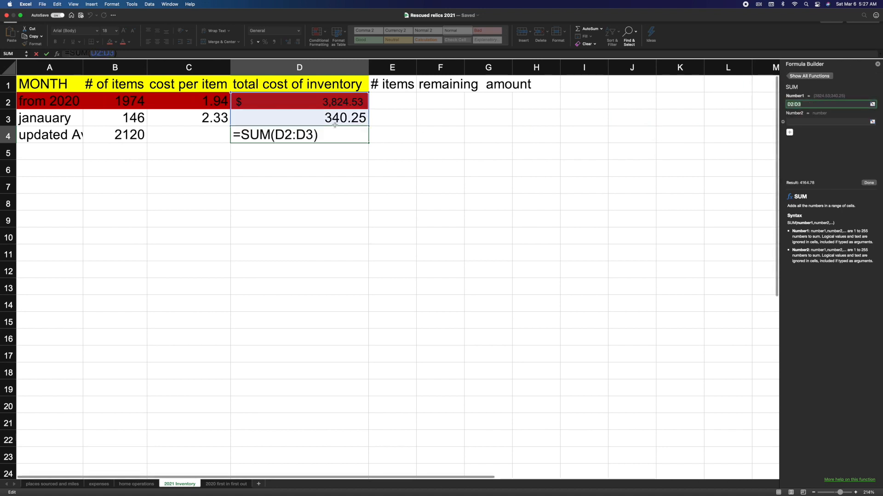
mouse_move(430, 185)
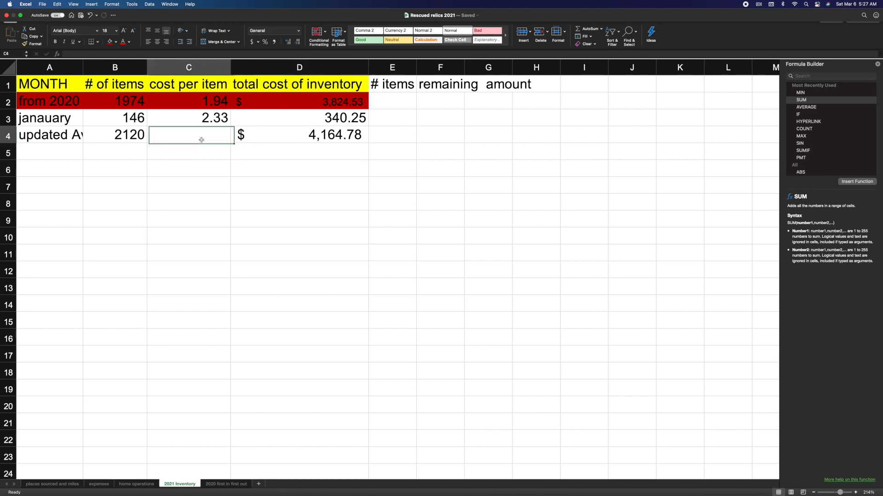
Step: Review the row 4 total cost formula unchanged and move to the cost per item cell
left_click(299, 134)
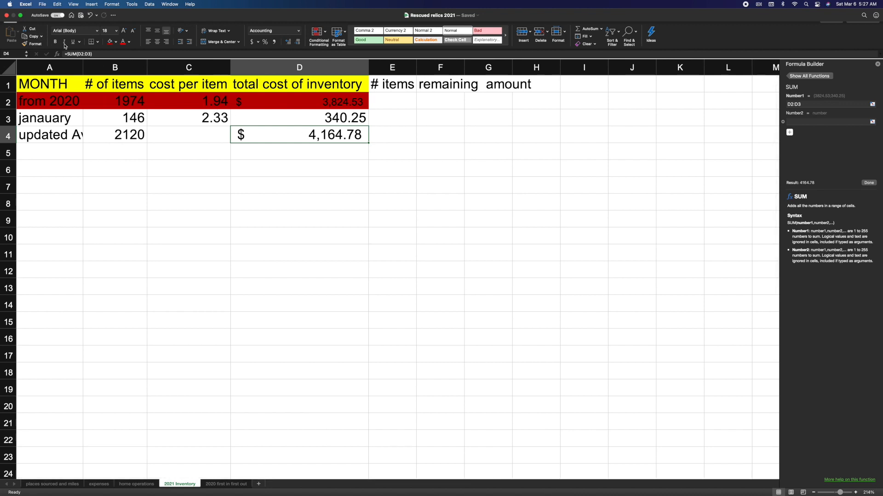
double_click(299, 134)
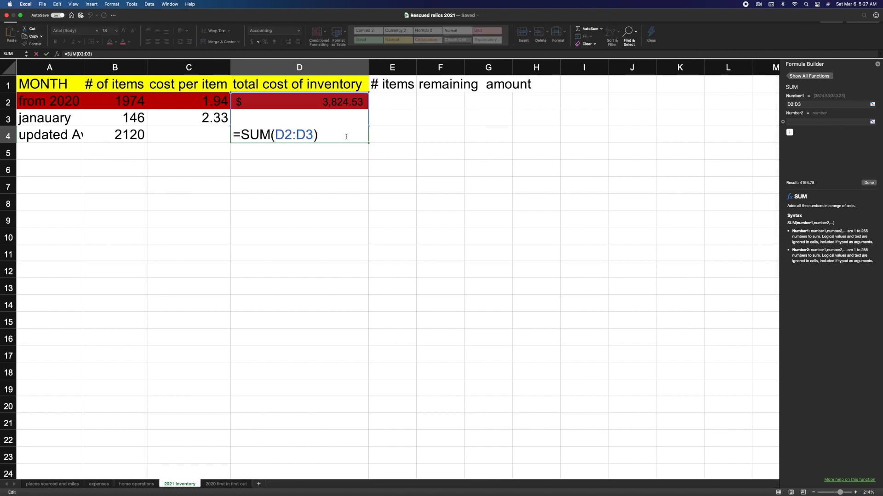
key("Return")
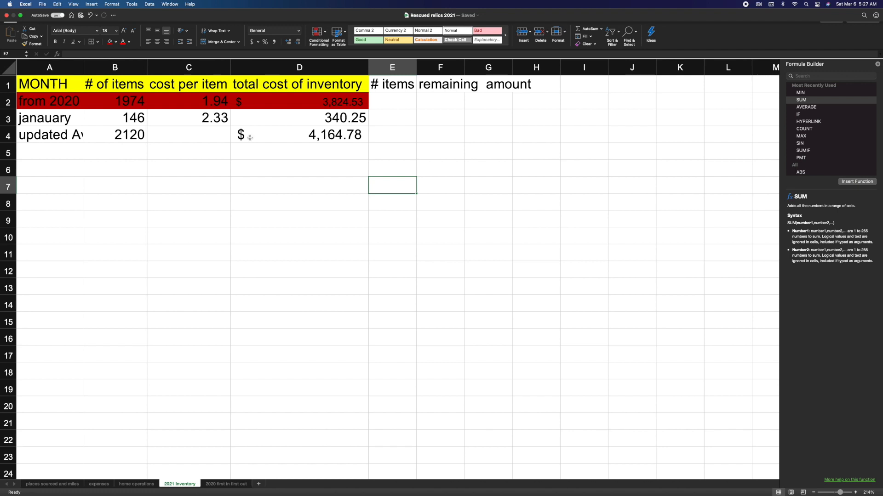
left_click(188, 134)
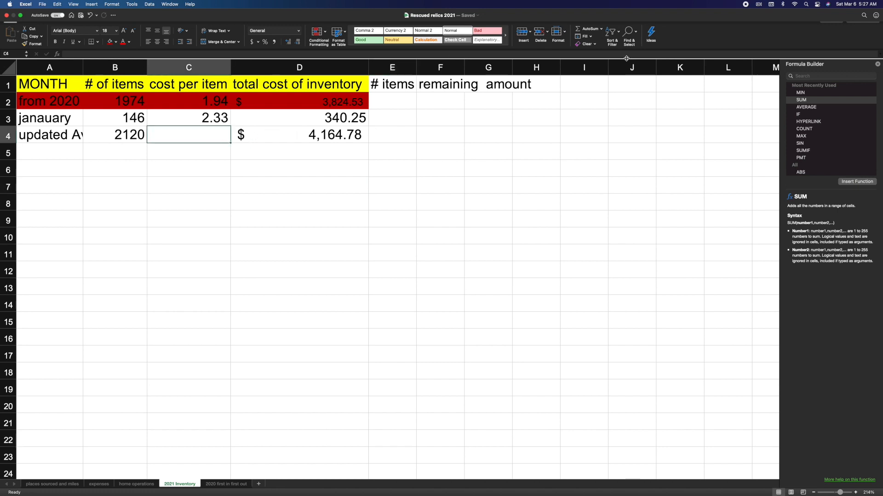
scroll("down", 3)
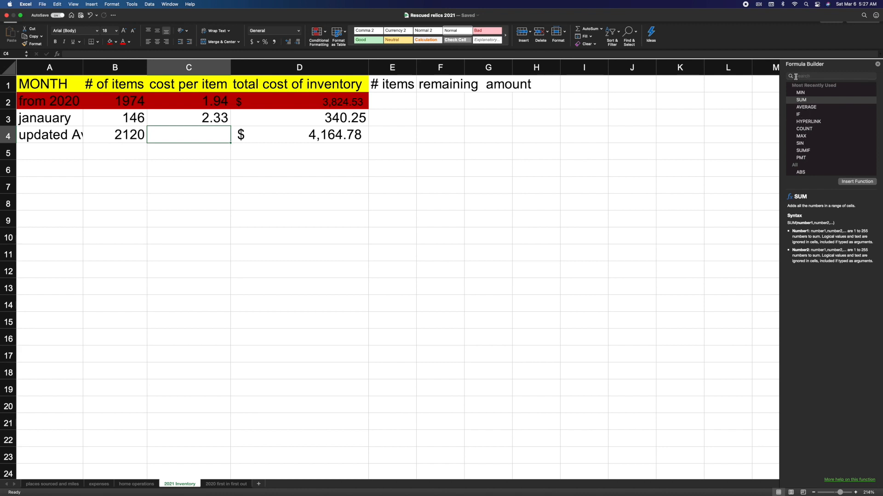
Step: Compute the updated average cost per item in C4 as =D4/B4, giving $1.96
type("div")
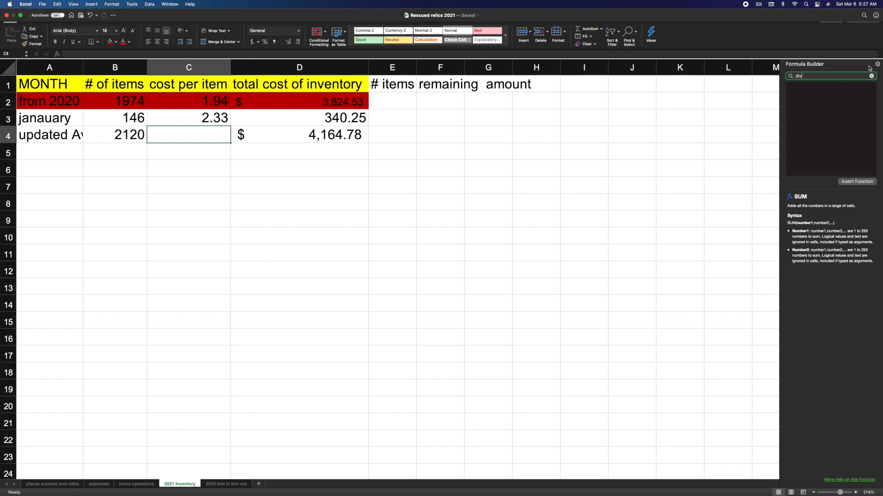
type("=D4/")
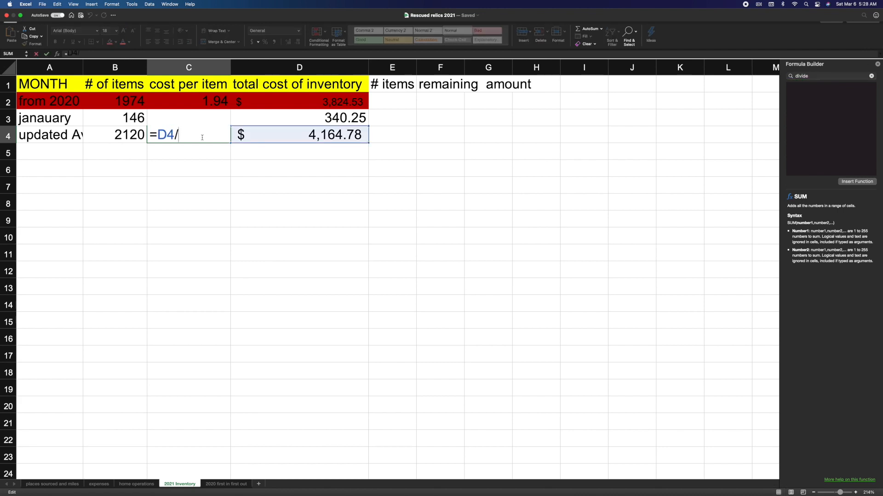
left_click(115, 134)
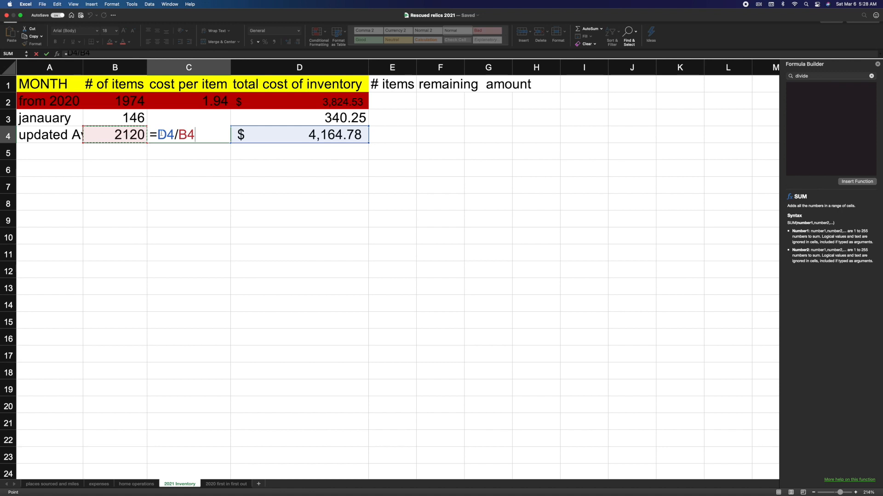
key("Return")
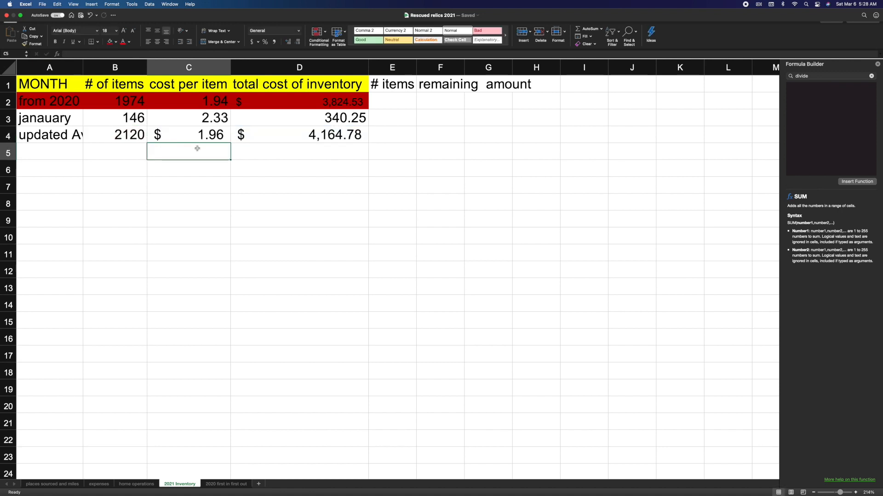
left_click(392, 134)
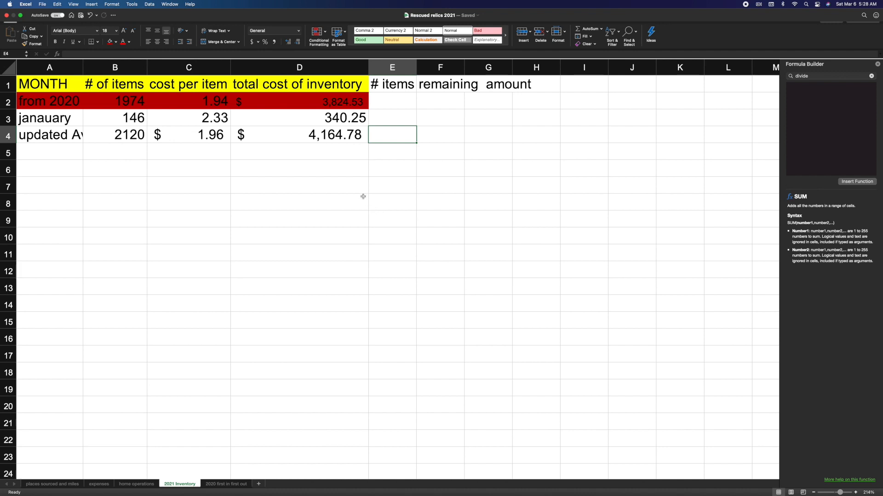
mouse_move(406, 123)
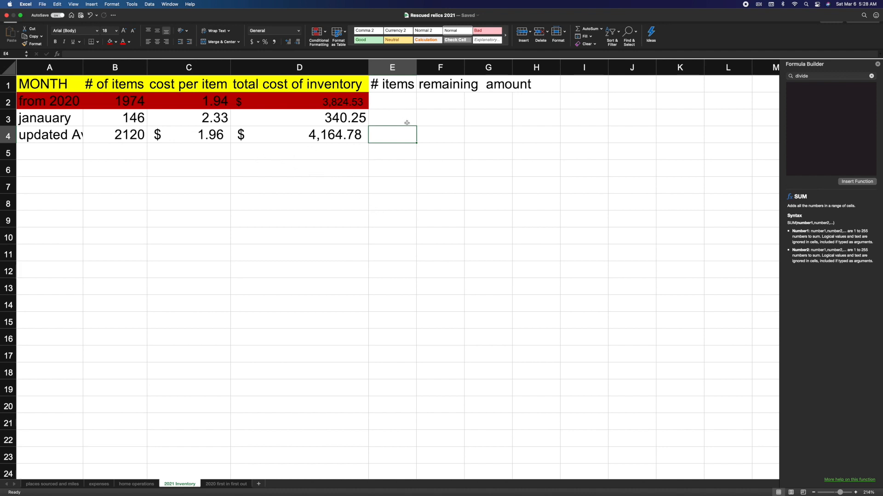
mouse_move(422, 138)
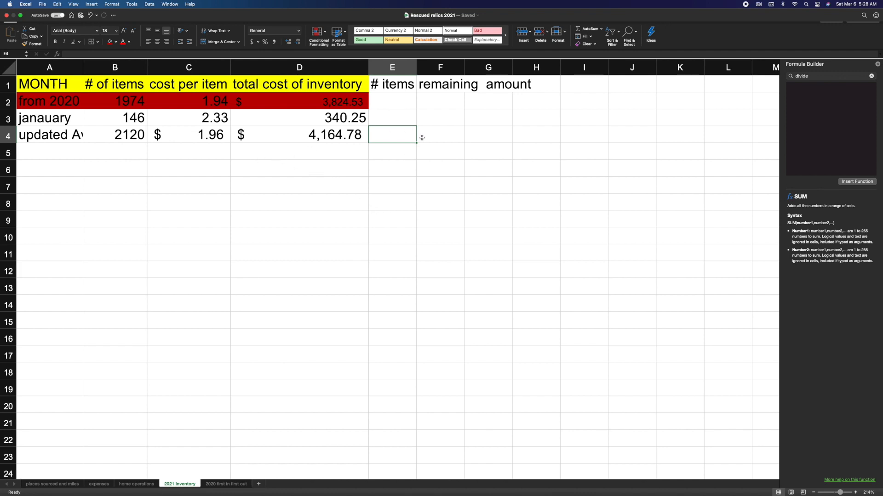
left_click(440, 134)
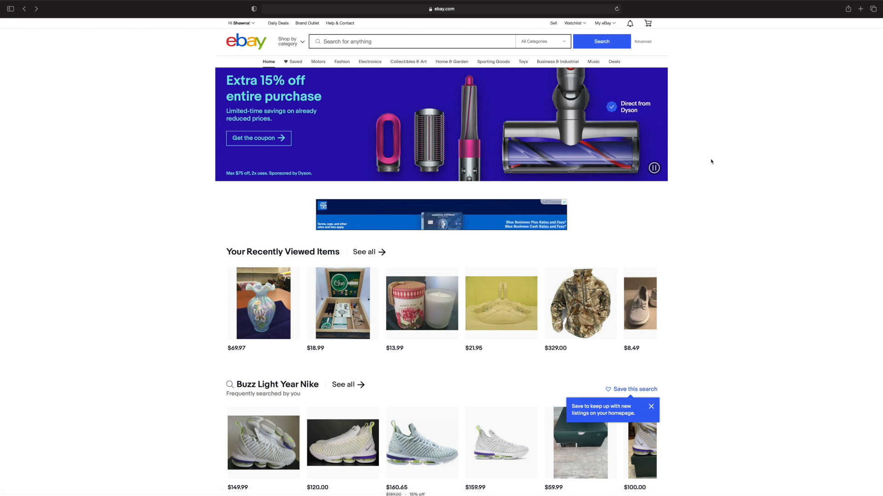
Step: Go through My eBay Selling to Seller Hub and open the Performance Sales report
left_click(603, 23)
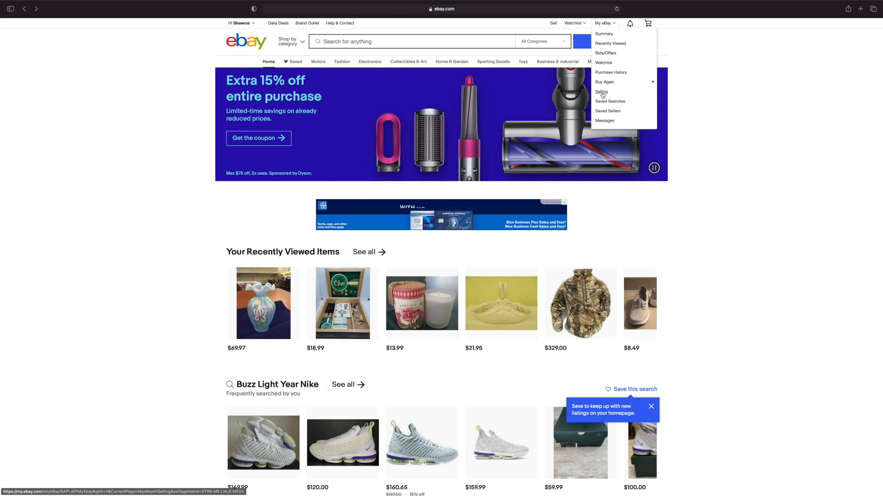
left_click(600, 92)
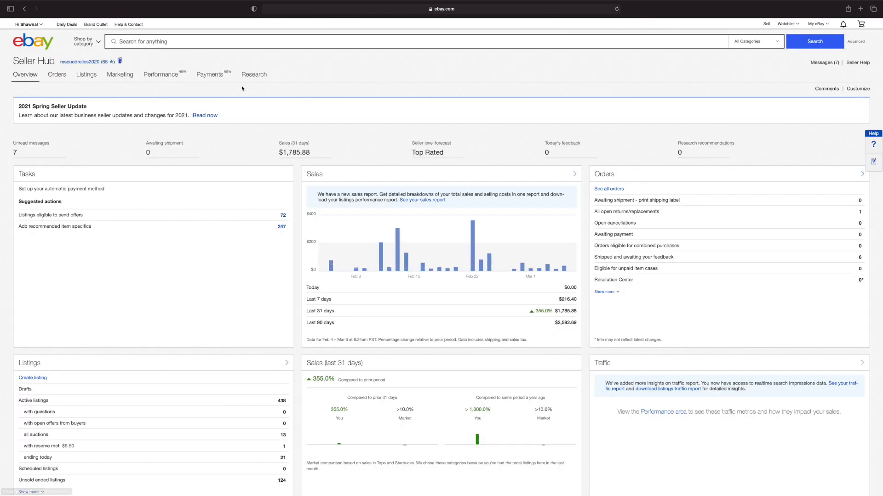
left_click(160, 74)
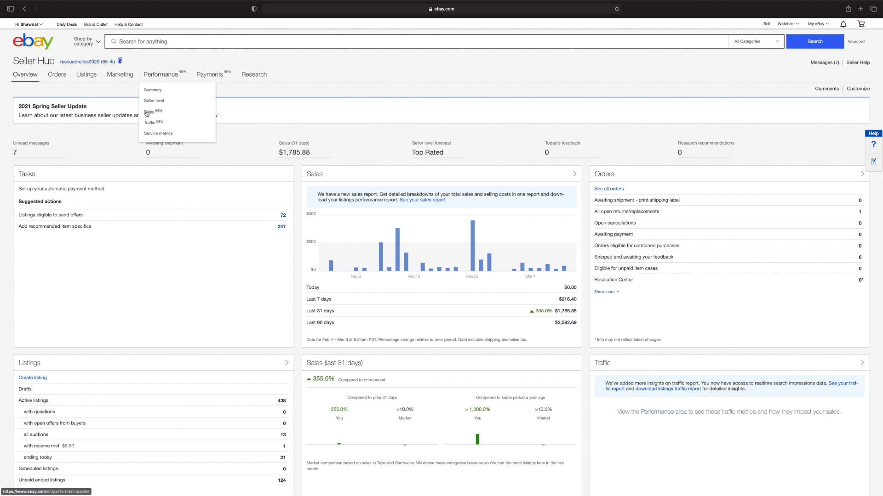
left_click(149, 112)
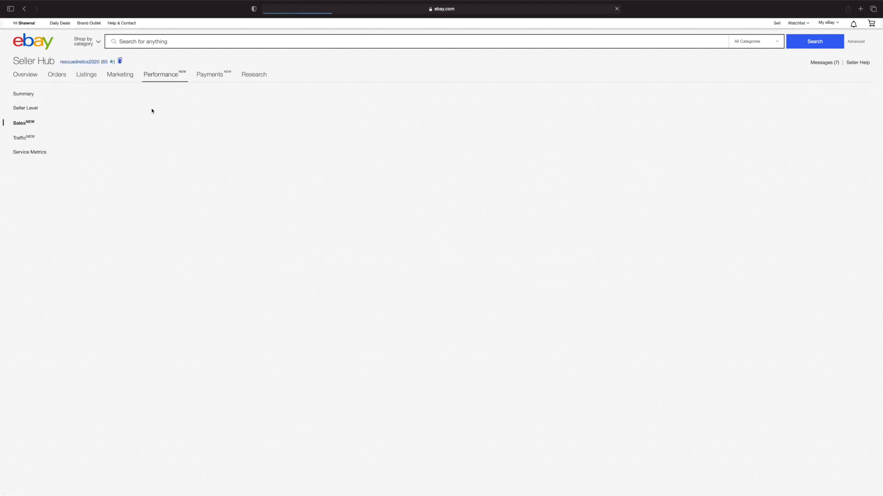
left_click(18, 122)
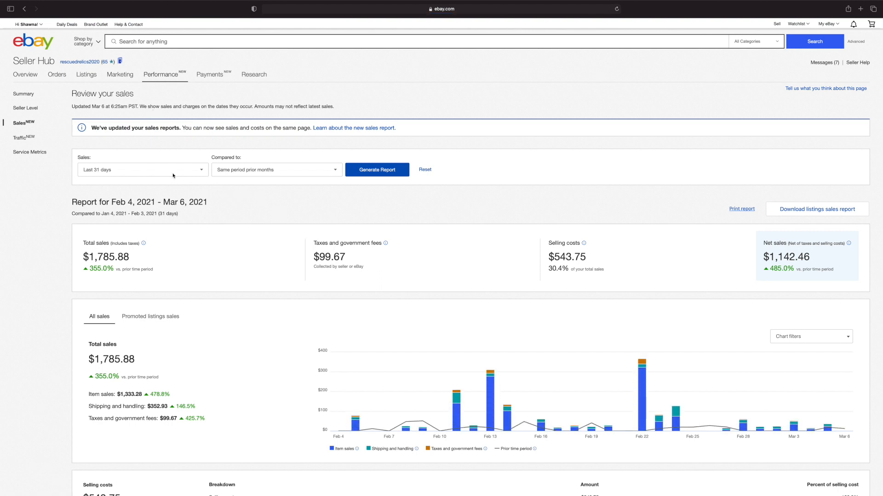
mouse_move(182, 172)
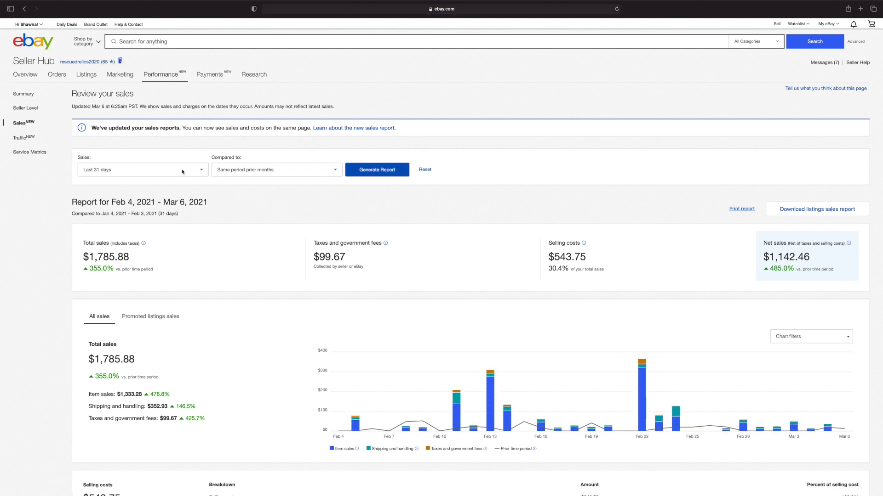
Step: Set a custom sales period of 01/01/2021–01/31/2021 and generate the report
left_click(140, 169)
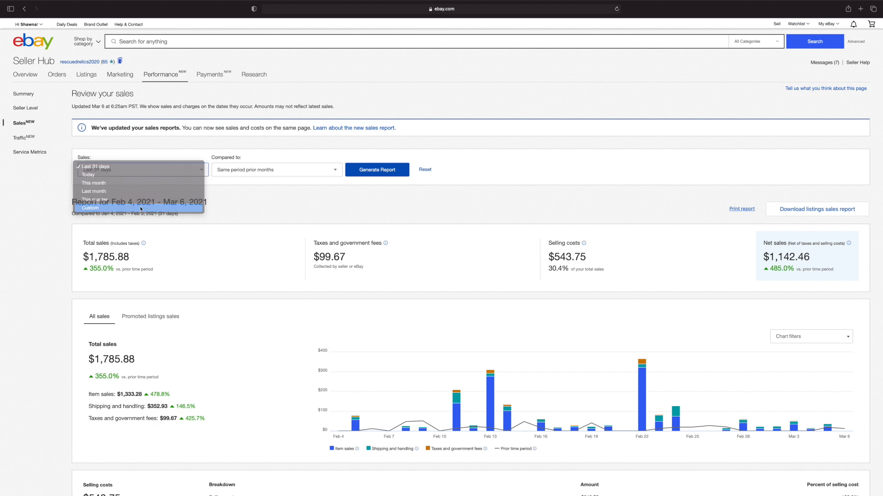
left_click(90, 208)
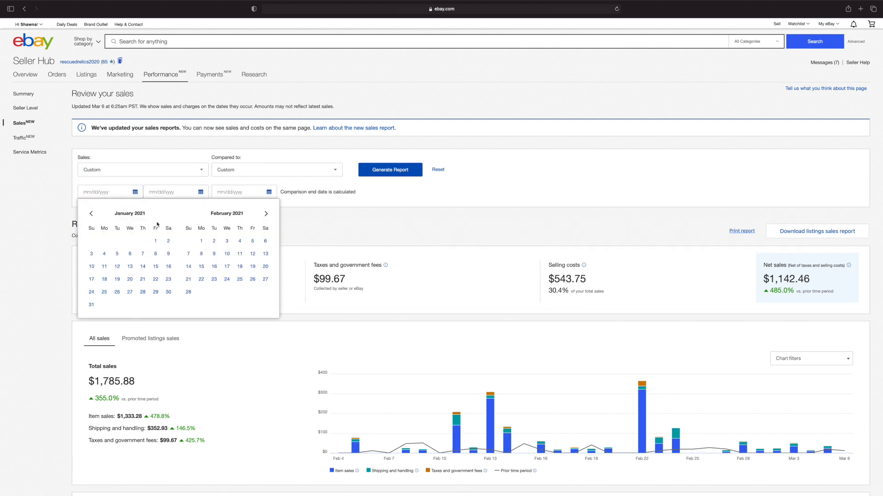
left_click(155, 241)
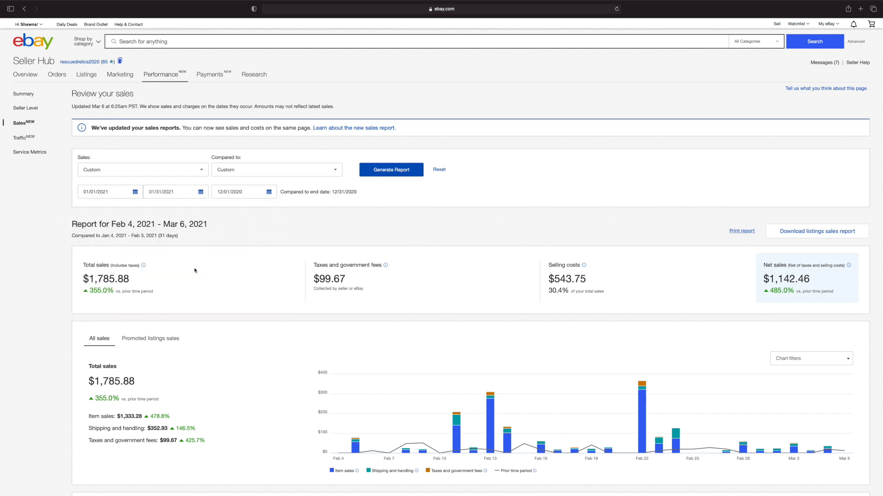
left_click(391, 169)
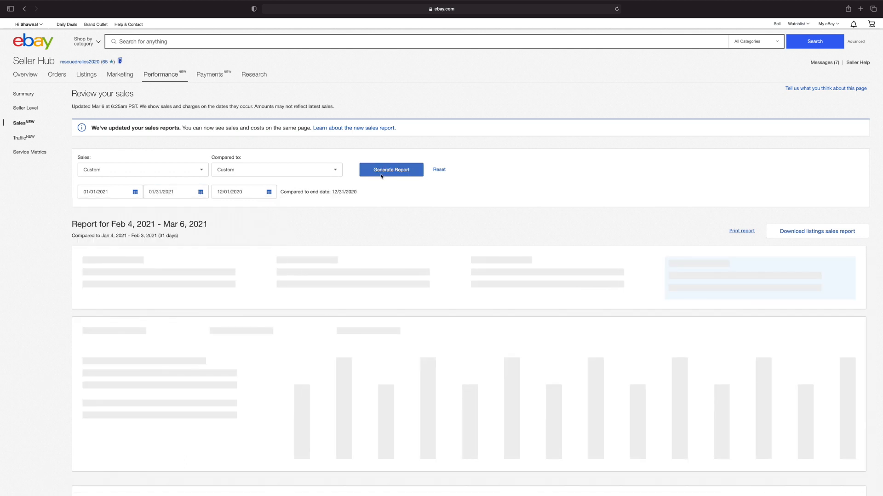
Step: Scroll through the January 2021 report's chart, selling costs and Listings insights, then back up
left_click(391, 169)
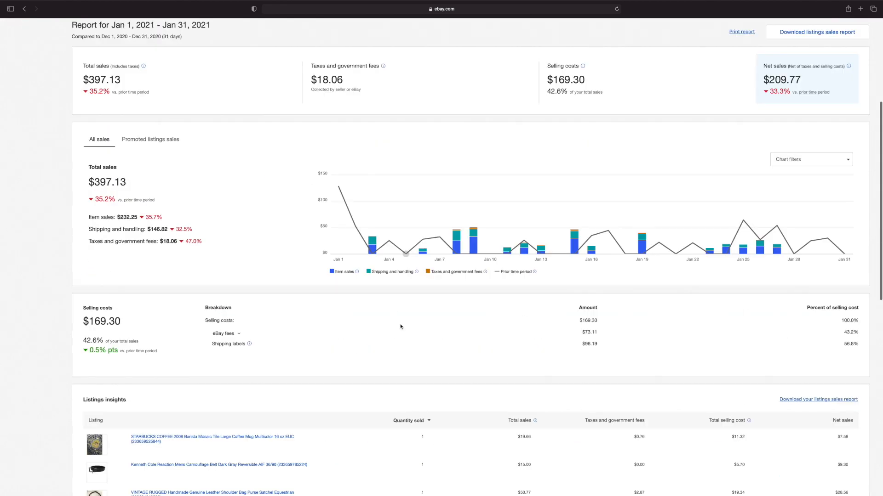
scroll("down", 3)
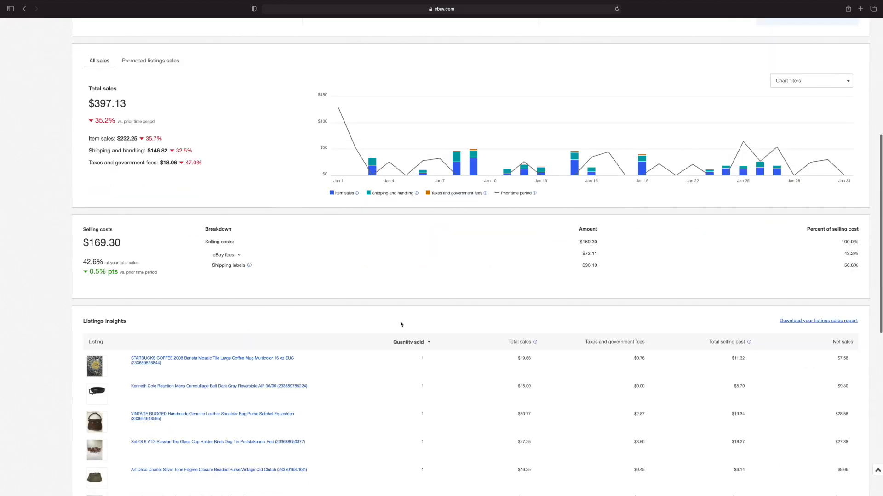
scroll("down", 3)
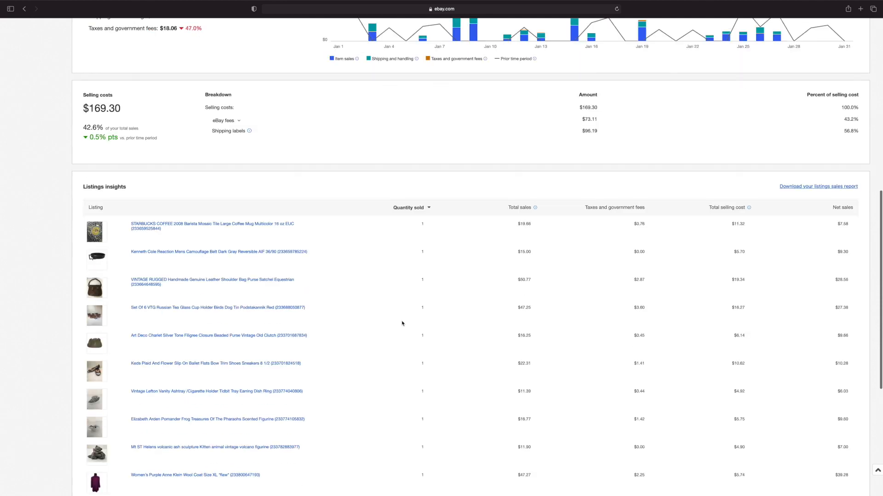
scroll("down", 3)
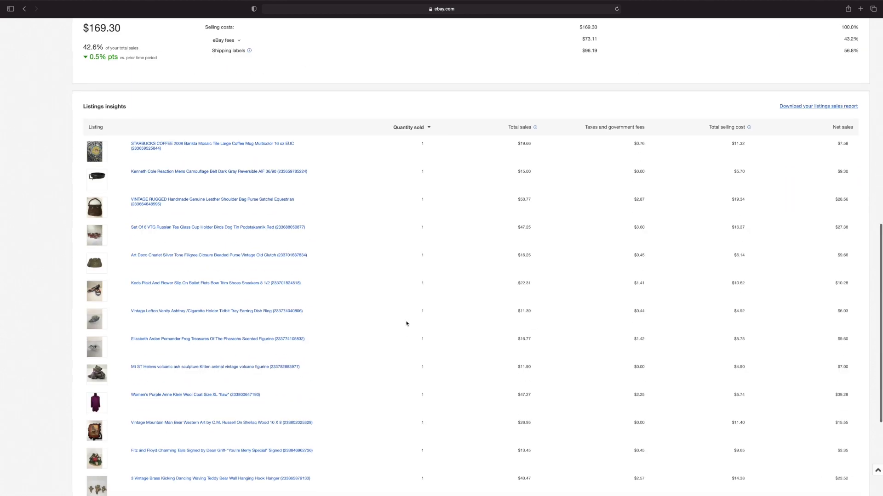
scroll("down", 3)
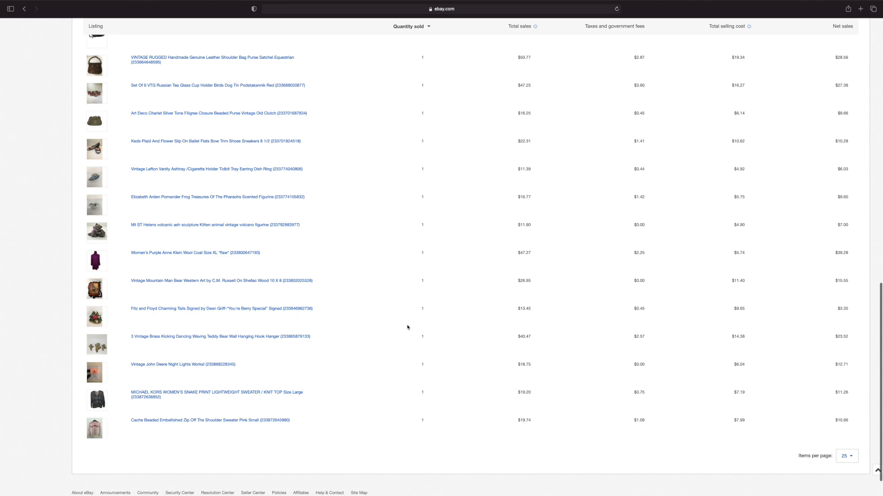
scroll("up", 3)
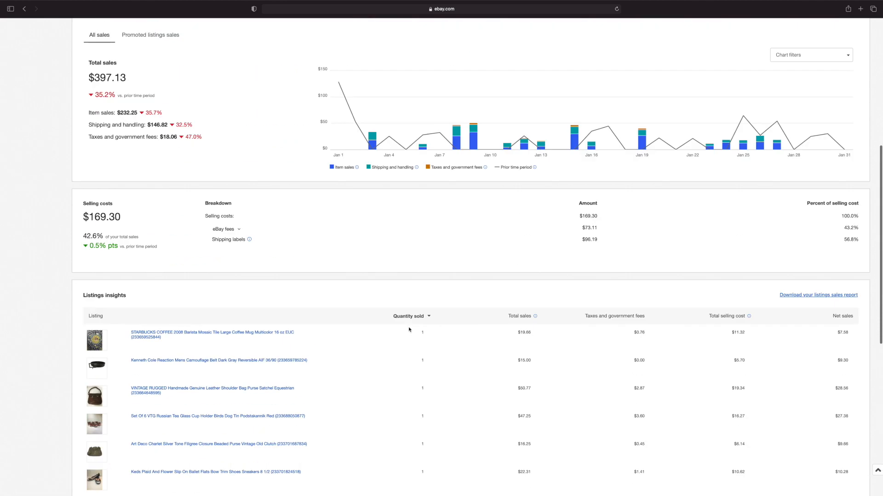
mouse_move(529, 222)
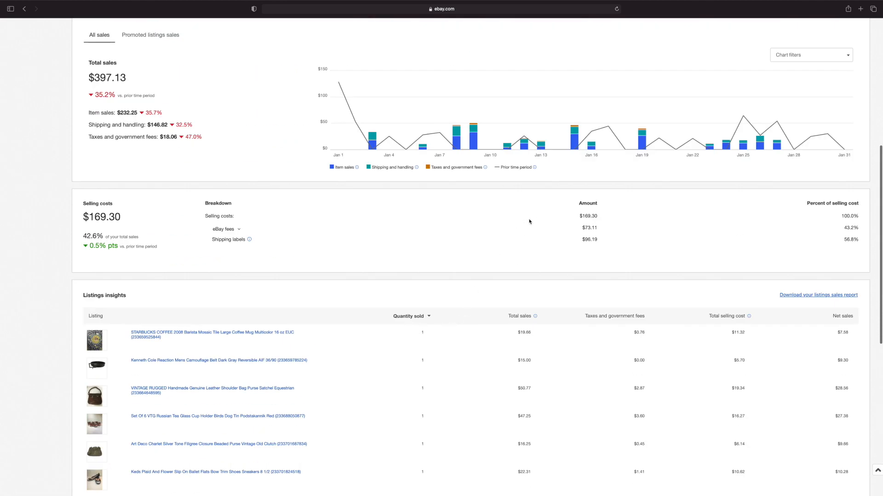
scroll("up", 3)
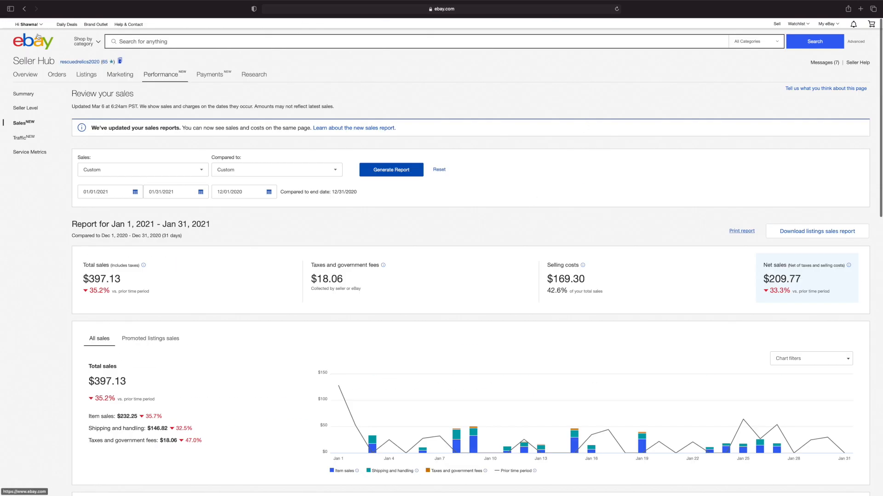
Step: Enter 16 items sold in E4 and make F4 the items remaining, B4 minus E4, giving 2104
left_click(194, 480)
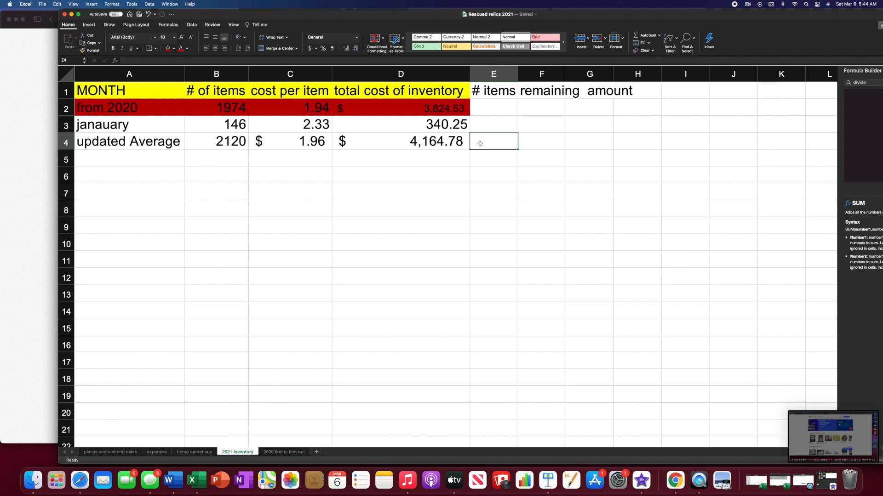
type("16")
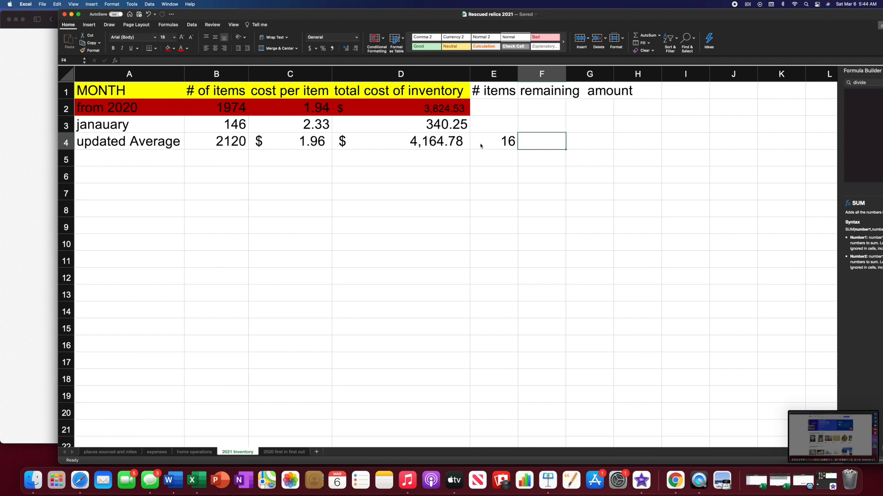
mouse_move(229, 156)
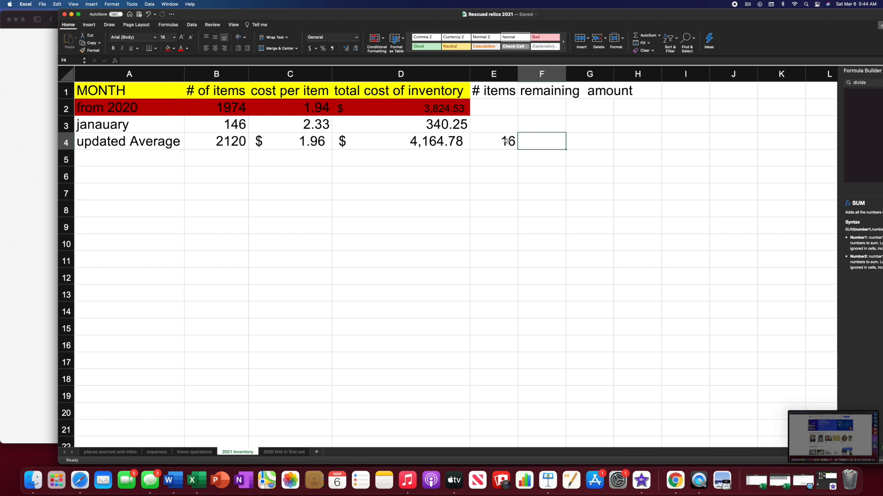
mouse_move(527, 139)
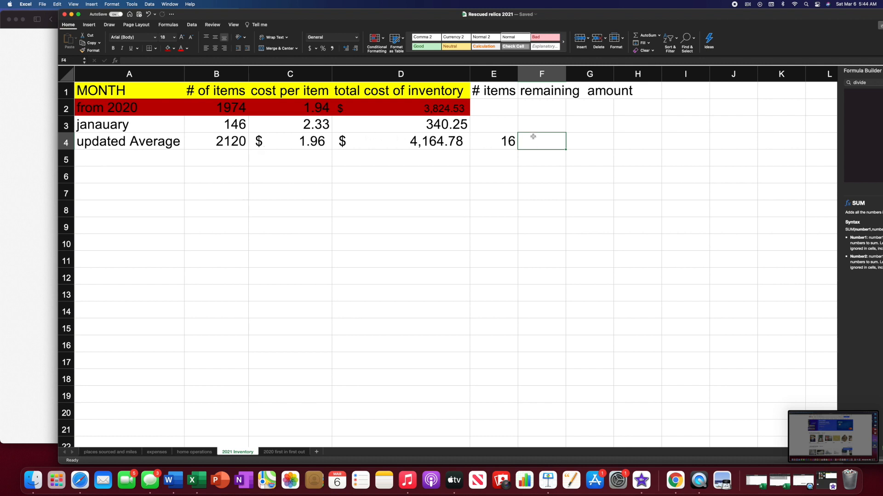
mouse_move(570, 60)
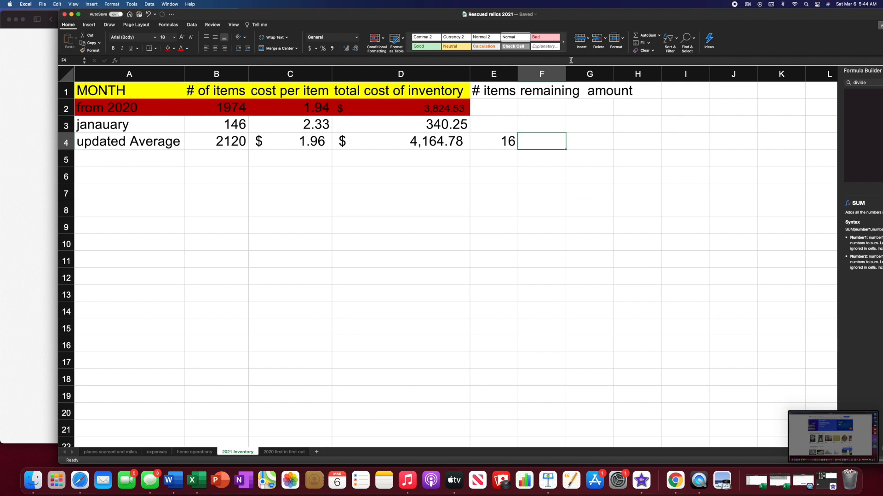
type("=")
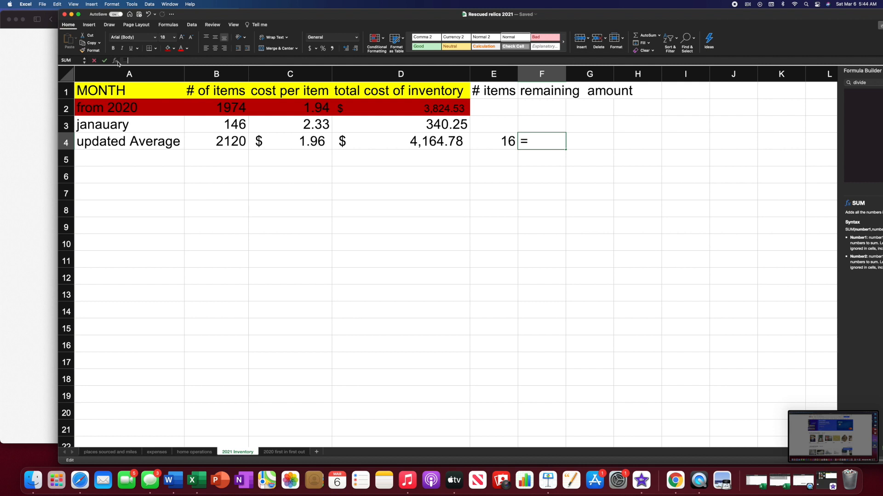
left_click(216, 141)
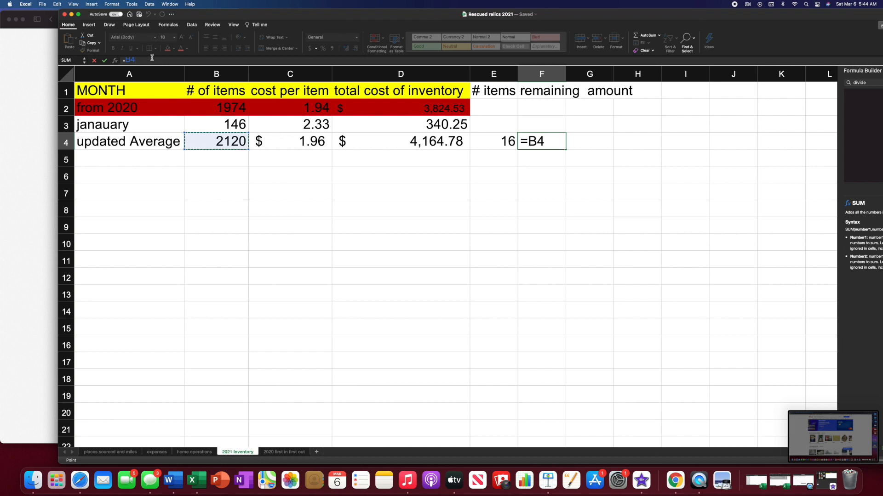
type("-")
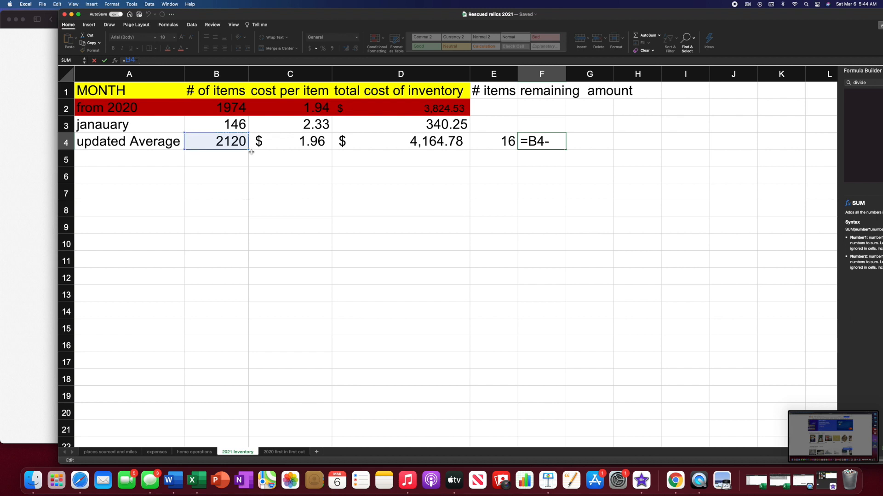
mouse_move(382, 140)
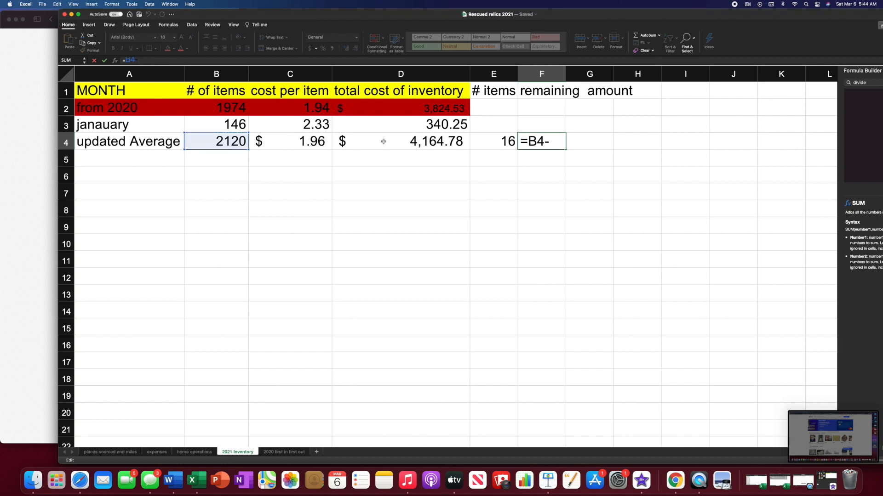
left_click(492, 142)
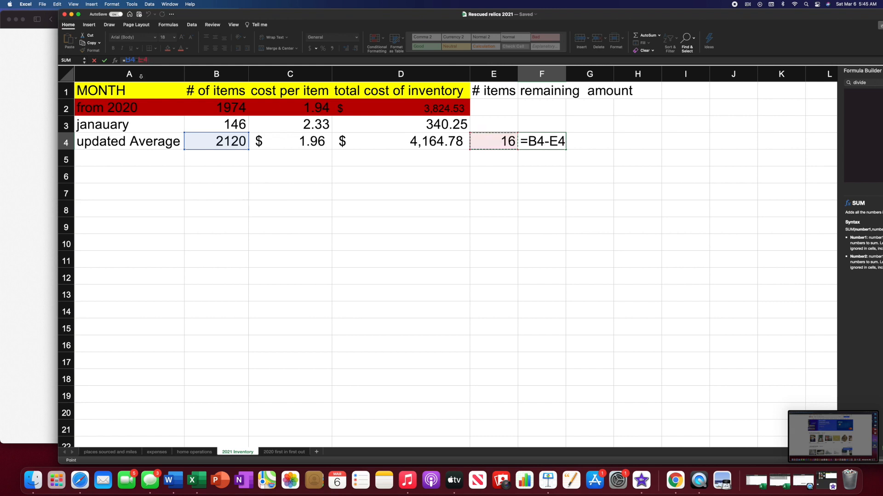
key("Return")
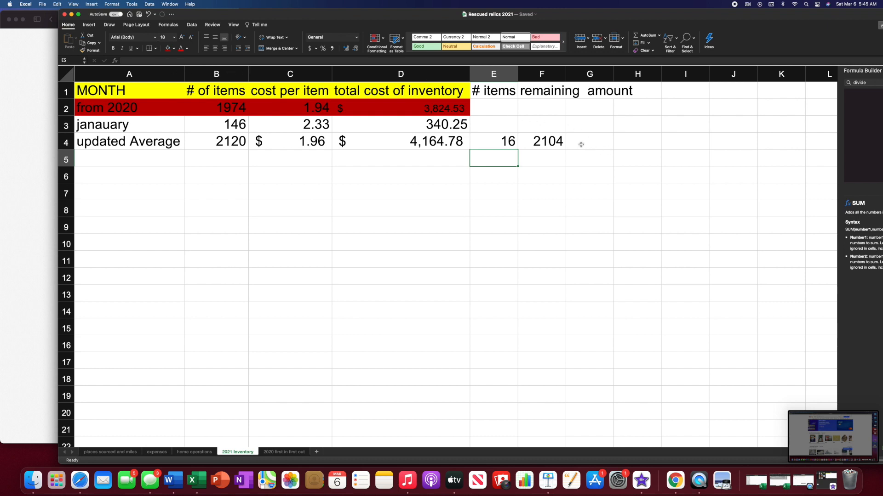
Step: Make G4 the amount, F4 times C4, giving $4,133.35
left_click(590, 142)
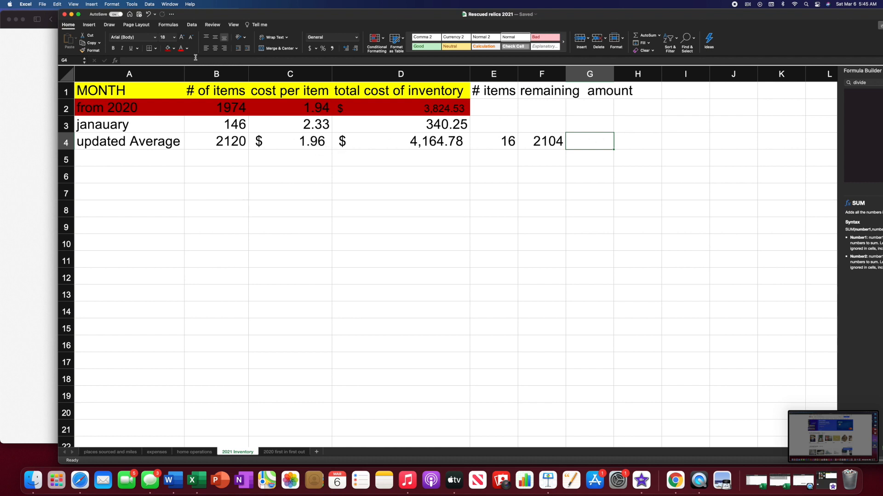
type("=")
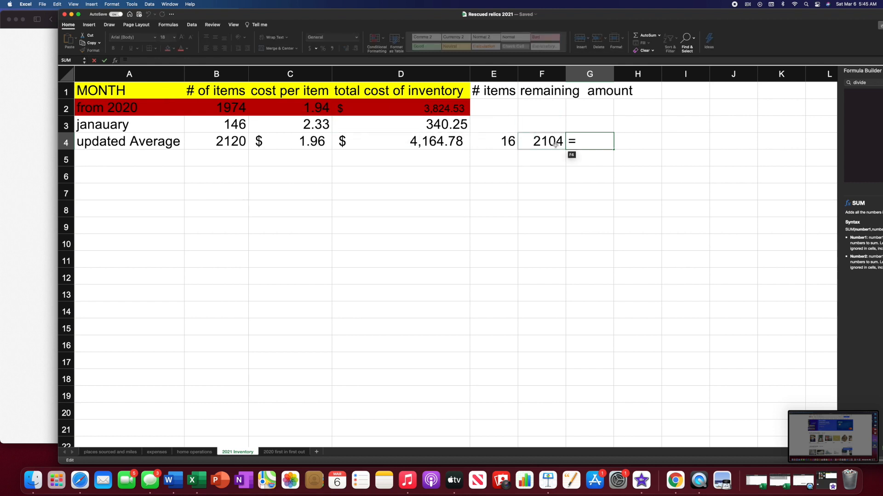
left_click(542, 141)
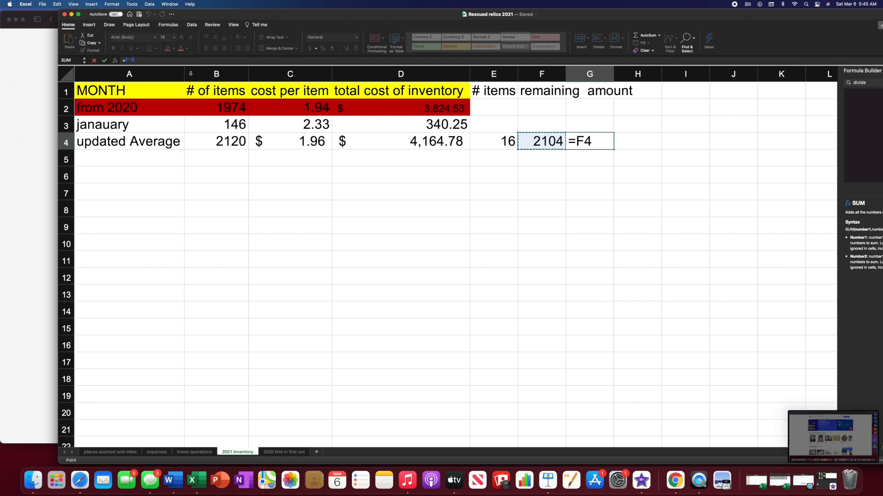
type("*")
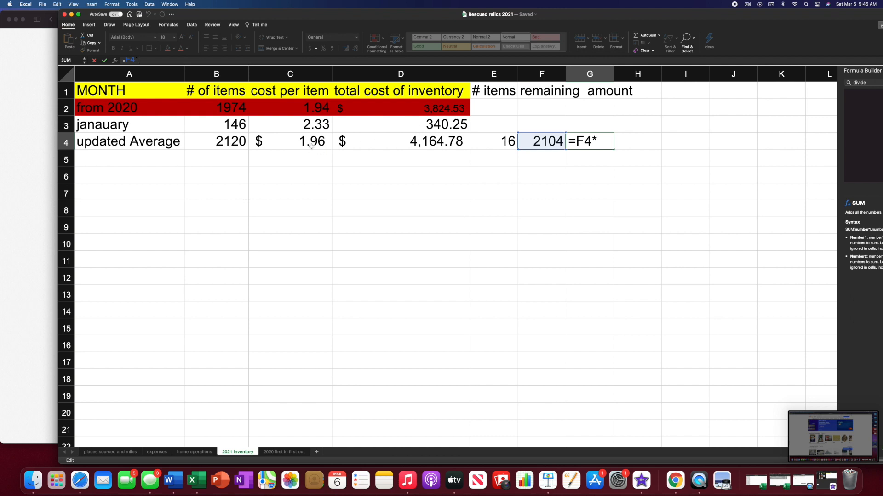
left_click(289, 141)
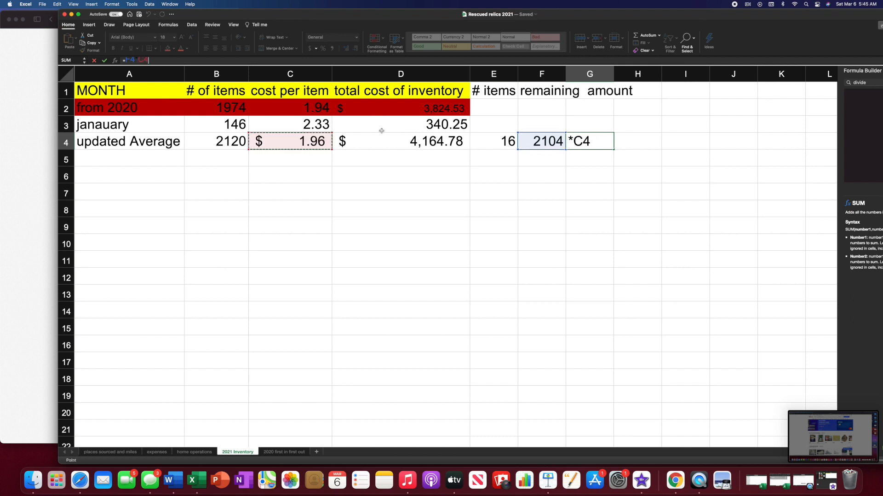
key("Return")
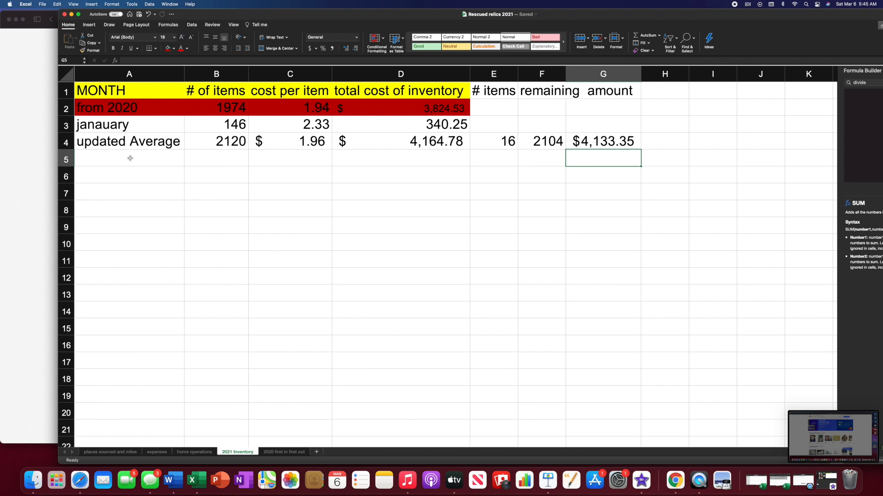
Step: Label cell A5 'February' for the next month's block
left_click(128, 159)
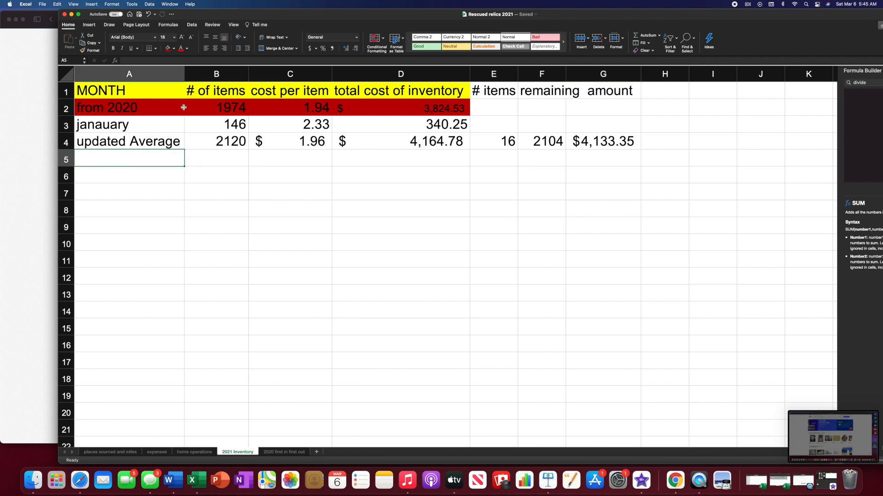
mouse_move(246, 107)
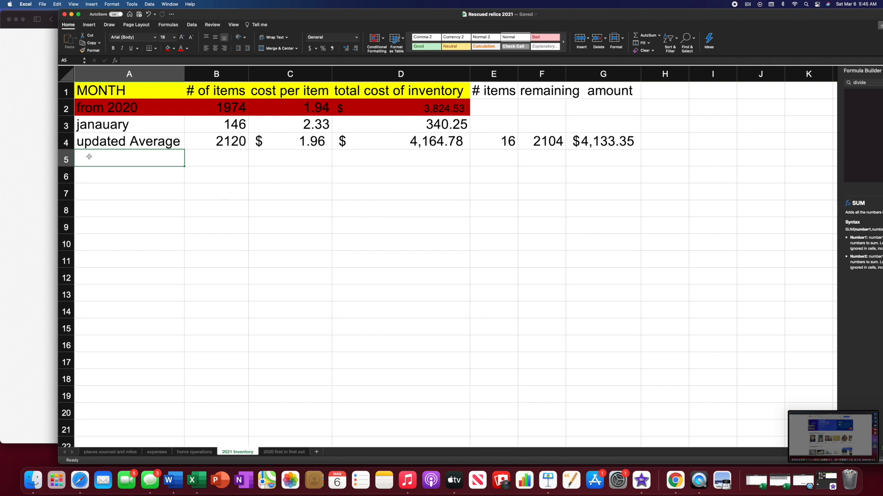
mouse_move(645, 120)
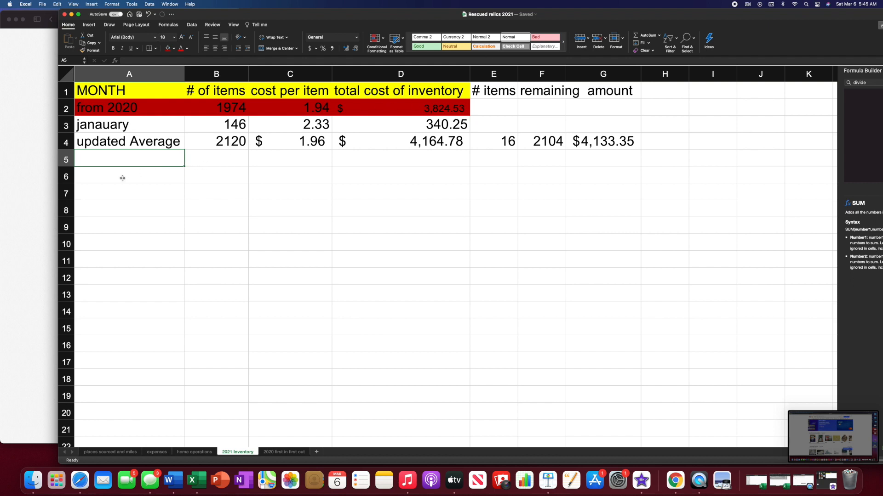
mouse_move(127, 147)
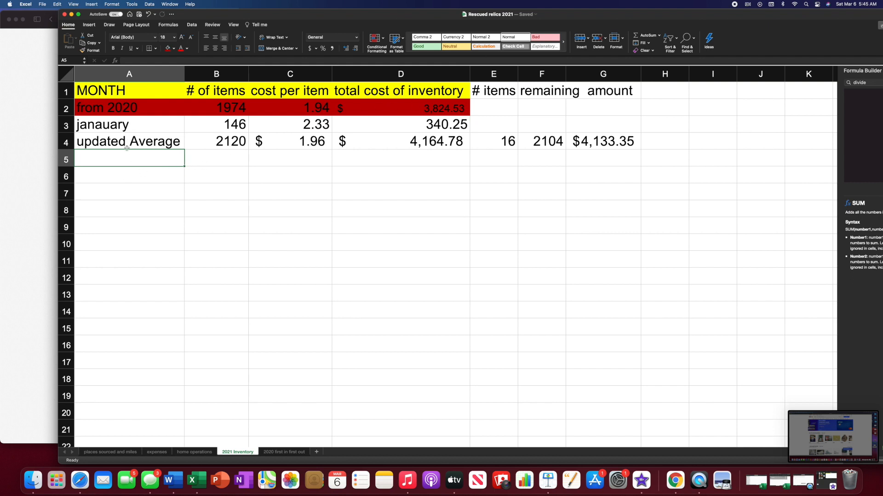
type("Fe")
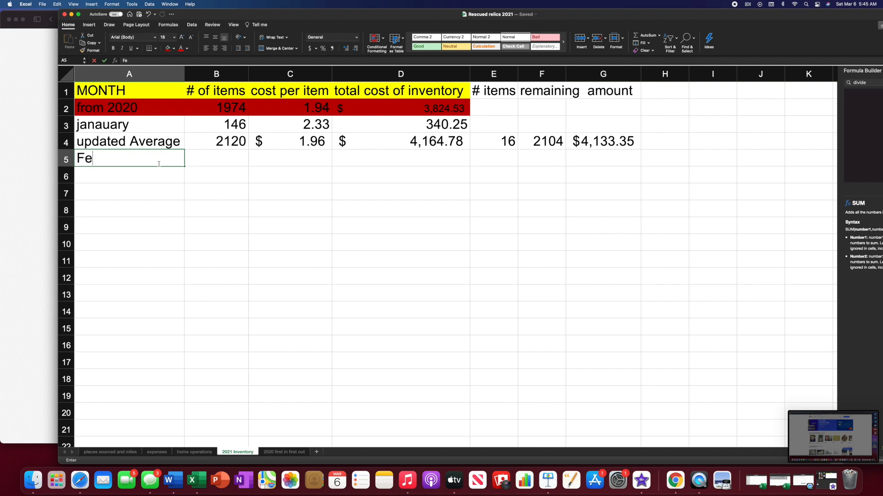
type("bra")
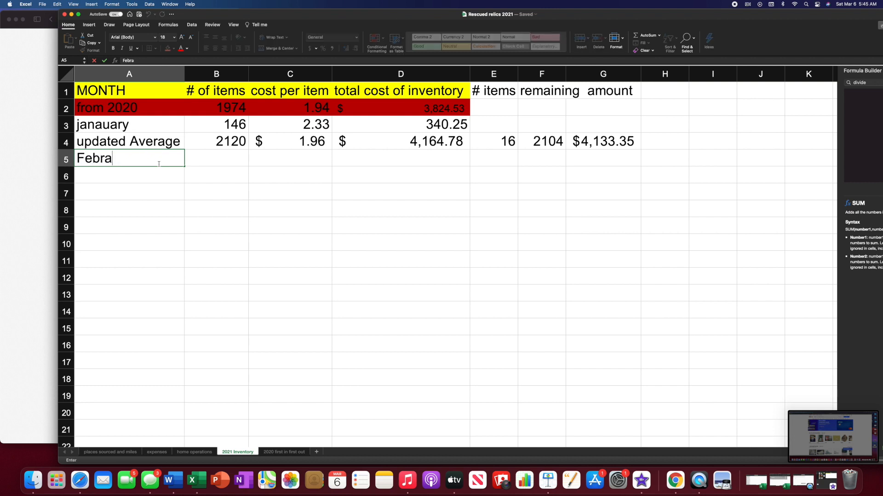
type("uary")
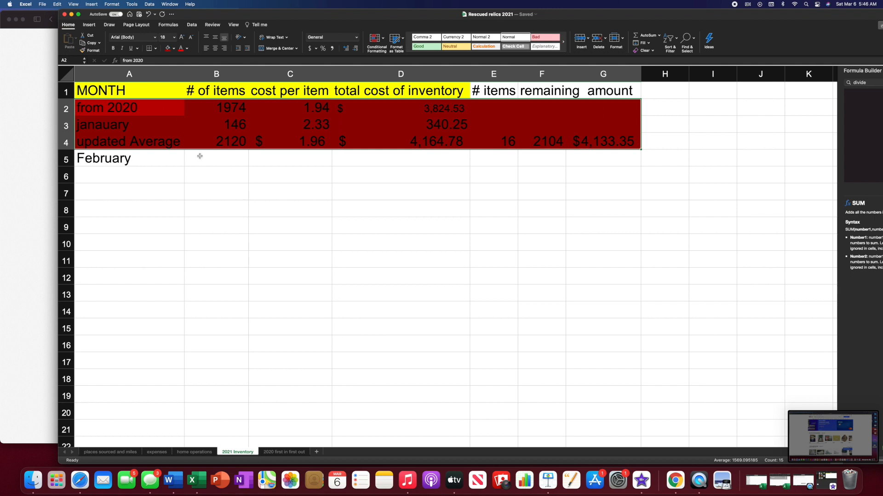
Step: Enter February's 200 items in B5, total cost 400 in D5 and cost per item 2 in C5
left_click(216, 158)
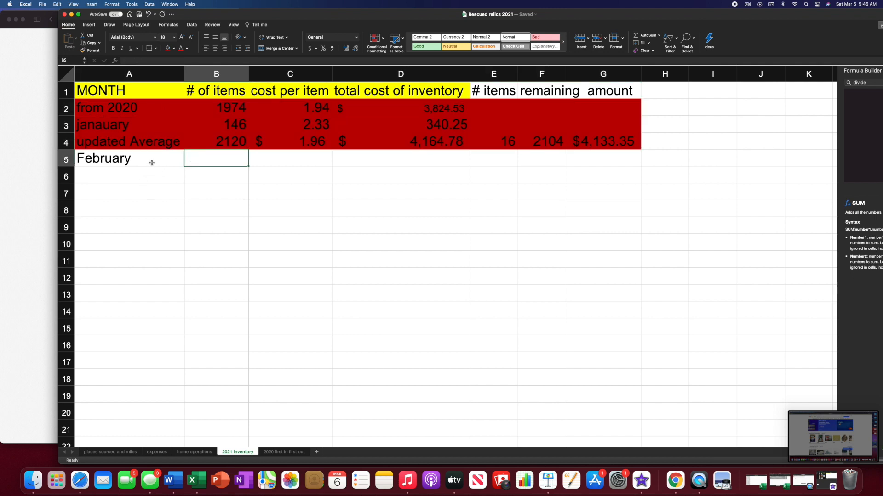
left_click(128, 158)
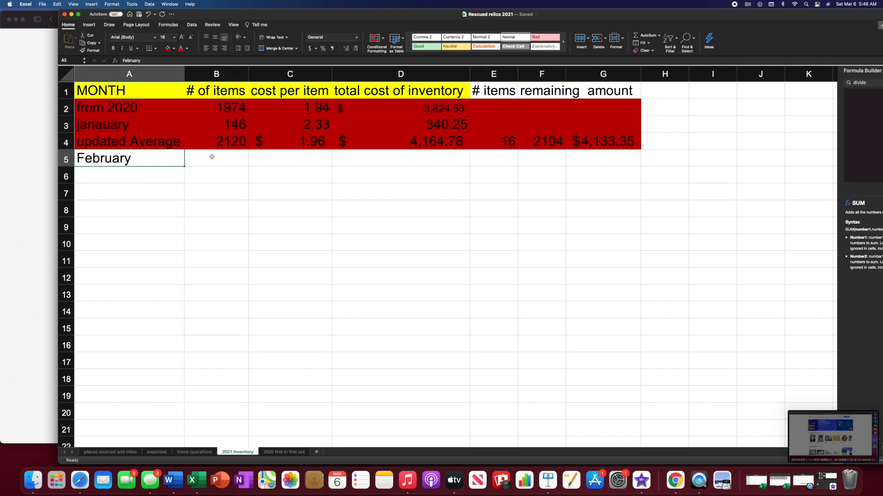
left_click(215, 159)
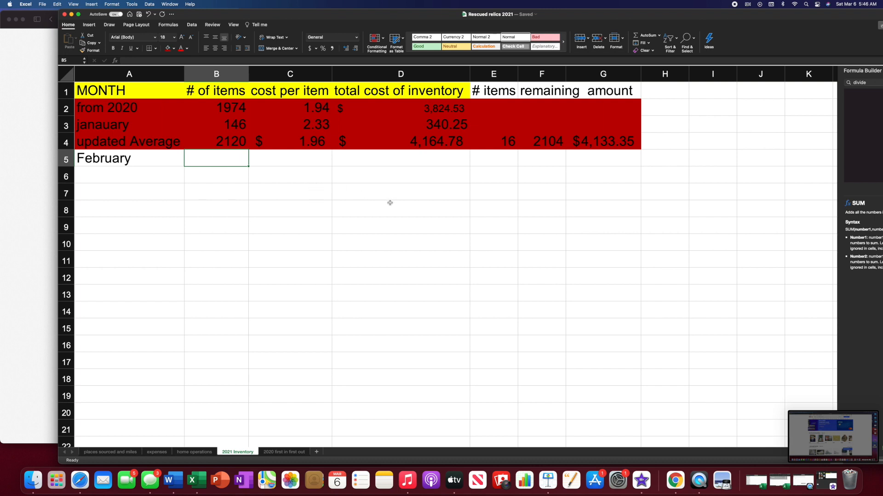
double_click(215, 158)
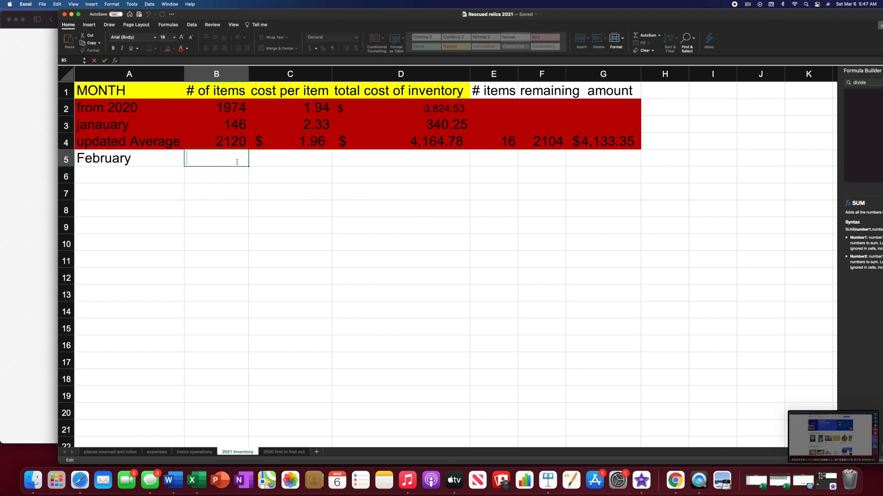
mouse_move(311, 177)
type("200")
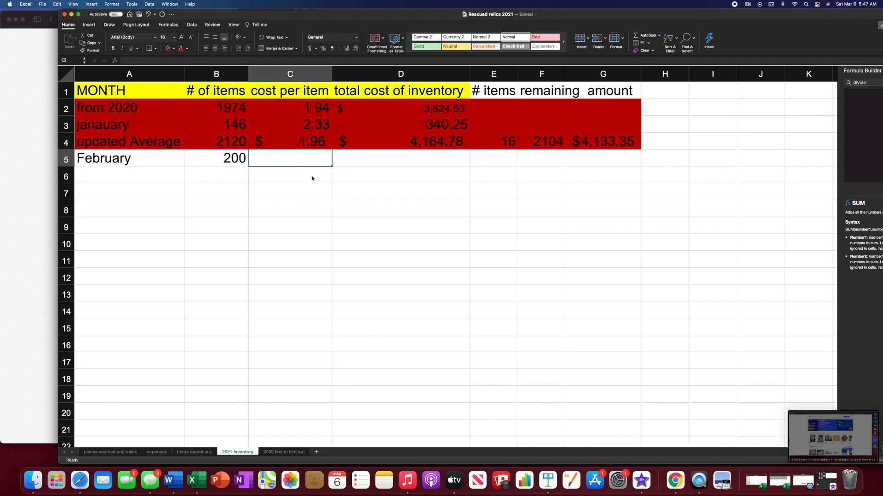
left_click(400, 158)
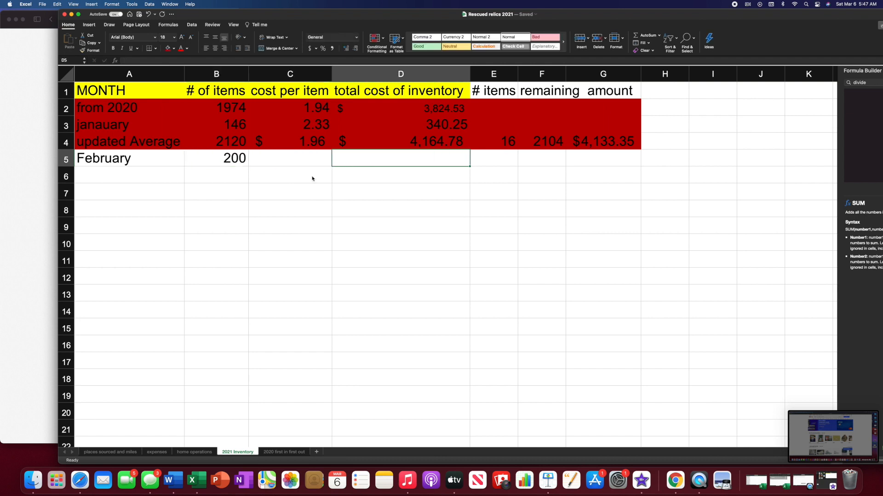
type("400")
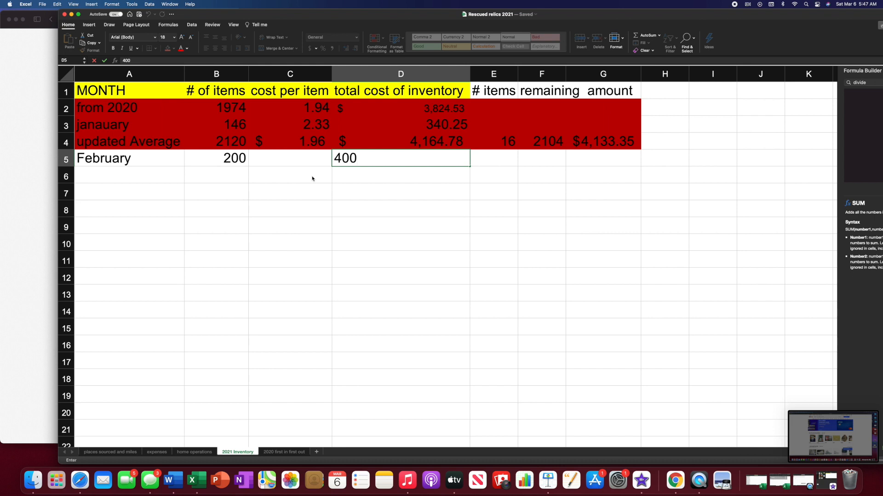
key("Return")
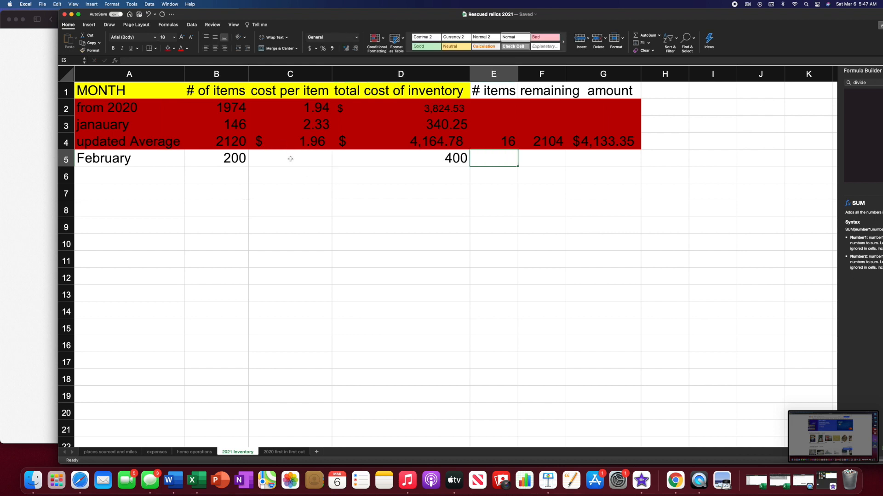
left_click(290, 159)
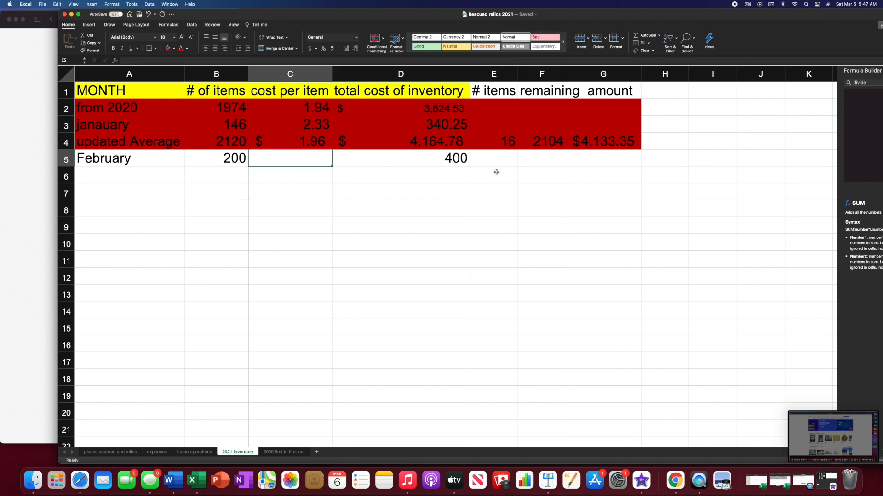
type("2")
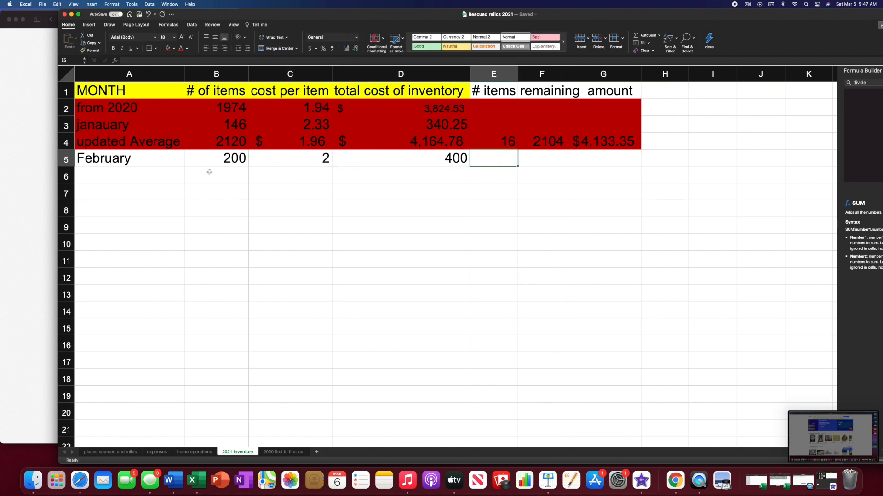
left_click(216, 177)
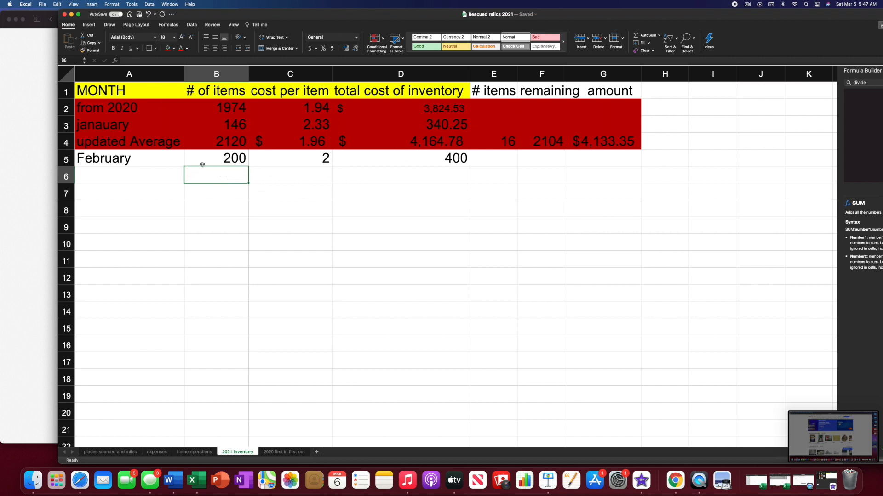
mouse_move(229, 183)
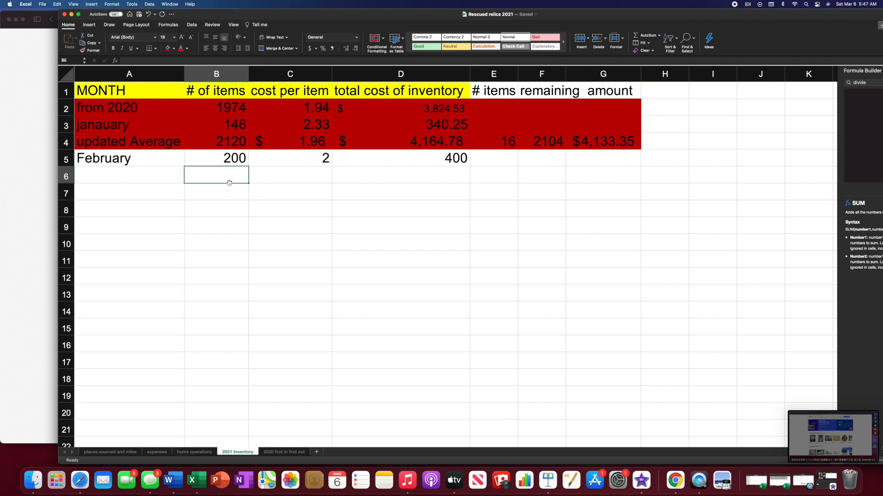
mouse_move(137, 175)
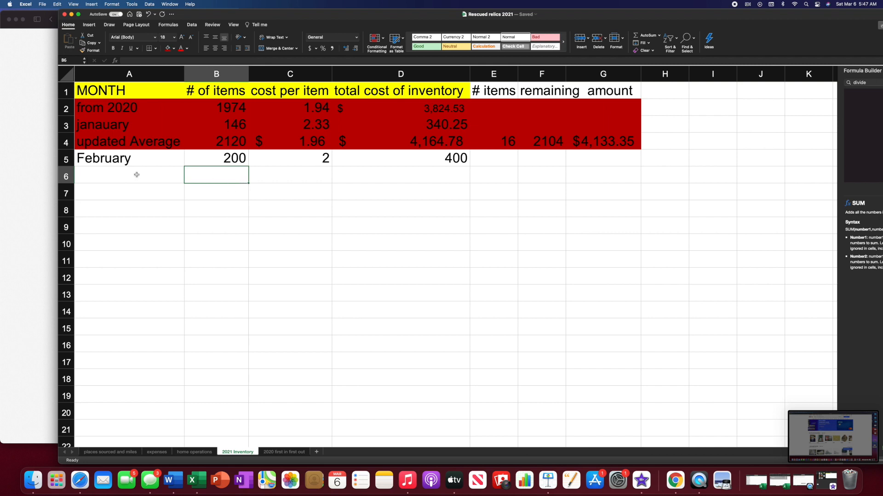
Step: Label A6 'updated Average' with 2320 items and $4,564.78 total cost shown as currency
type("updated Average")
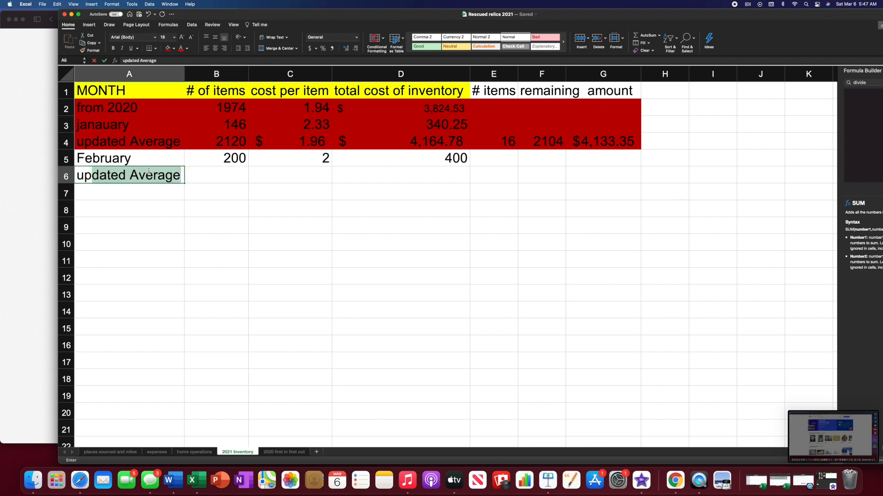
left_click(215, 175)
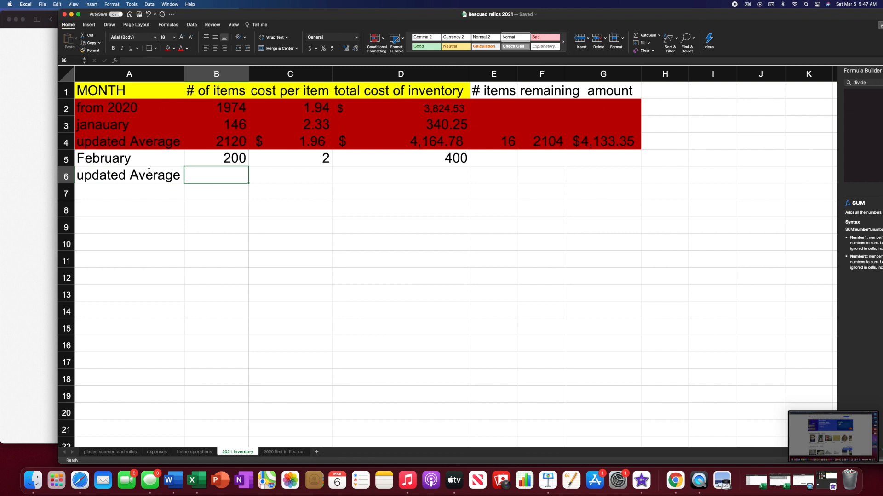
type("2")
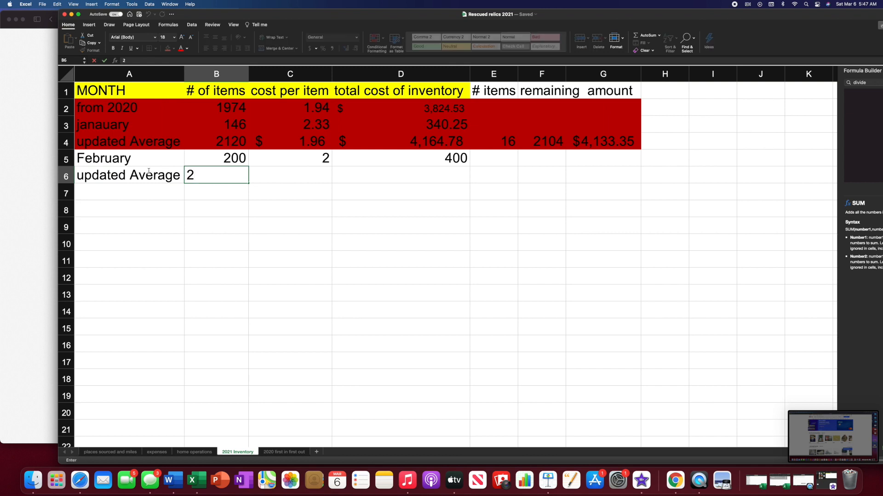
type("320")
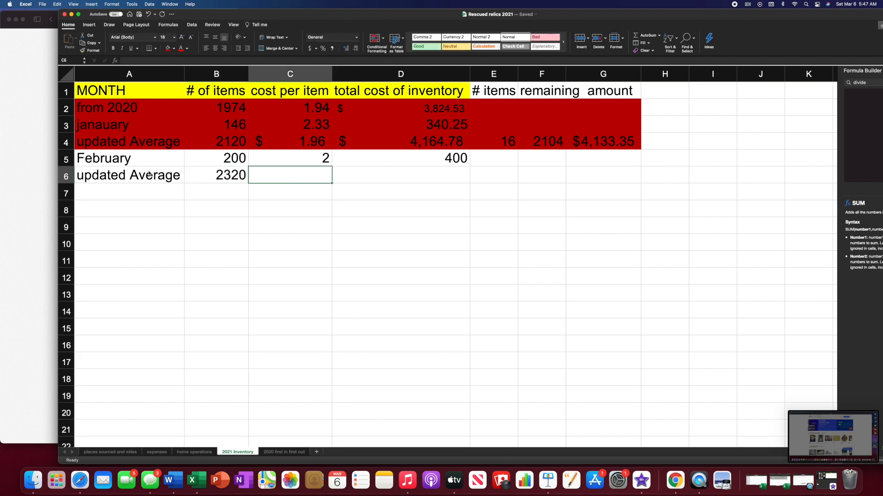
left_click(400, 175)
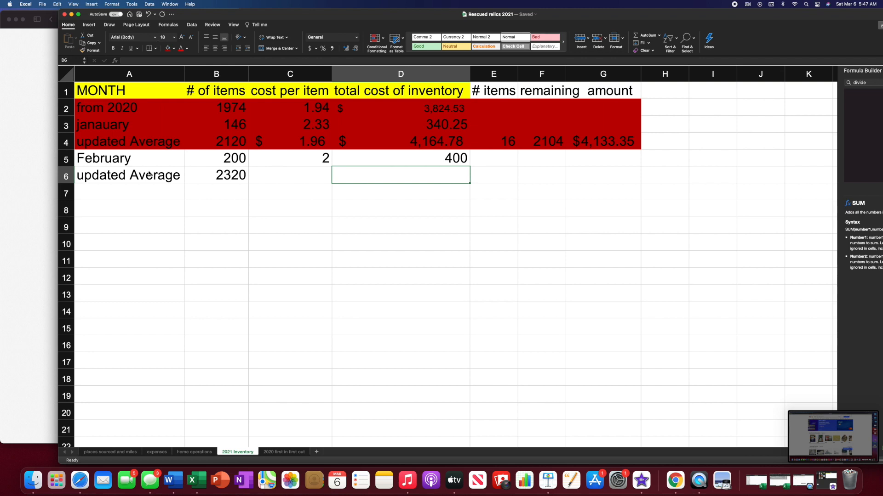
left_click(400, 73)
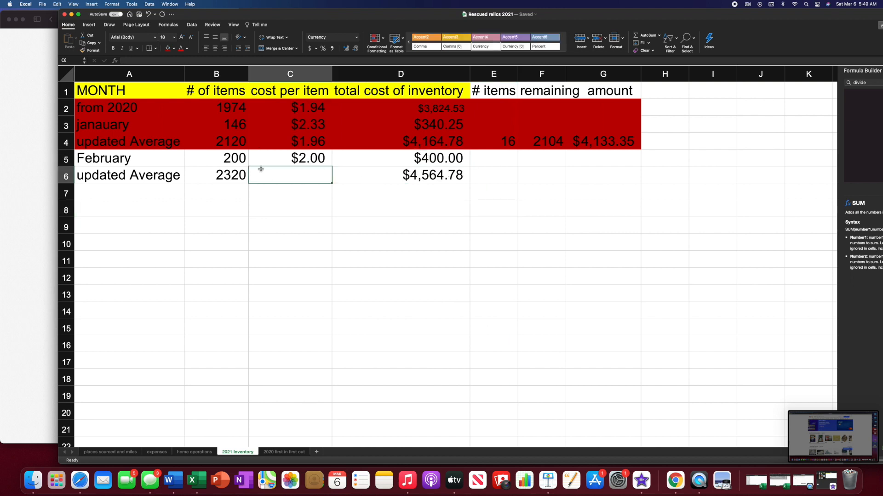
Step: Make C6 the cost per item, D6 divided by B6, giving $1.97
left_click(400, 175)
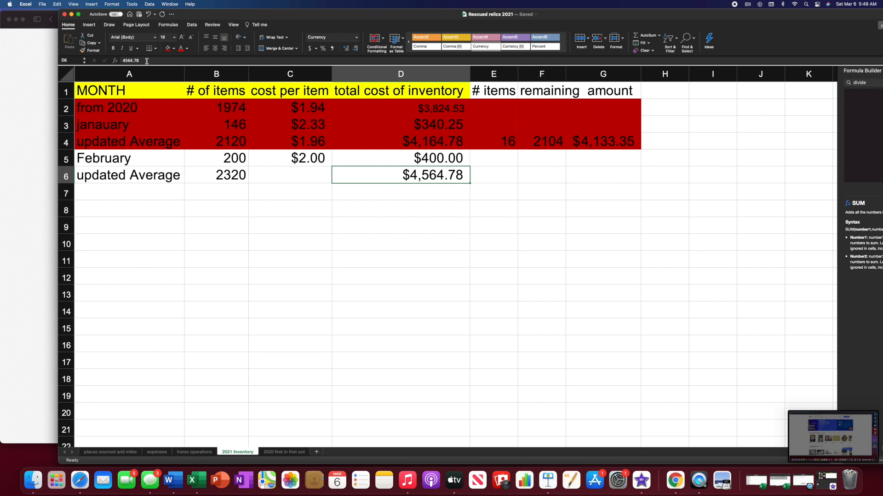
double_click(400, 175)
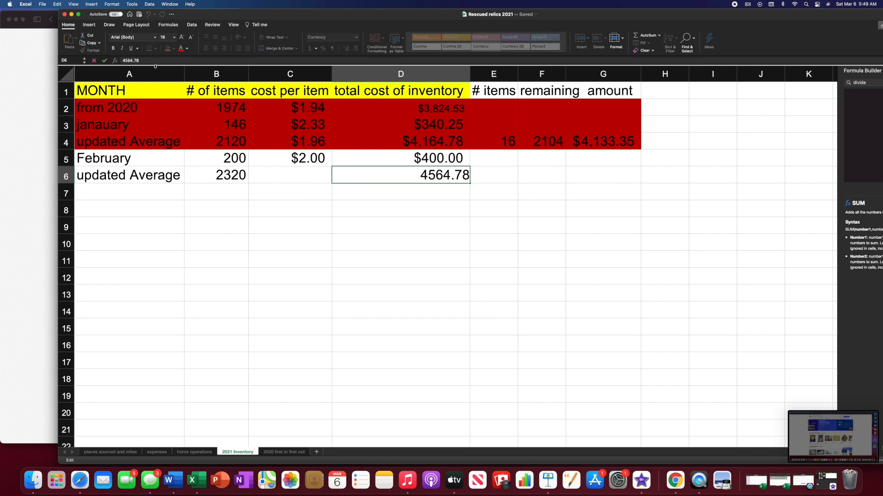
left_click(289, 175)
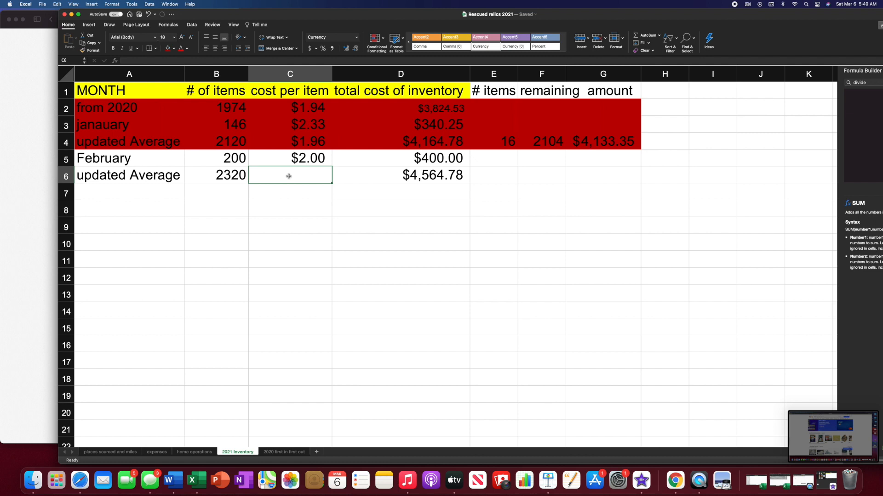
type("=D6")
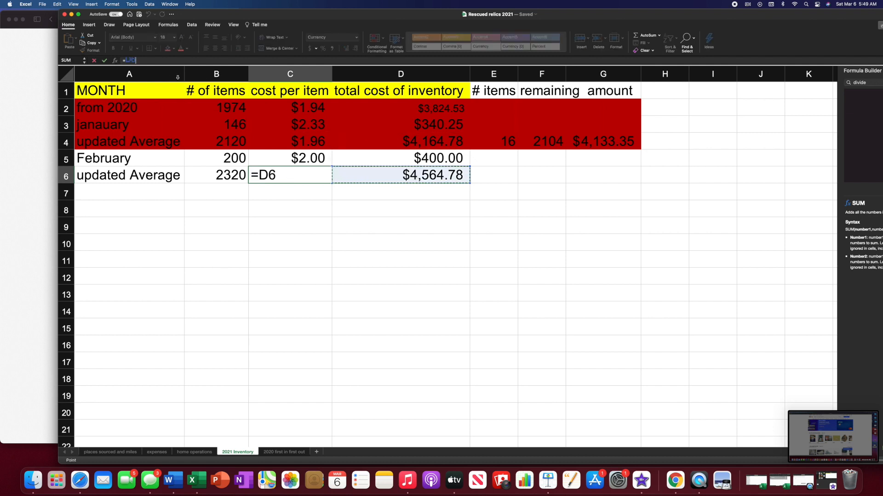
type("/")
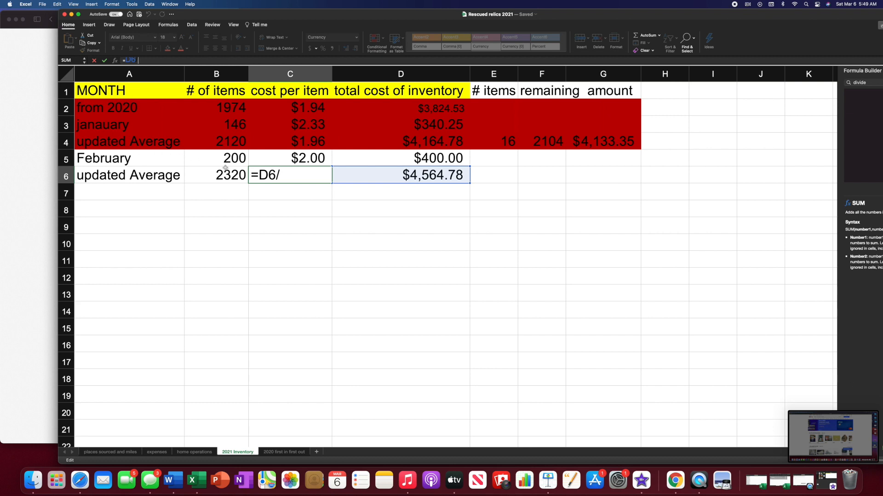
key("Return")
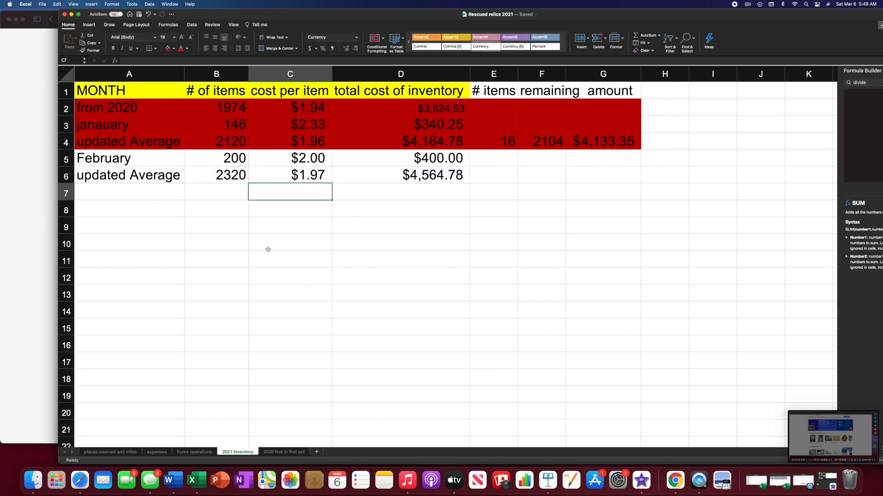
left_click(493, 174)
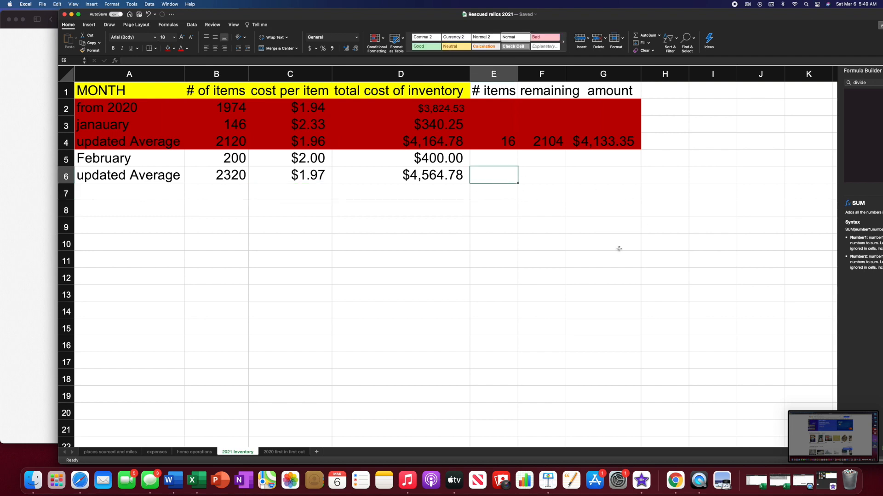
Step: Enter 60 items sold in E6 and begin the items remaining formula in F6
type("60")
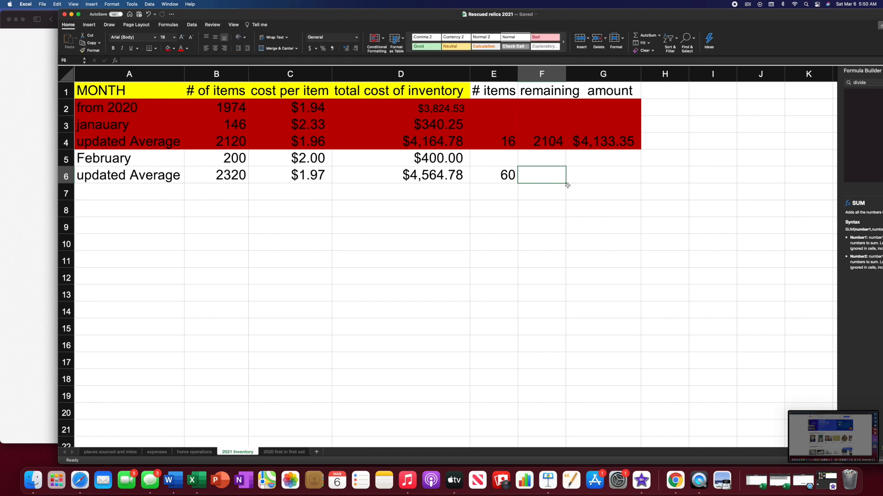
mouse_move(474, 155)
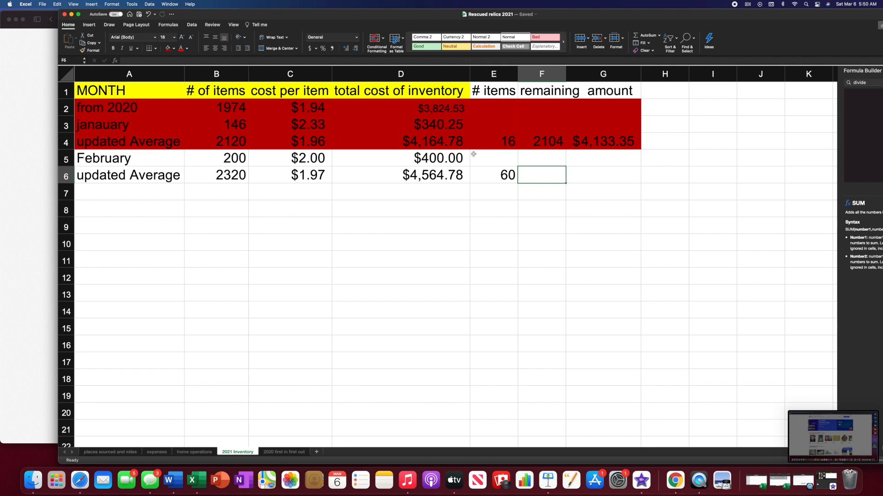
mouse_move(395, 179)
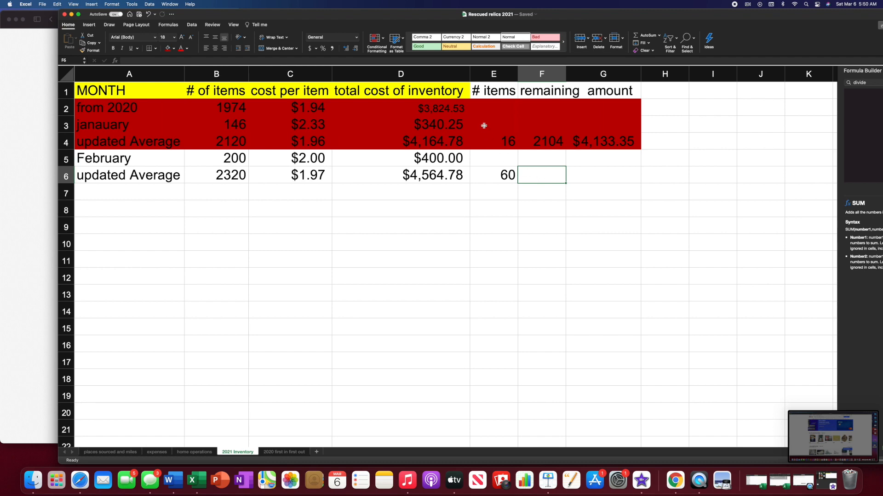
mouse_move(346, 67)
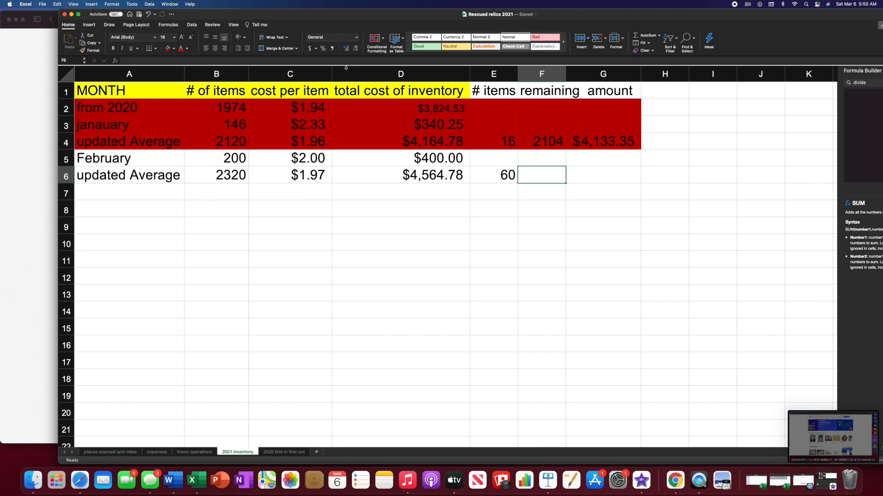
type("=")
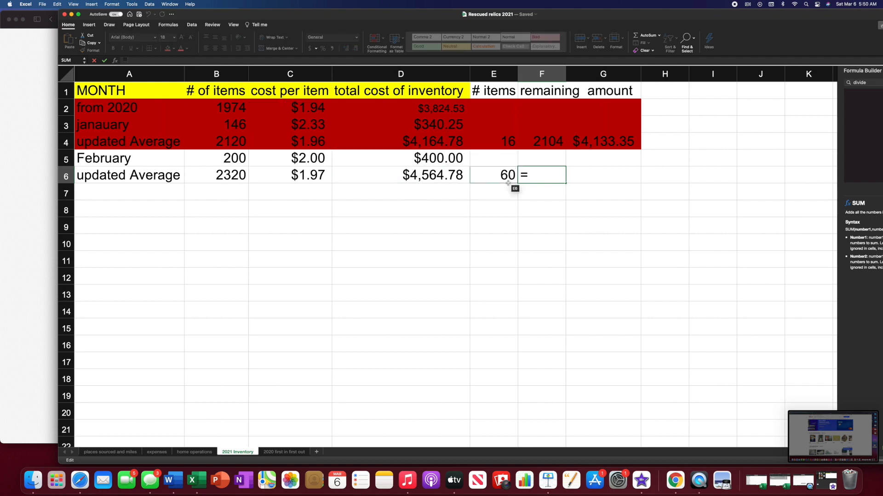
Step: Make F6 the items remaining, B6 minus E6, giving 2260
left_click(493, 175)
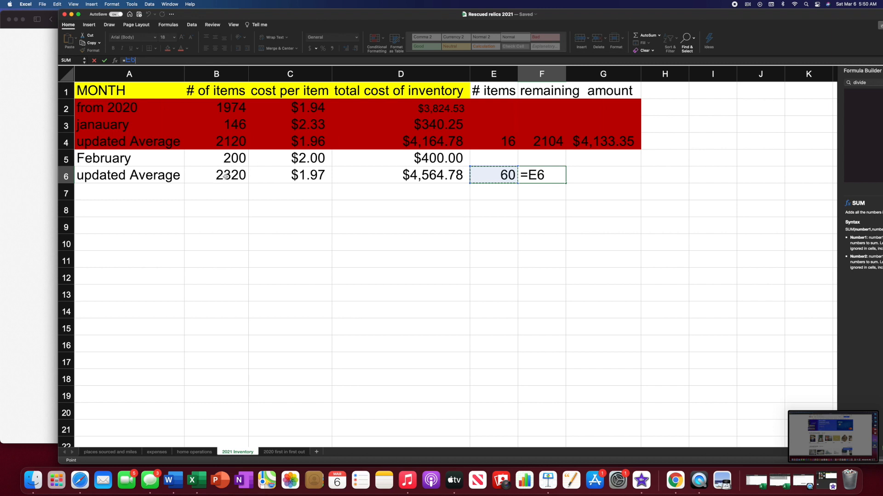
double_click(540, 175)
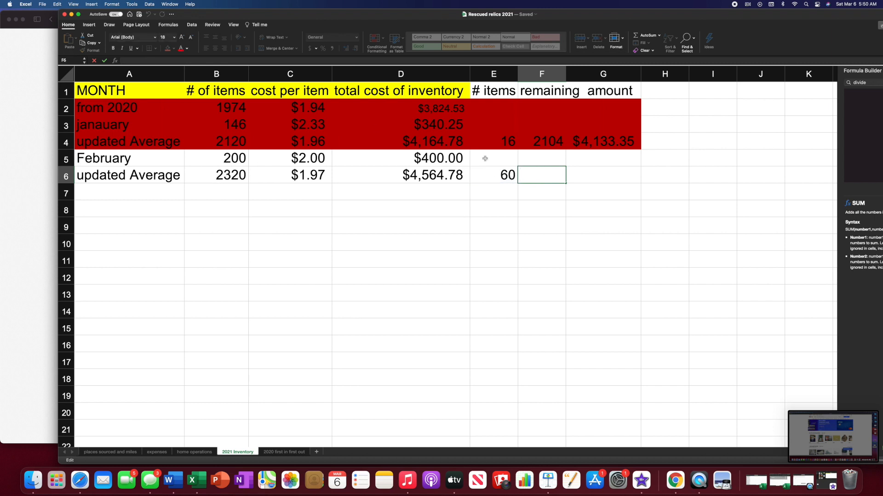
type("=")
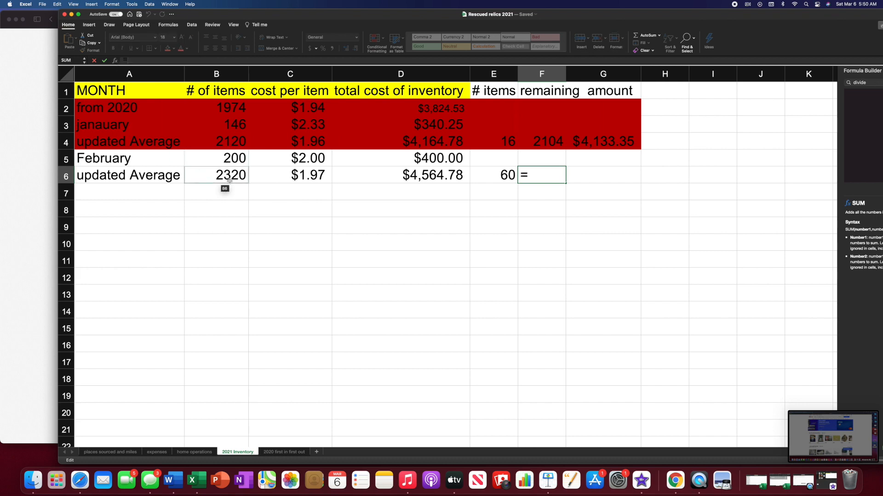
left_click(216, 174)
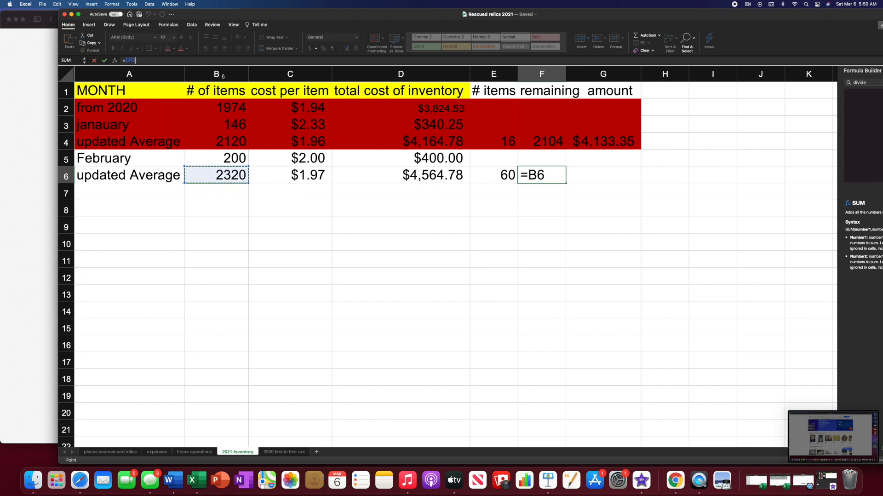
type("-")
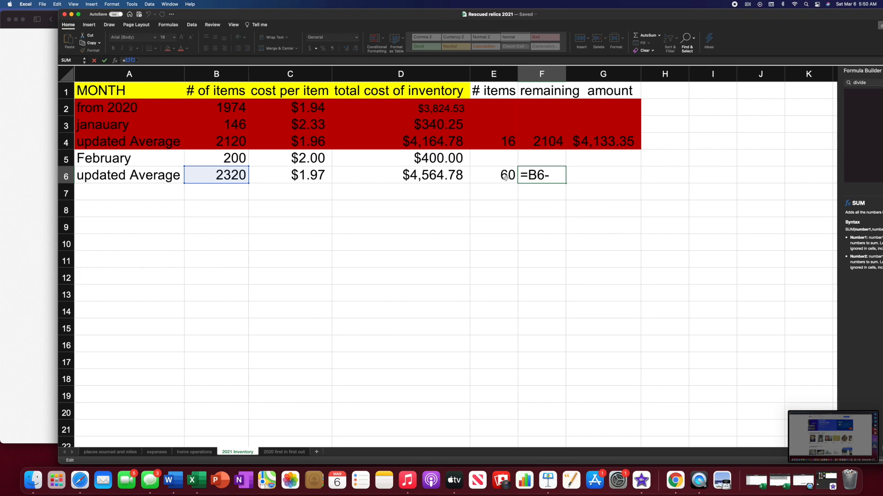
key("Return")
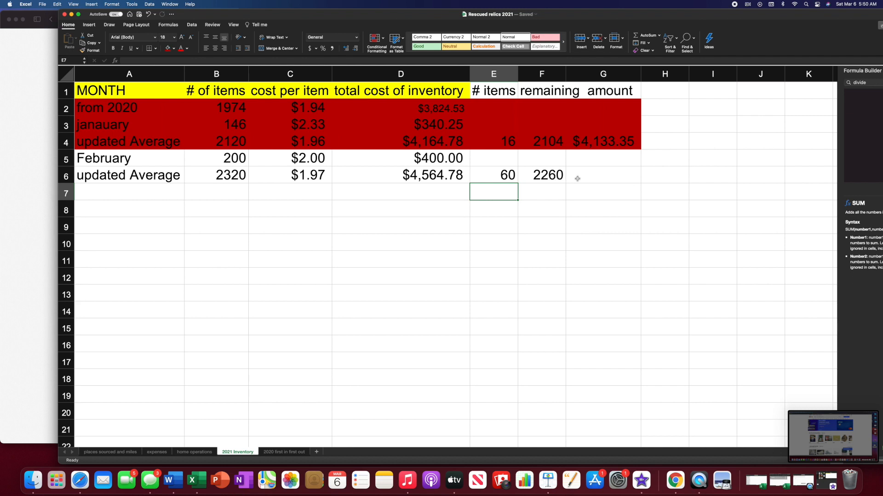
left_click(603, 175)
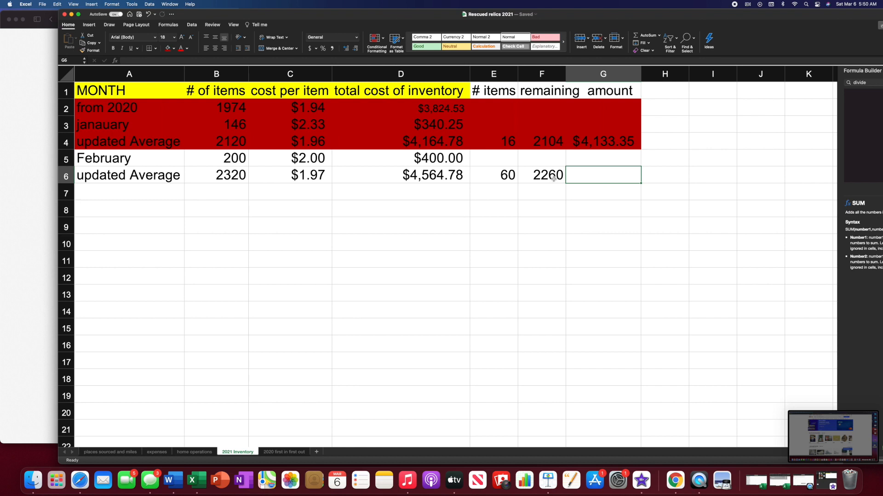
mouse_move(600, 173)
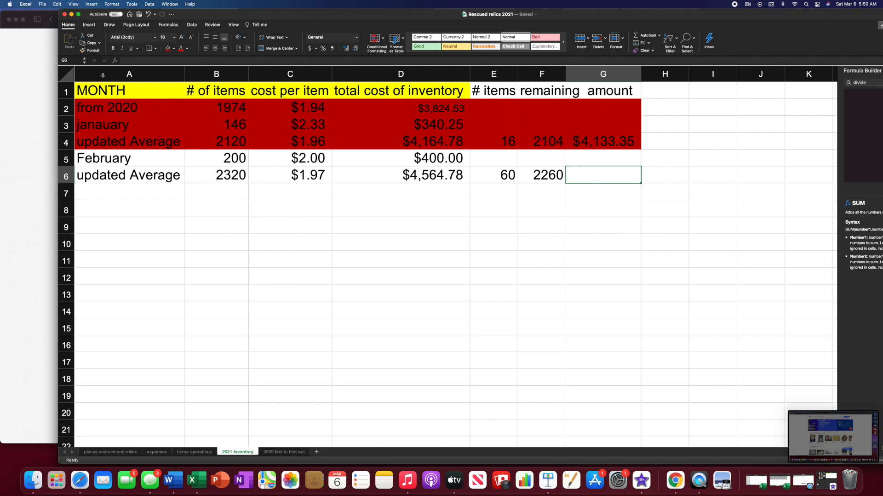
Step: Make G6 the amount, F6 times C6, giving $4,446.73
type("=")
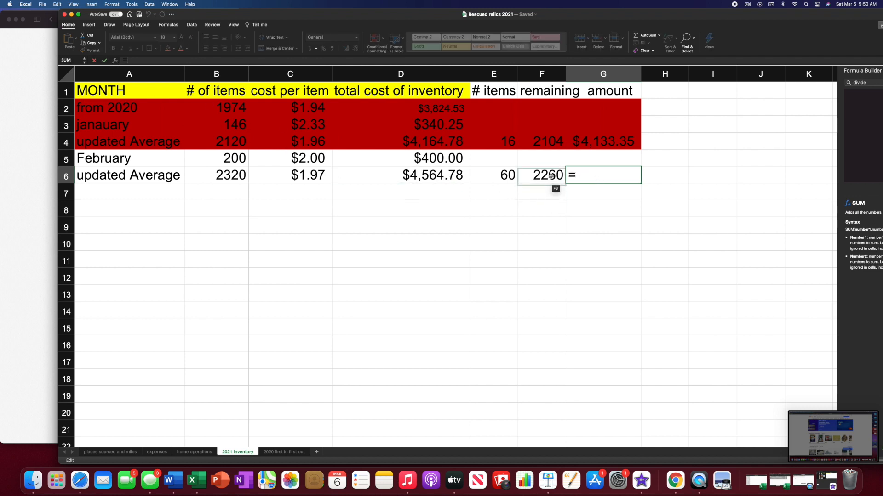
left_click(546, 175)
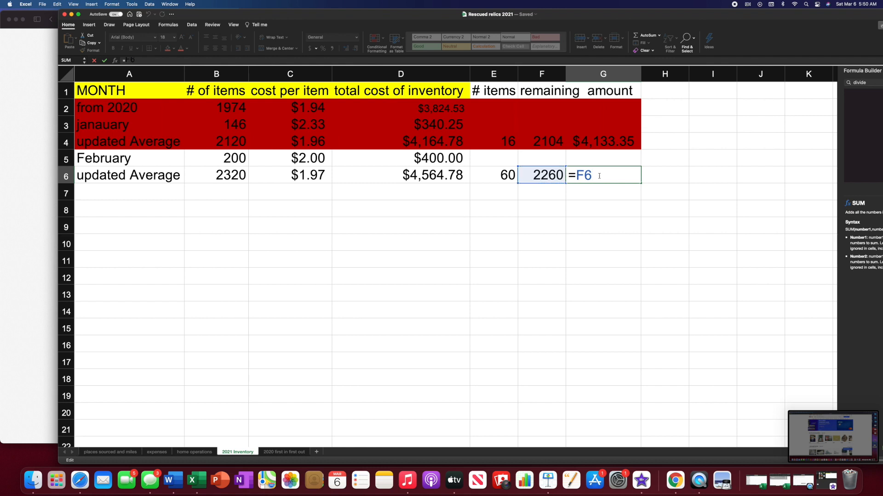
type("*")
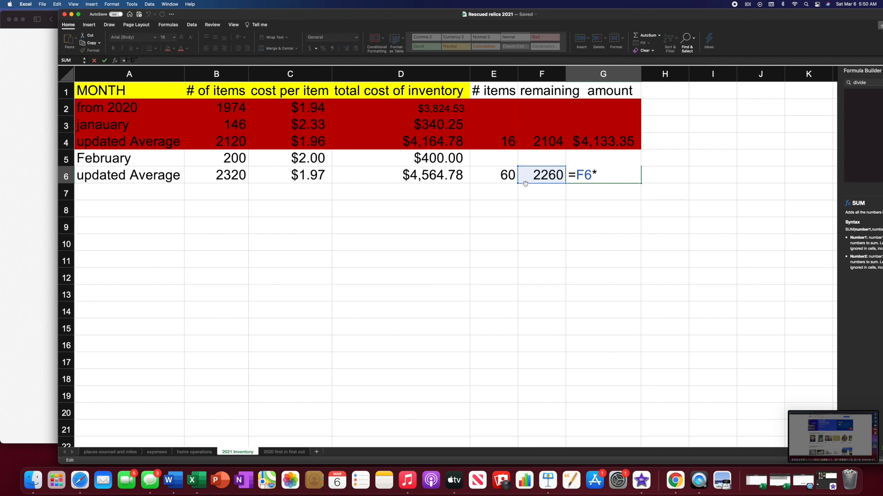
left_click(289, 175)
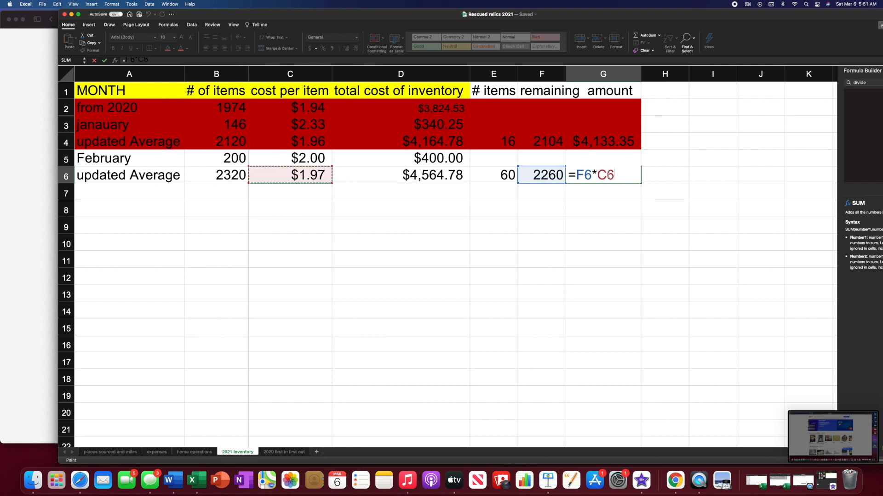
mouse_move(629, 193)
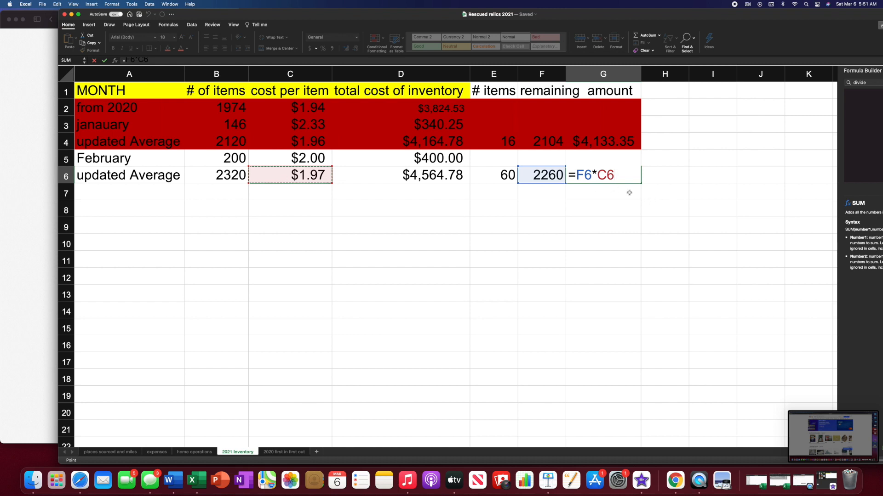
key("Return")
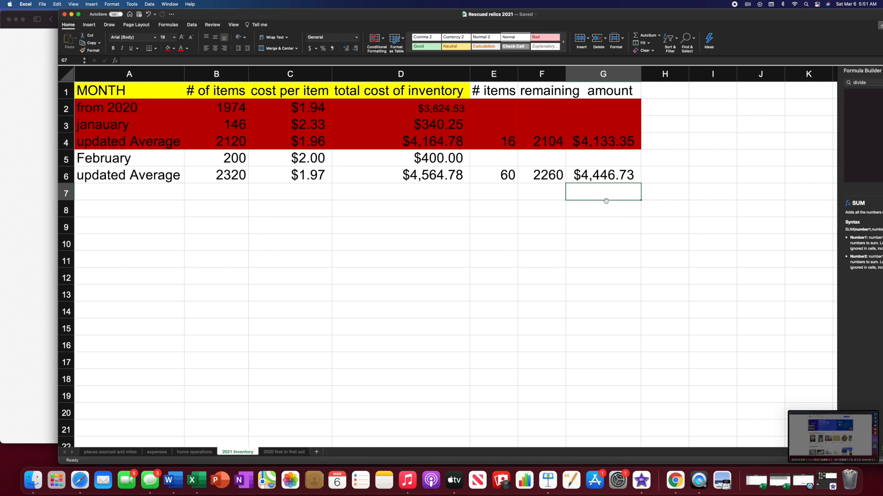
mouse_move(152, 153)
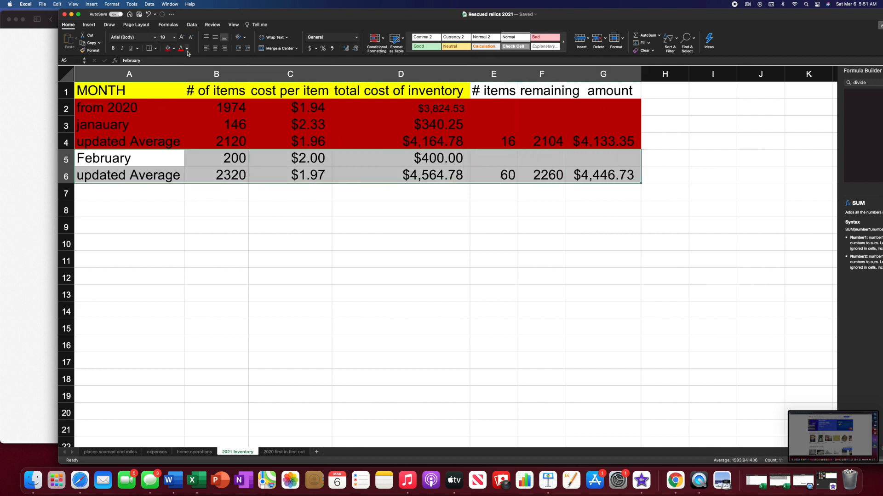
Step: Choose a purple fill colour for the February rows 5–6
left_click(173, 49)
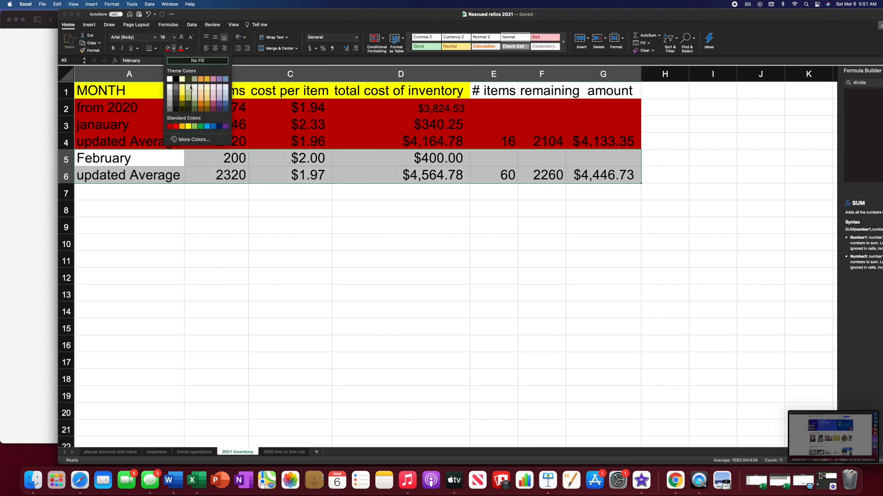
mouse_move(212, 115)
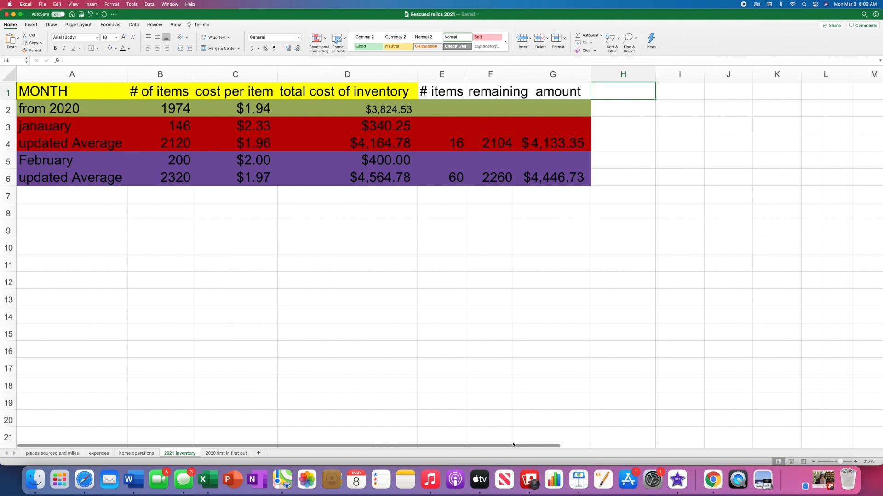
mouse_move(628, 99)
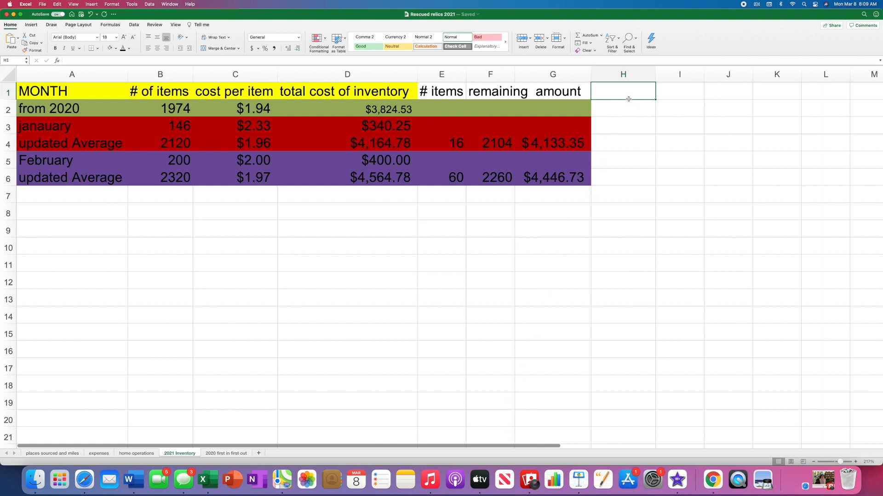
mouse_move(593, 201)
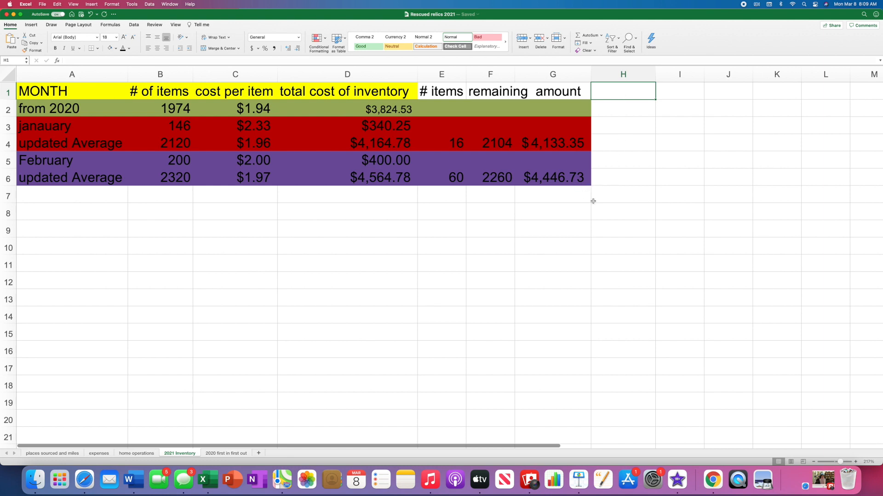
mouse_move(609, 87)
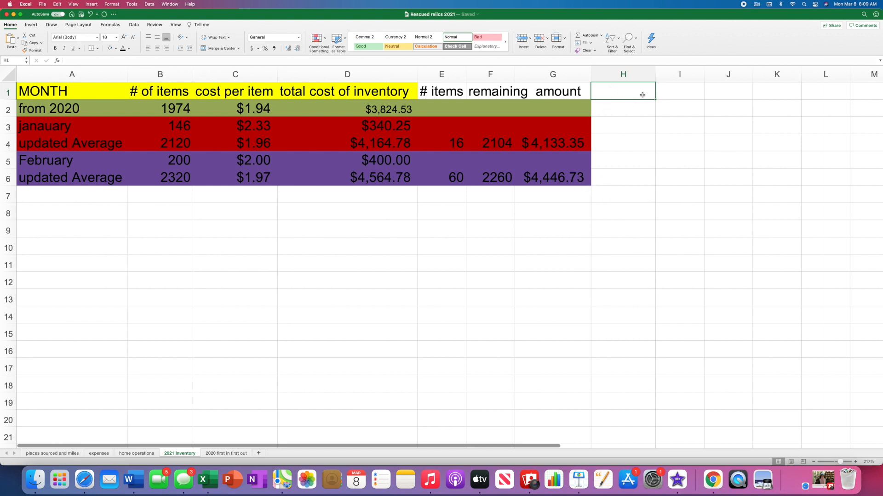
mouse_move(677, 109)
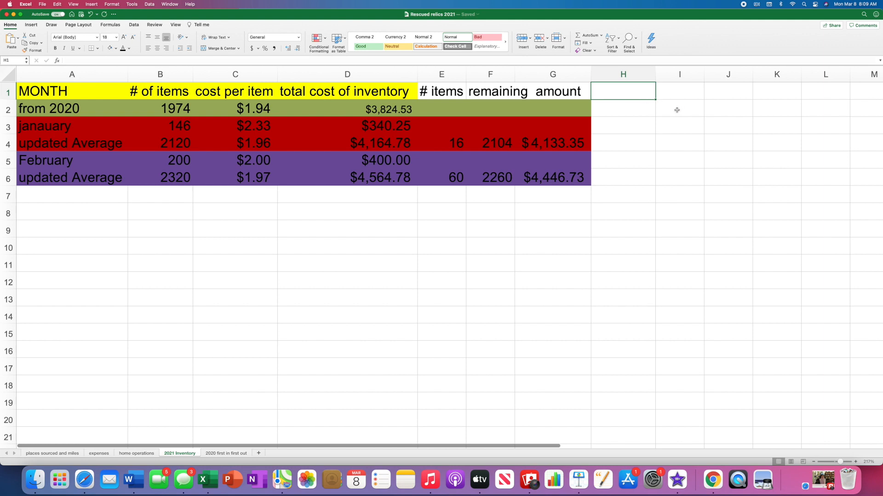
Step: Enter the heading 'COGS' in H1 beside the amount column
type("C")
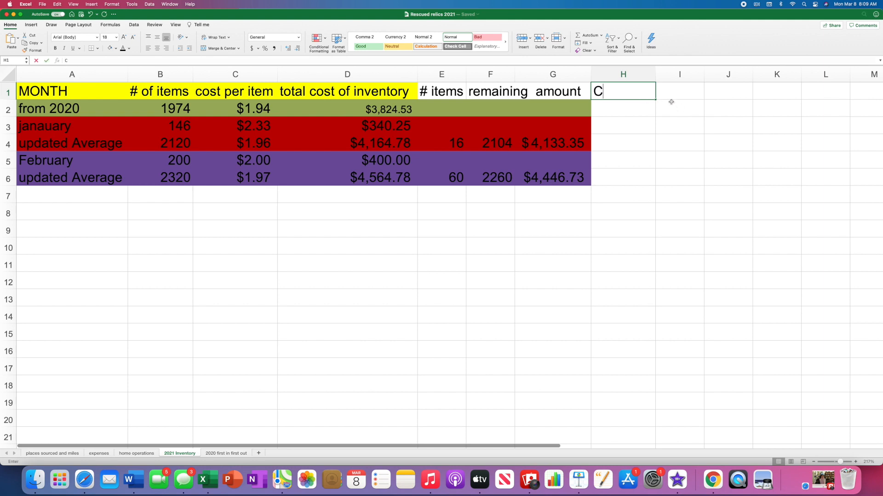
type("P")
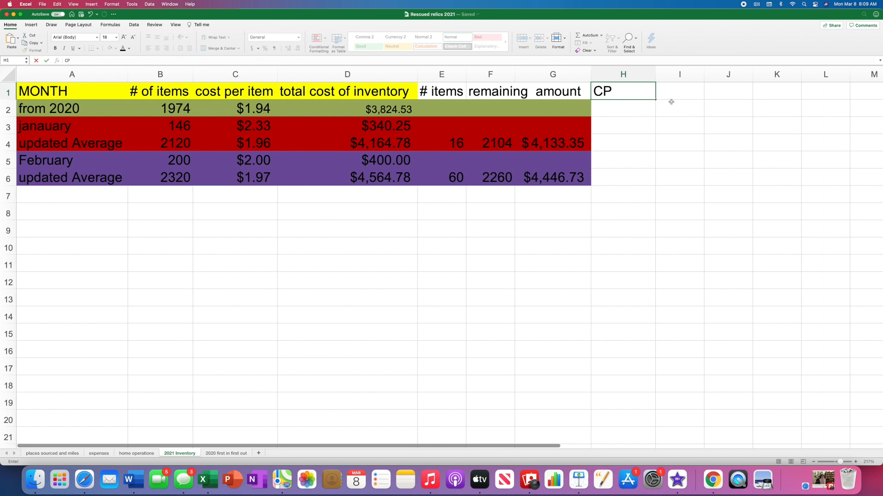
type("OG")
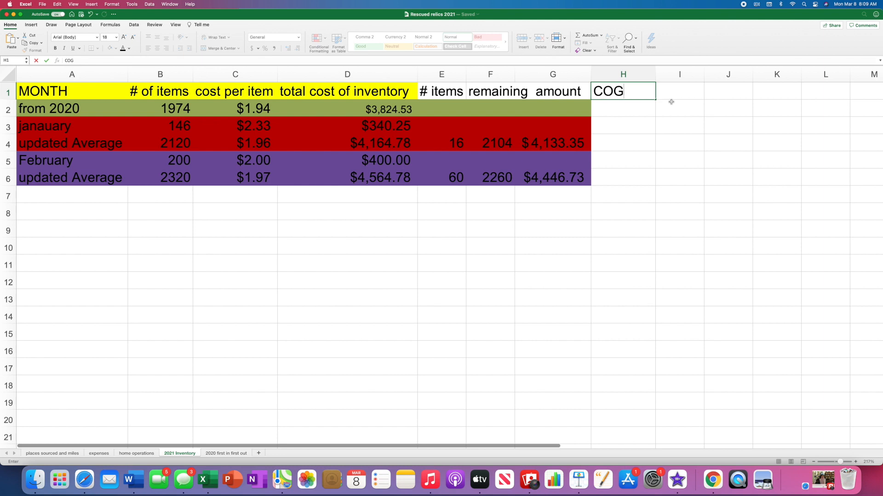
type("S")
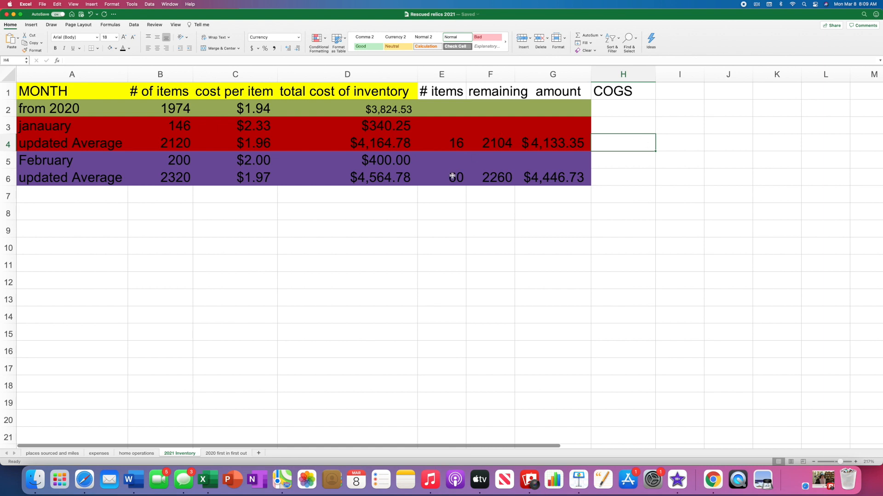
mouse_move(673, 151)
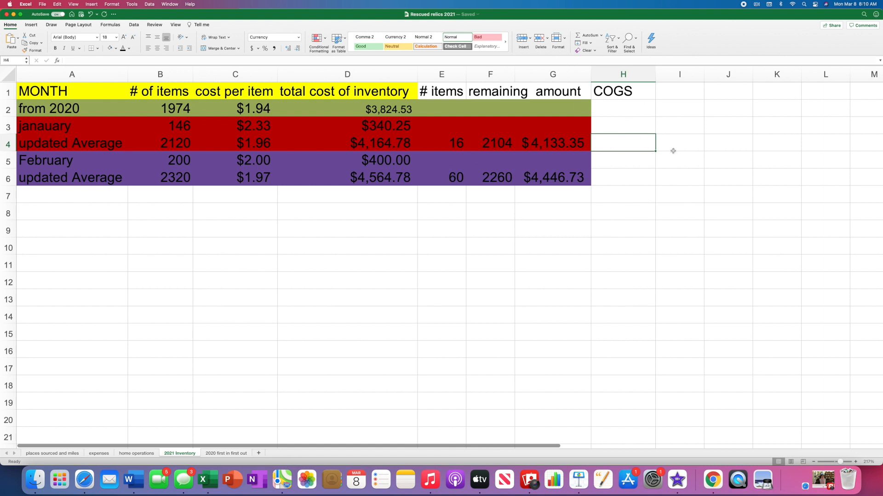
mouse_move(462, 148)
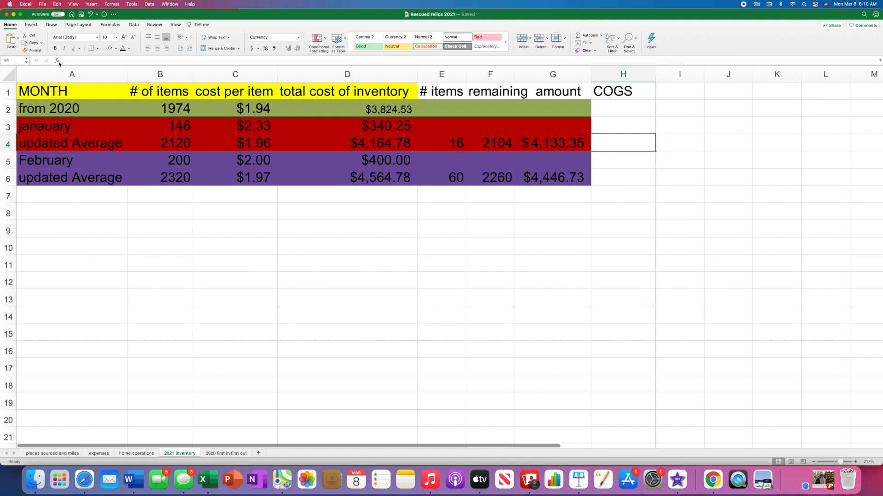
Step: Enter =C4*E4 in H4 so January COGS shows $31.43 ($1.96 × 16 items)
type("=")
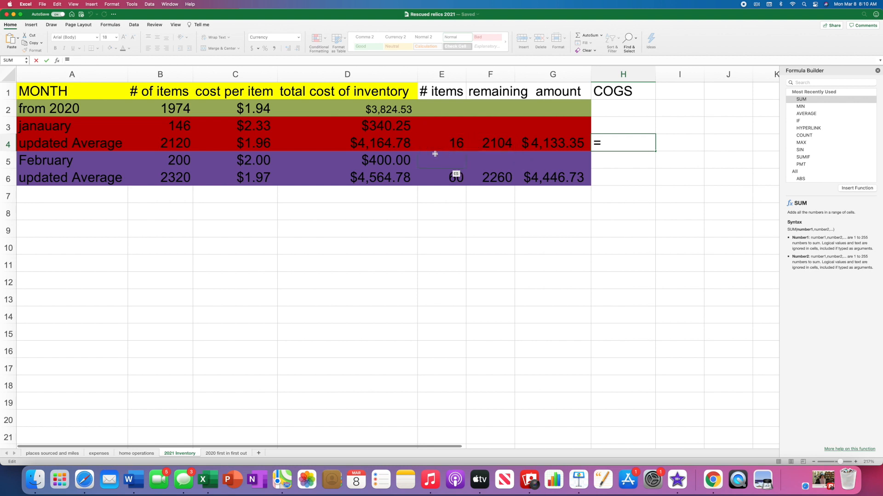
left_click(235, 142)
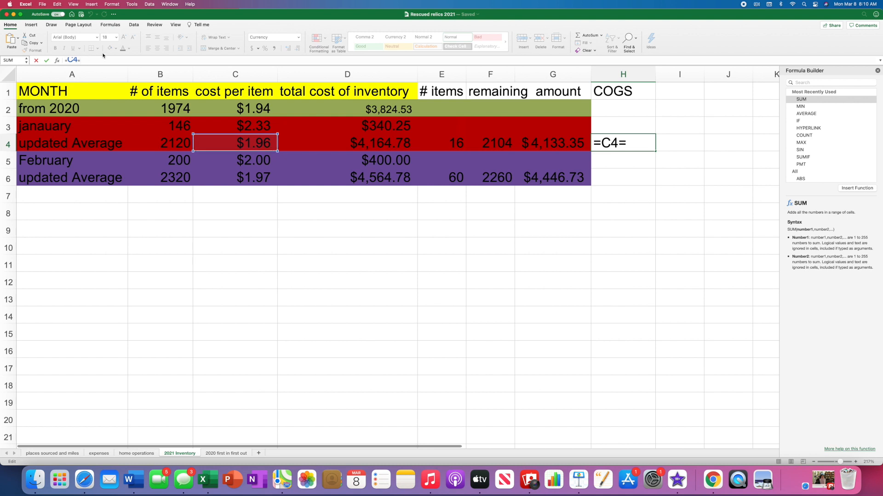
key("Backspace")
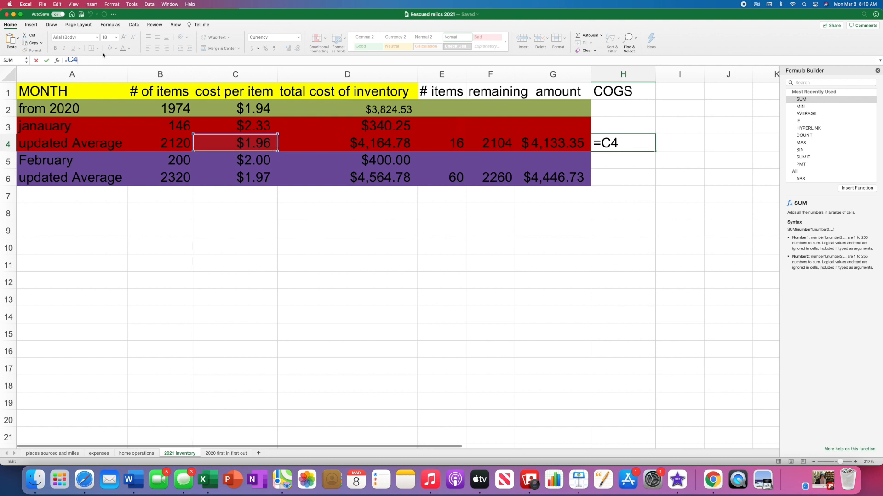
left_click(441, 142)
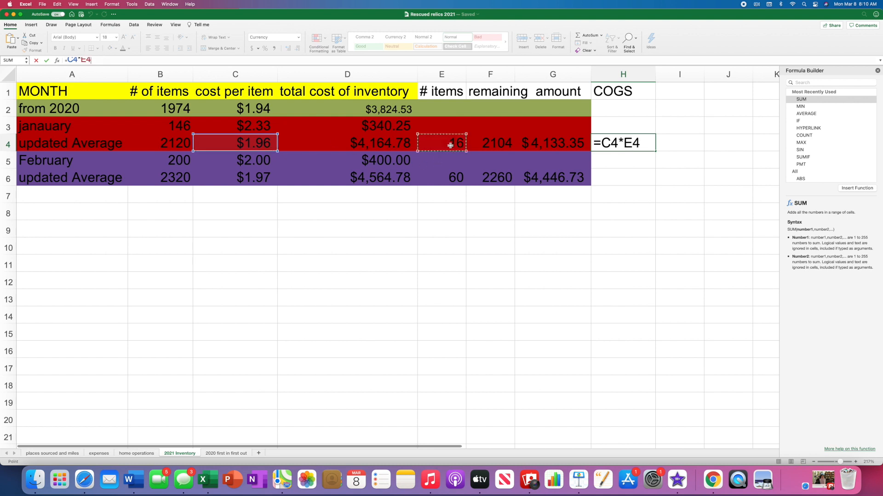
key("Return")
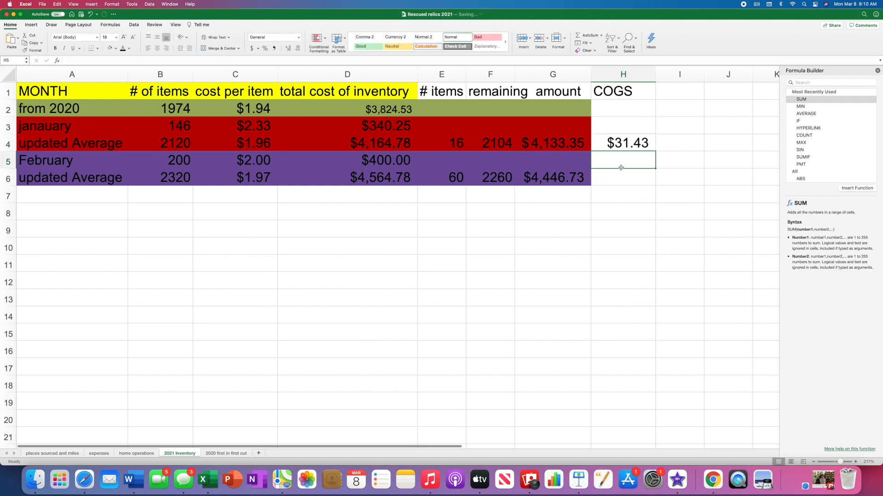
left_click(623, 177)
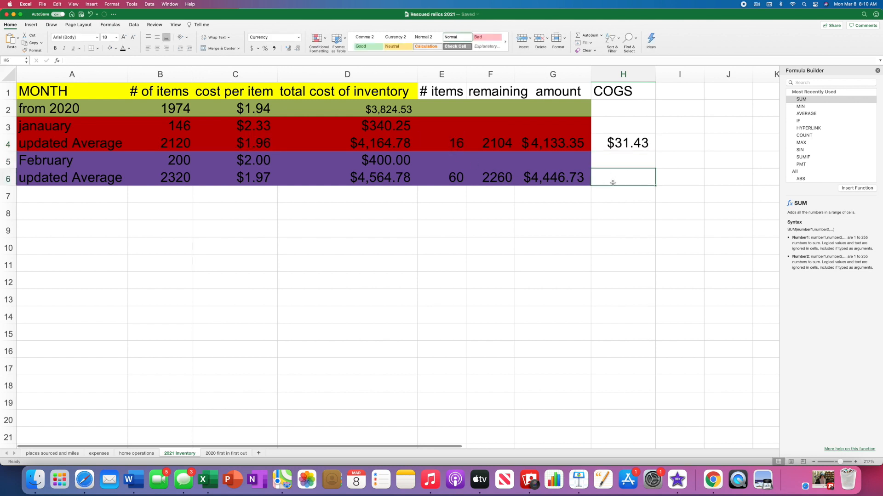
mouse_move(480, 191)
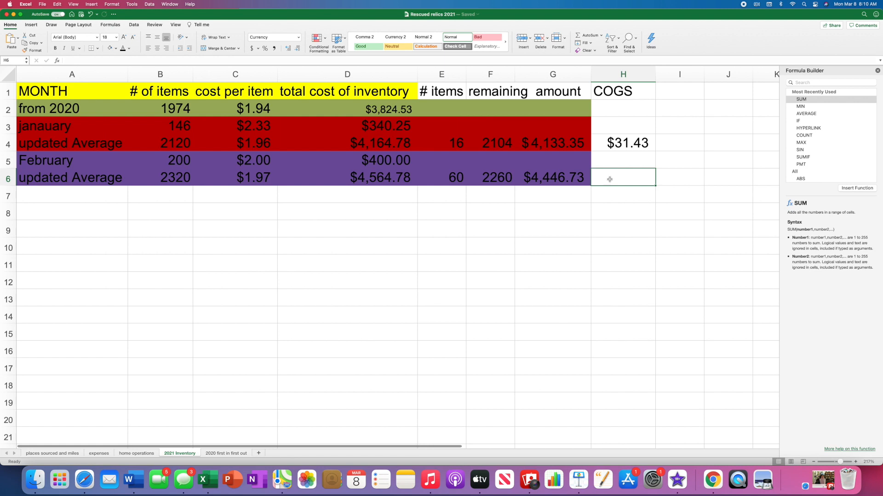
mouse_move(607, 182)
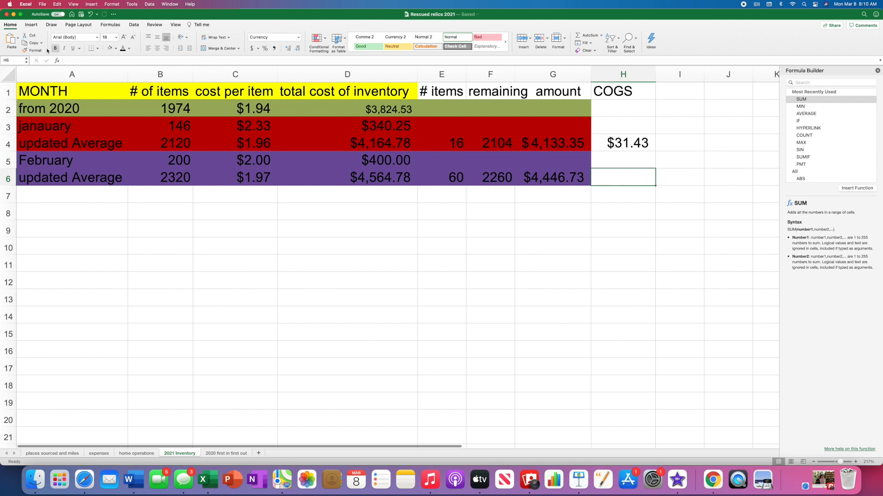
Step: Enter =E6*C6 in H6 so February COGS shows $118.05 (60 items × $1.97)
left_click(442, 177)
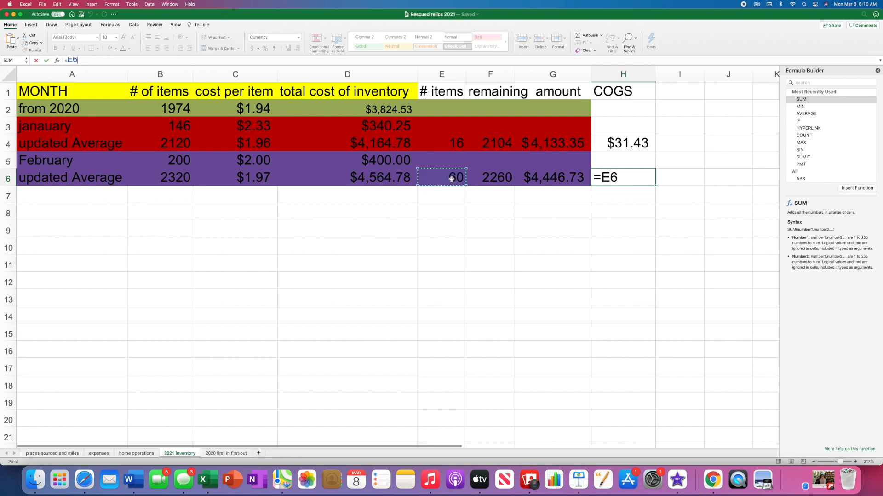
mouse_move(582, 162)
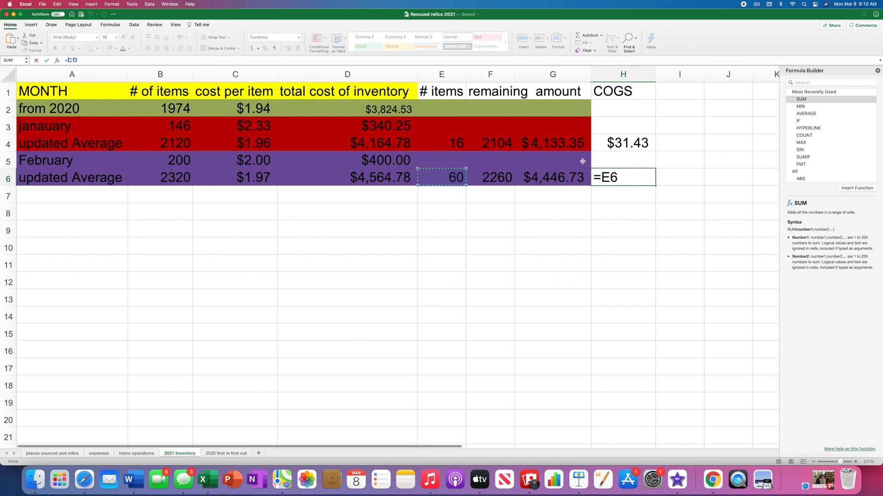
type("*")
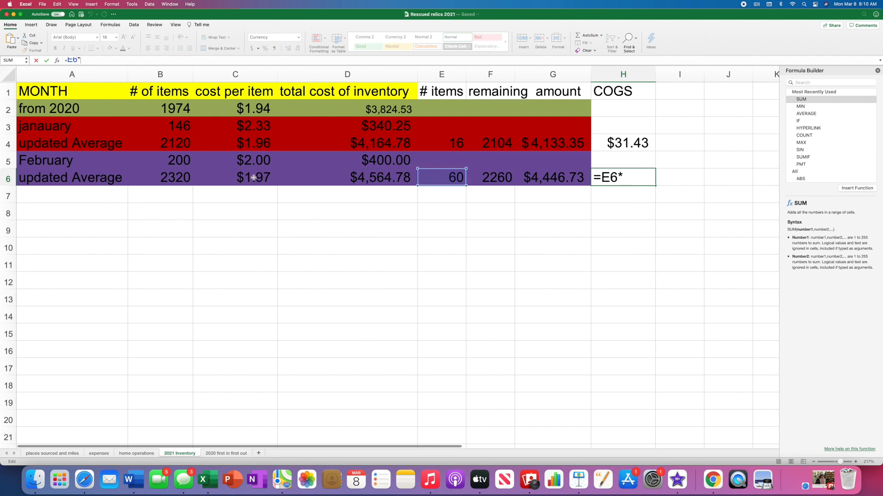
key("Return")
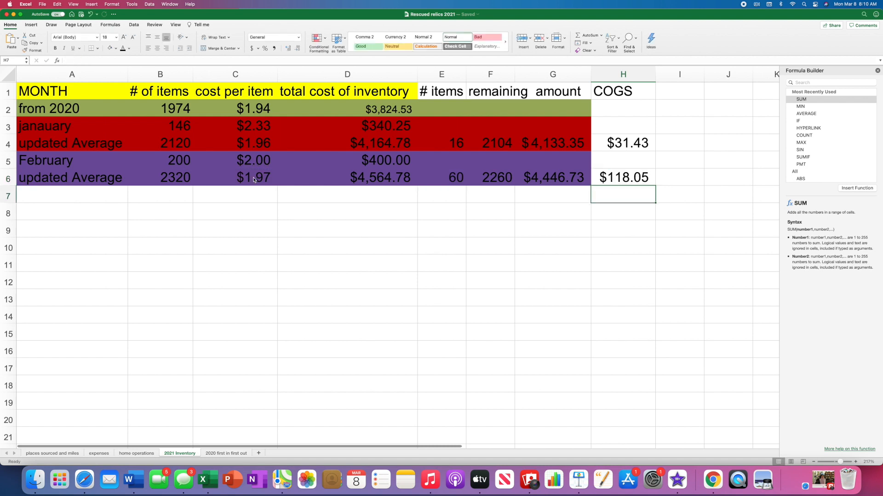
mouse_move(615, 368)
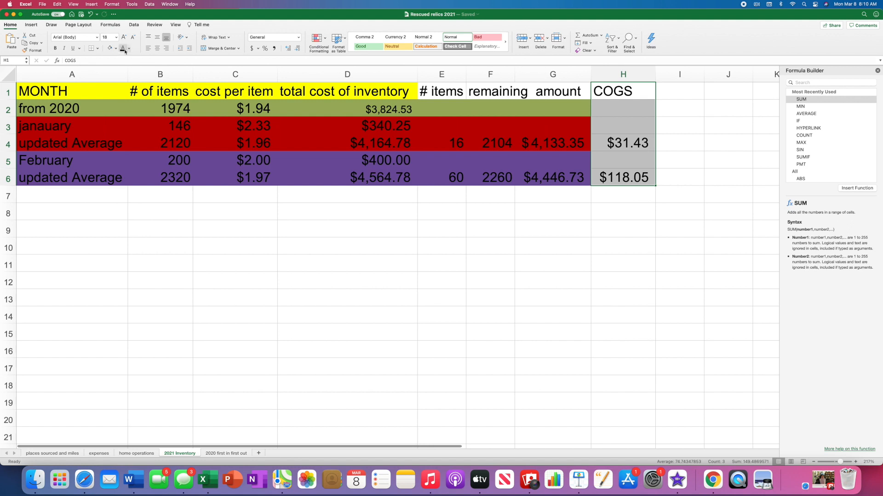
Step: Fill H1:H6, the COGS column, with green
left_click(116, 48)
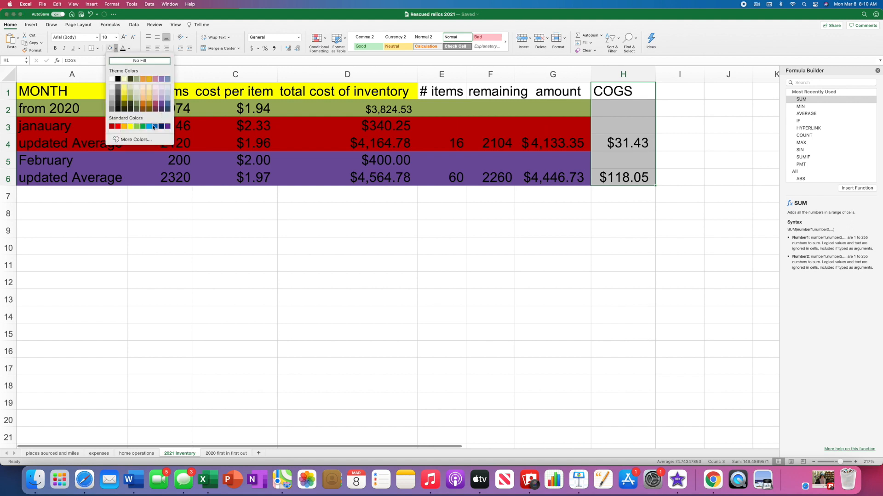
left_click(129, 126)
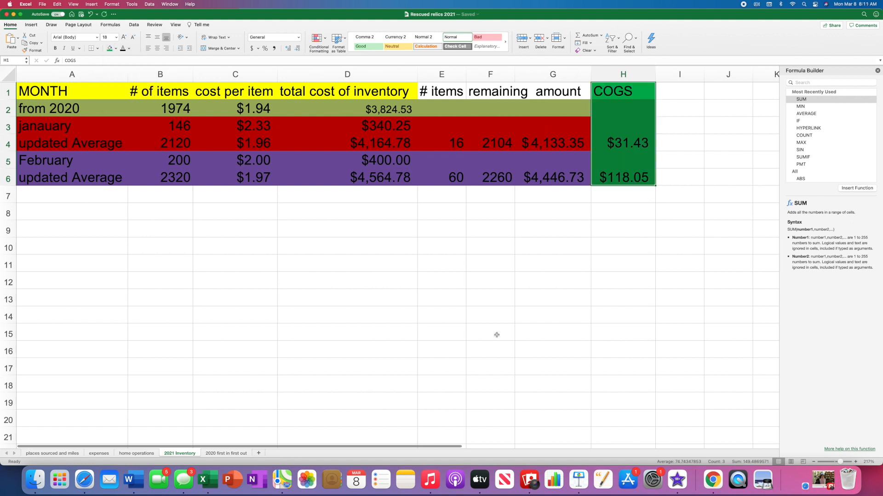
left_click(489, 332)
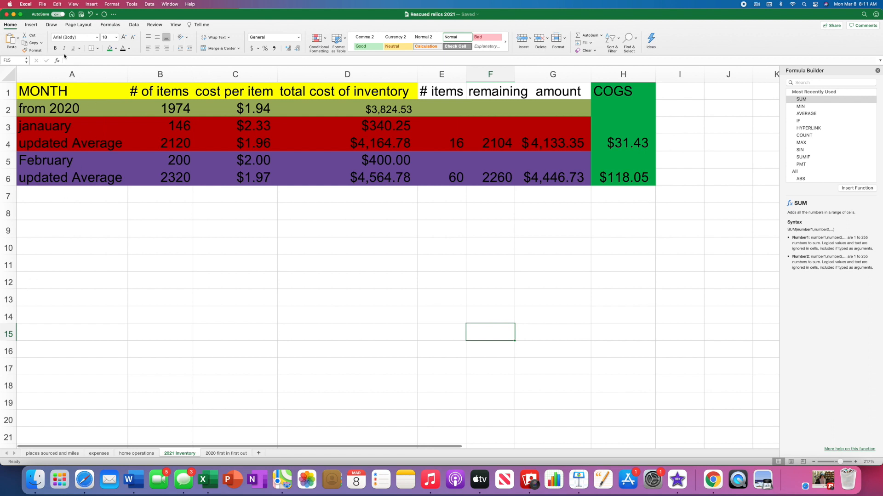
mouse_move(434, 291)
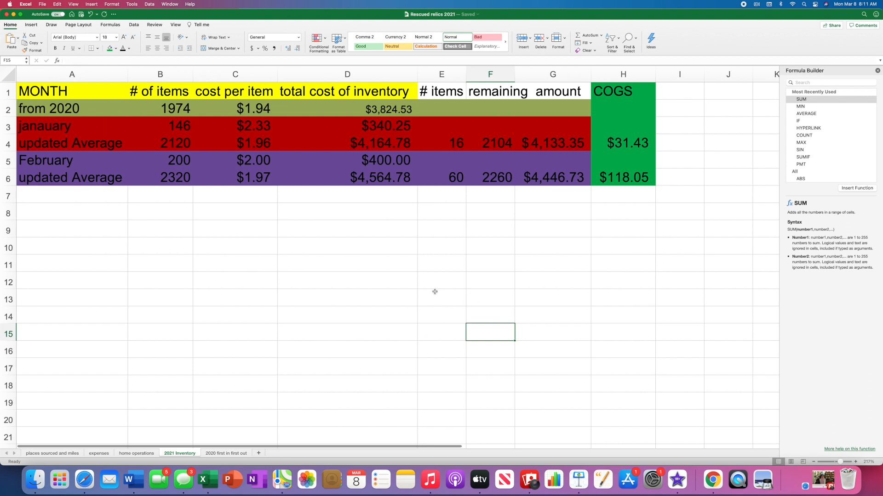